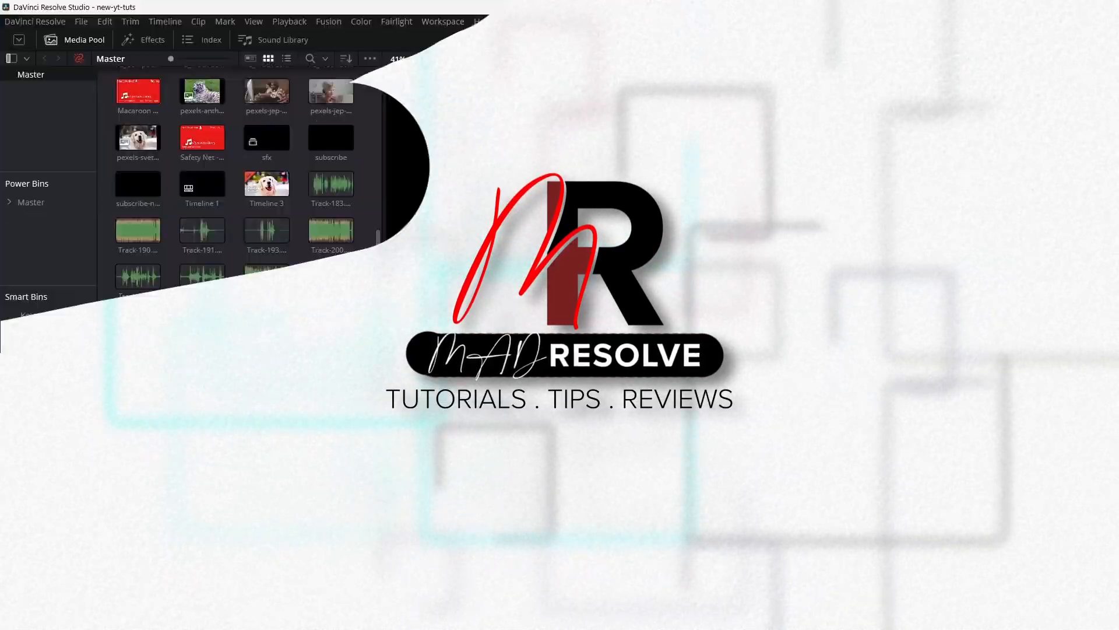
Drop a Fusion Composition from Effects onto V1 and drag its right edge out to lengthen it
{"action": "left_click", "coordinate": [143, 39]}
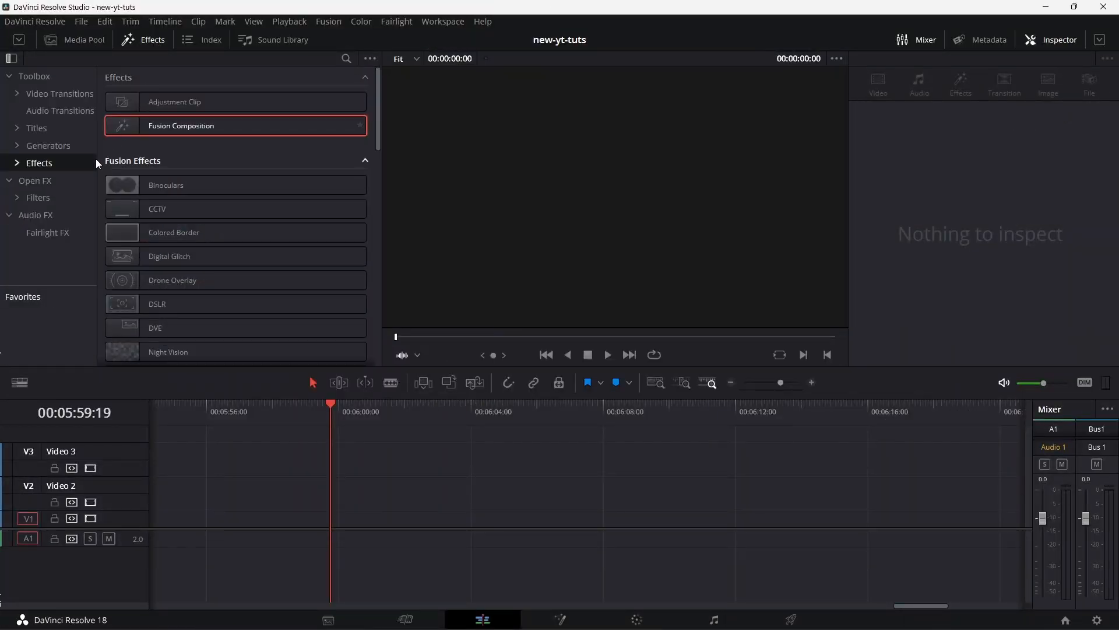
{"action": "left_click_drag", "start_coordinate": [180, 126], "coordinate": [514, 516]}
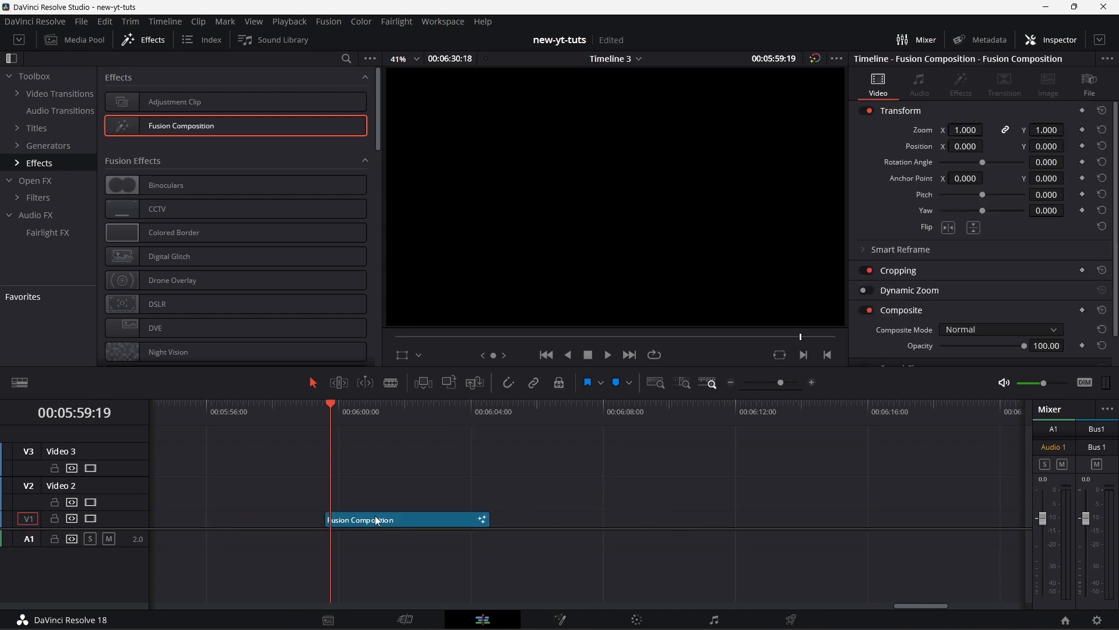
{"action": "left_click_drag", "start_coordinate": [485, 519], "coordinate": [1035, 518]}
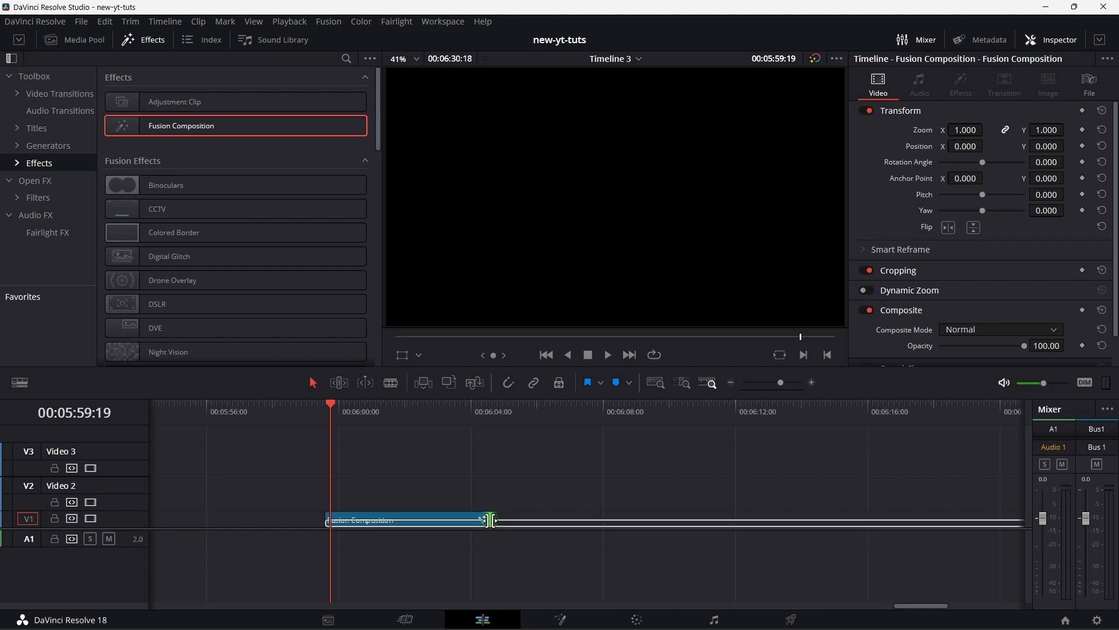
{"action": "left_click_drag", "start_coordinate": [488, 519], "coordinate": [640, 519]}
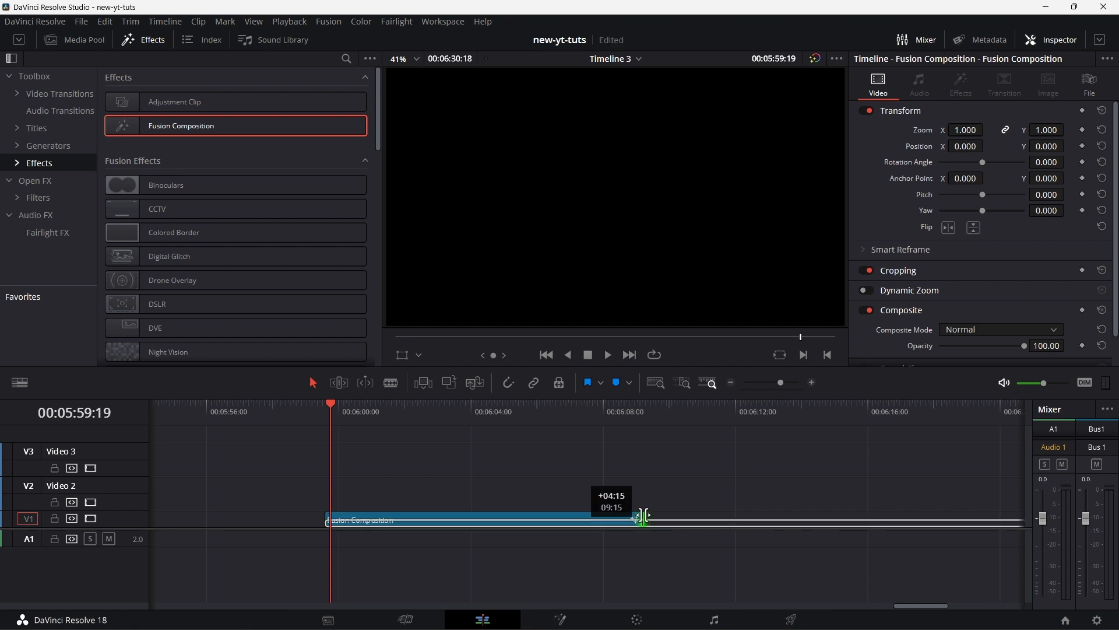
{"action": "left_click_drag", "start_coordinate": [642, 515], "coordinate": [672, 515]}
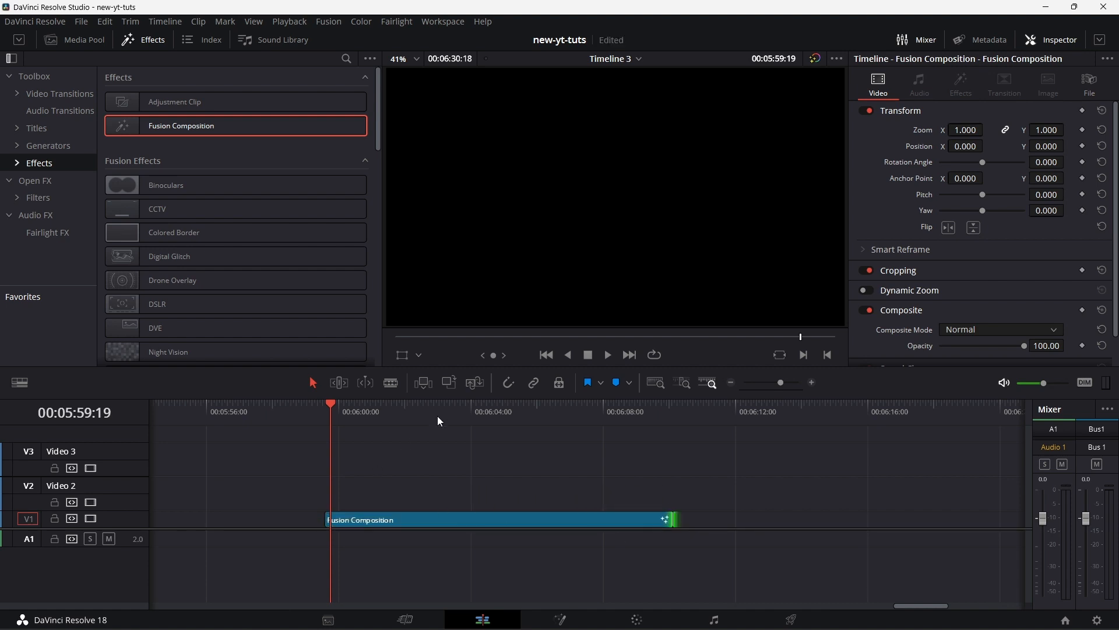
{"action": "left_click", "coordinate": [456, 406]}
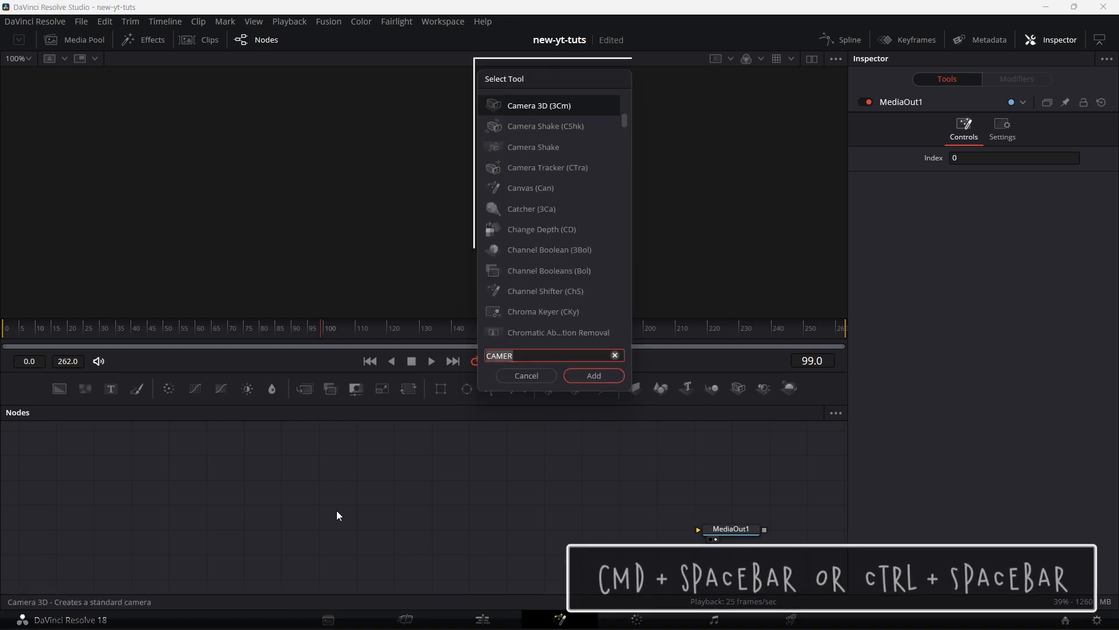
Add a Cube 3D node via Select Tool and move it lower in the node graph
{"action": "type", "text": "cubd"}
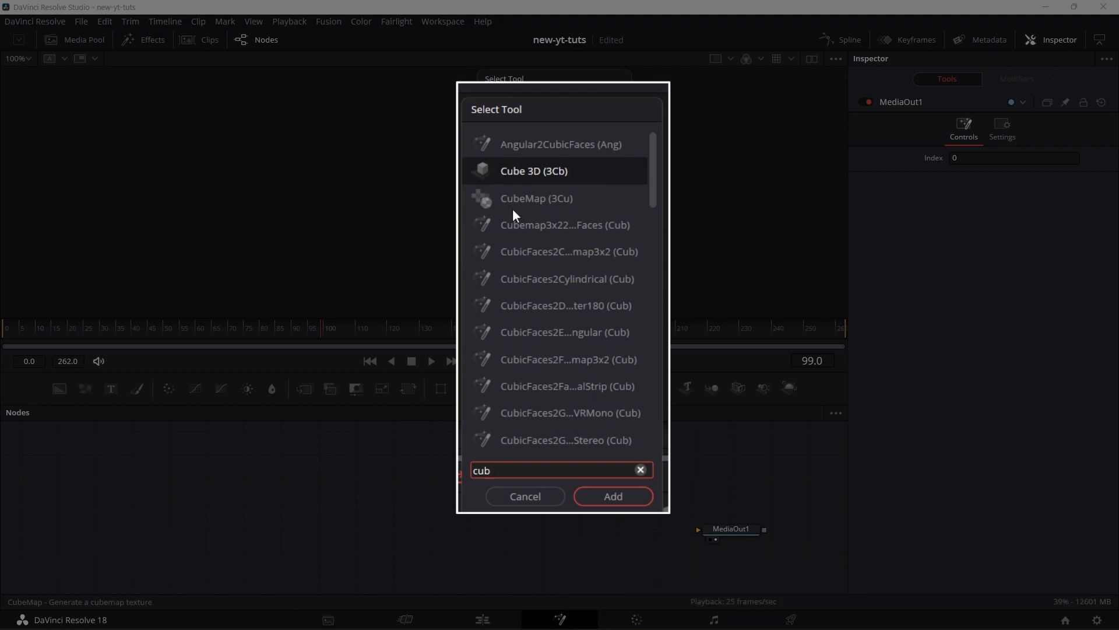
{"action": "left_click", "coordinate": [613, 495]}
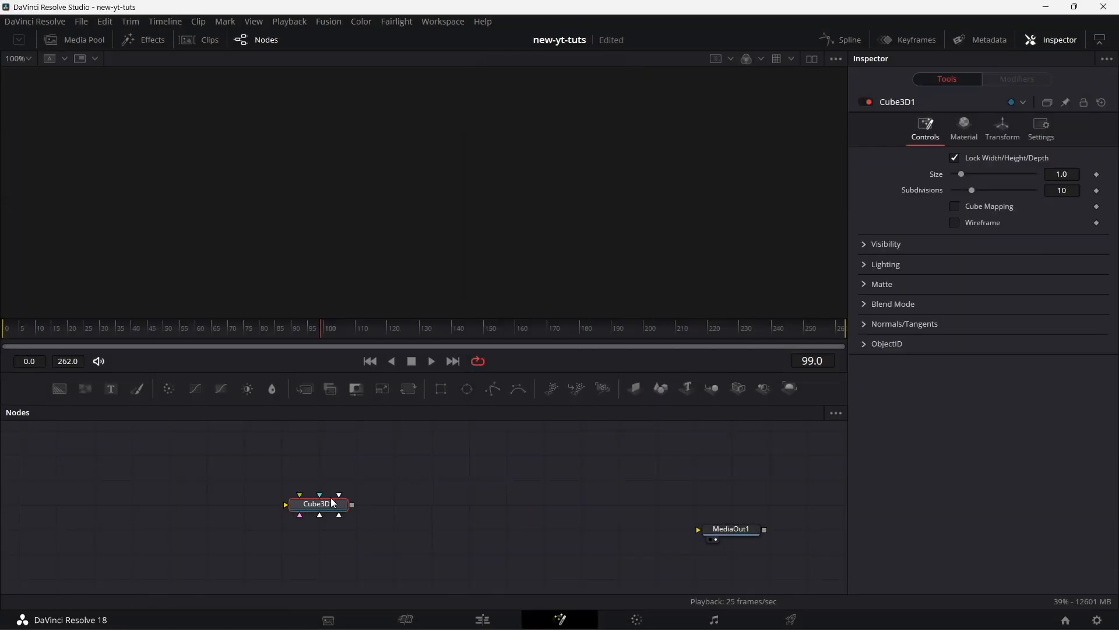
{"action": "left_click_drag", "start_coordinate": [320, 503], "coordinate": [243, 528]}
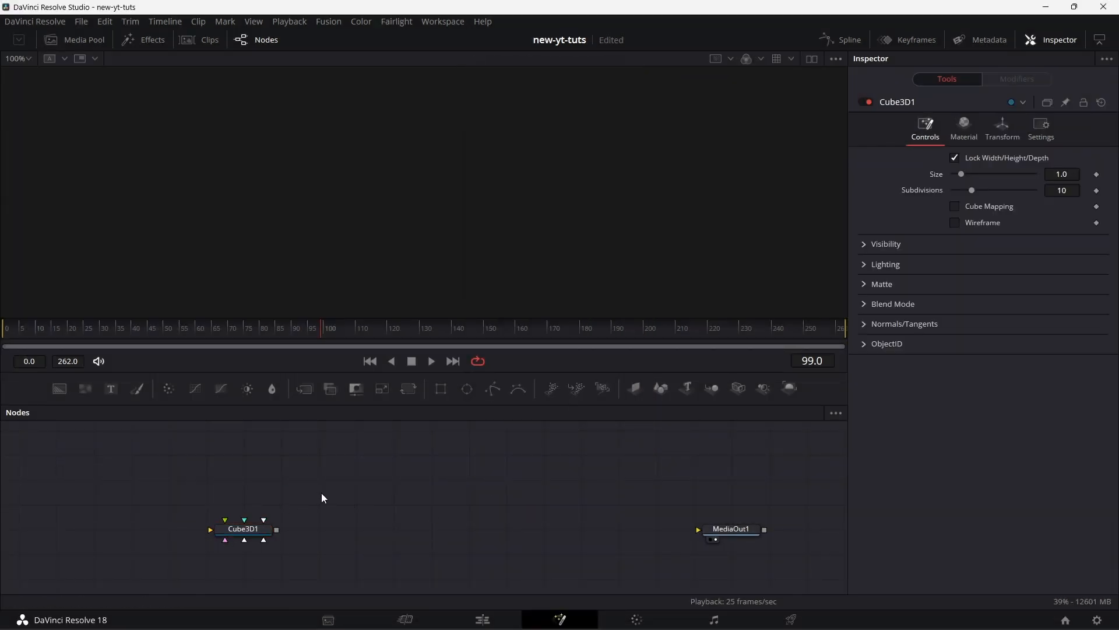
Bring in the Chrome shader template and connect it to every face input of Cube3D1
{"action": "left_click", "coordinate": [153, 40]}
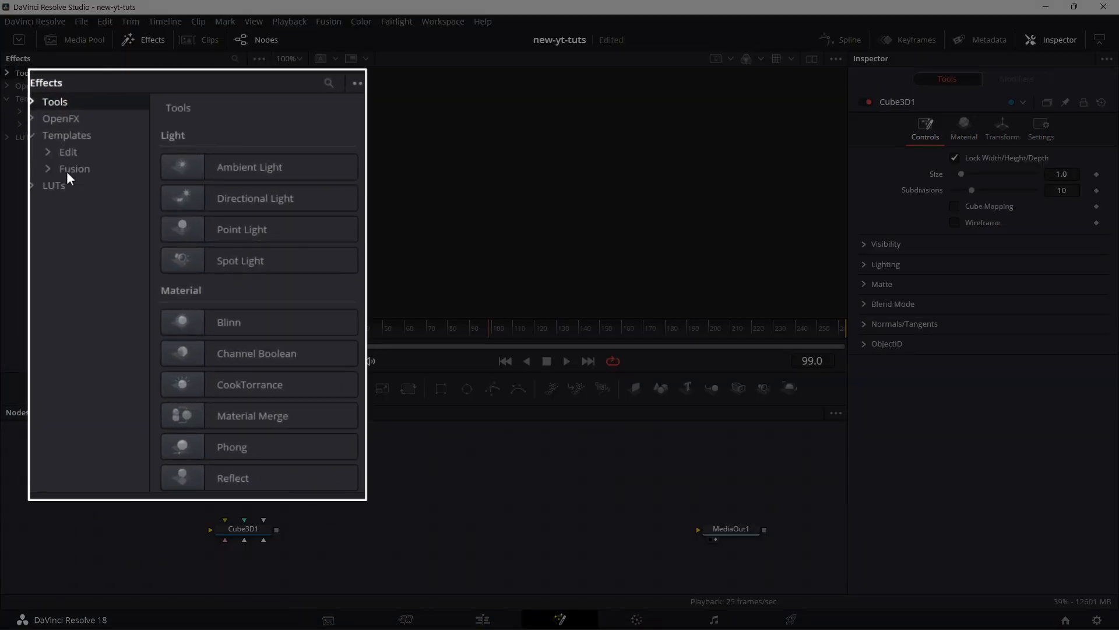
{"action": "left_click", "coordinate": [48, 168]}
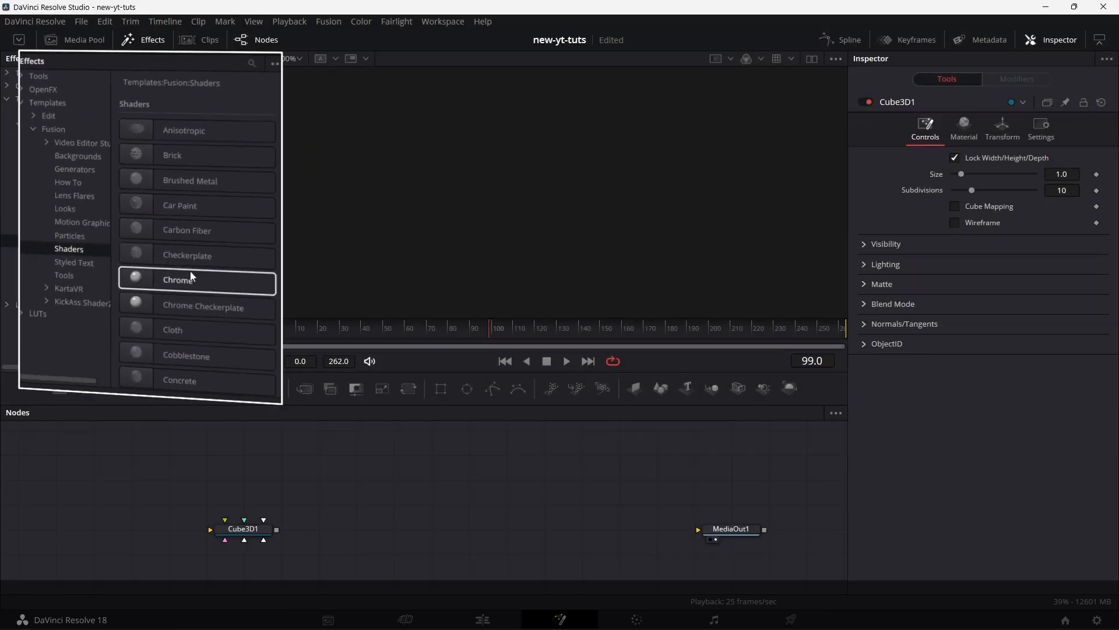
{"action": "left_click_drag", "start_coordinate": [179, 279], "coordinate": [242, 480]}
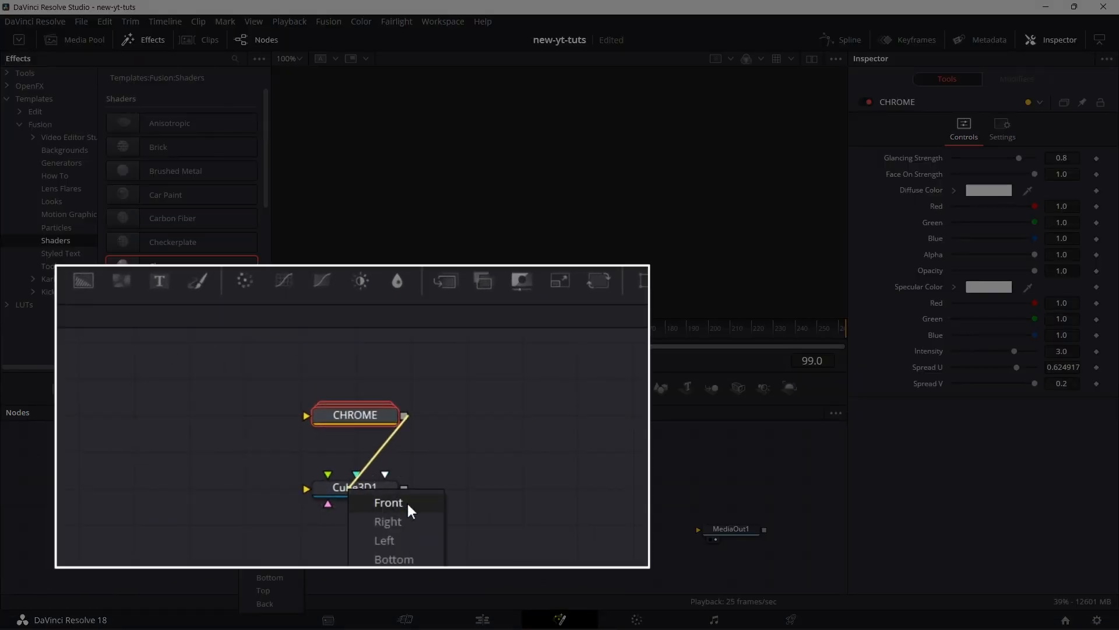
{"action": "left_click", "coordinate": [387, 501]}
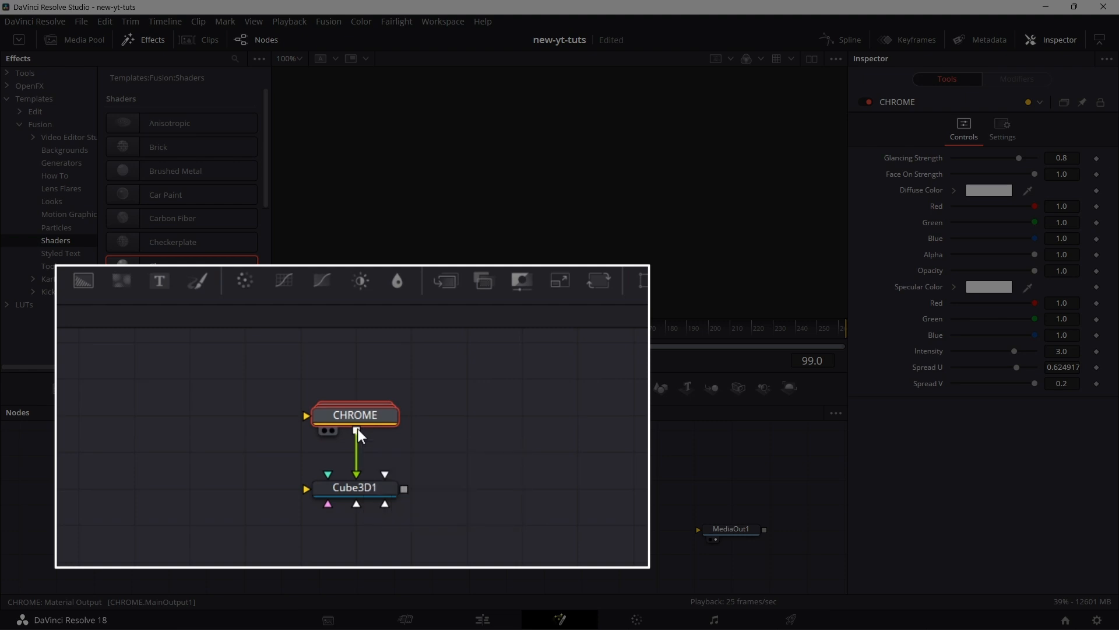
{"action": "left_click_drag", "start_coordinate": [355, 428], "coordinate": [384, 473]}
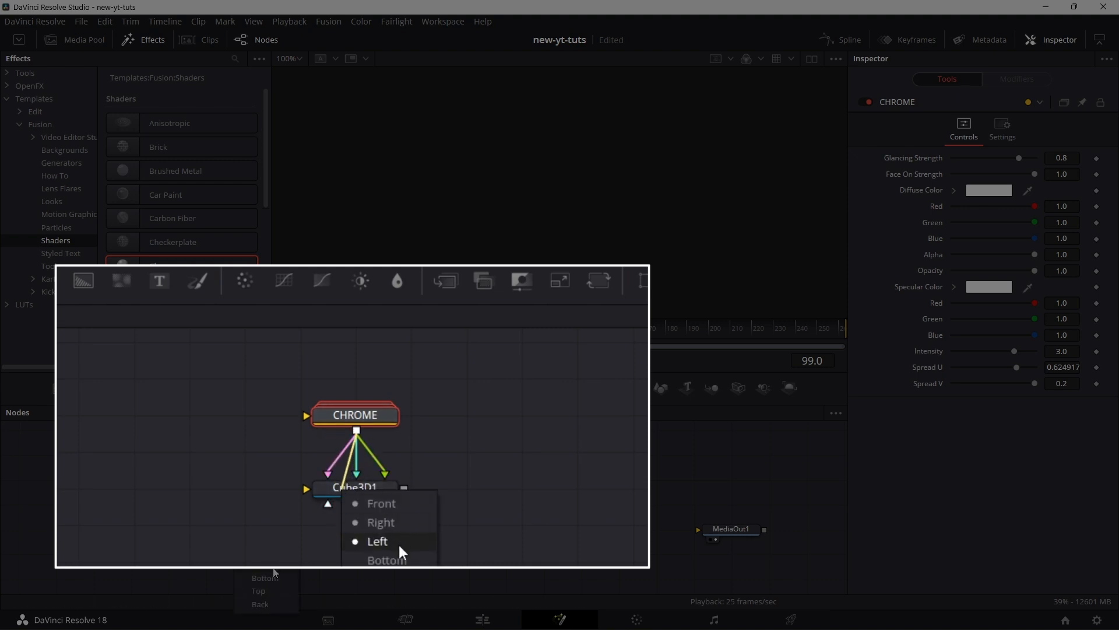
{"action": "left_click", "coordinate": [378, 541]}
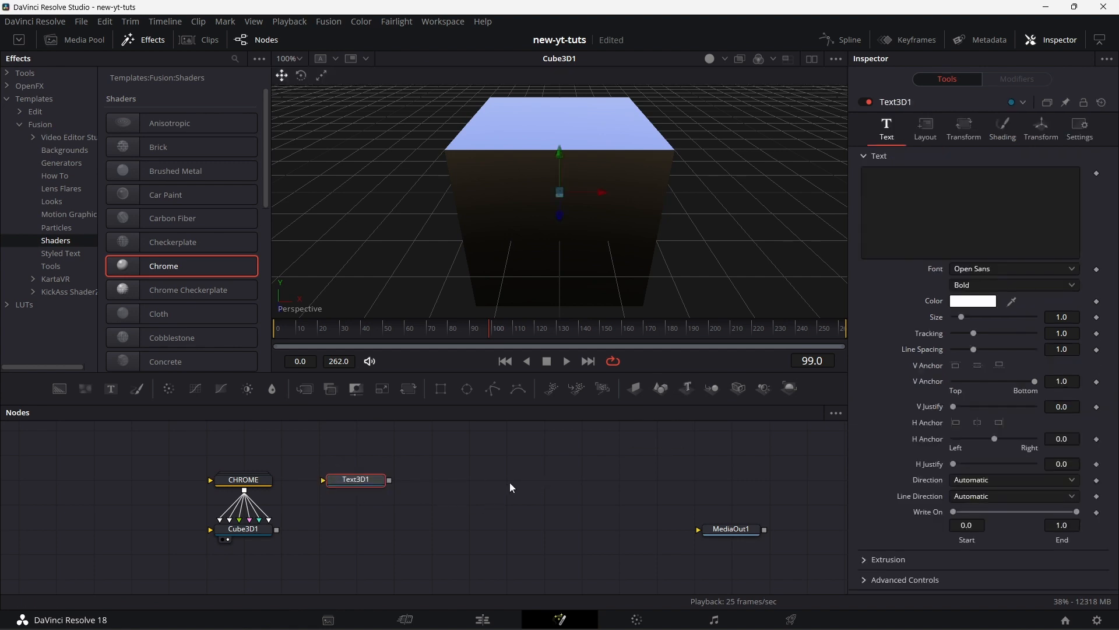
Enter the Text3D string as MAD RESOLVE in capitals
{"action": "type", "text": "m"}
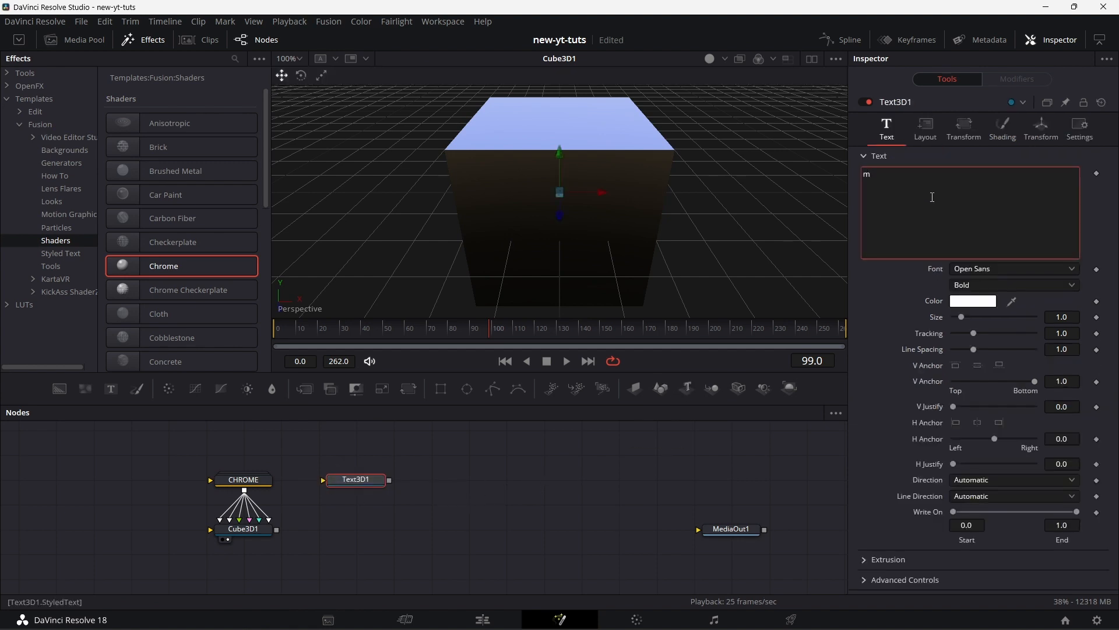
{"action": "key", "text": "Backspace"}
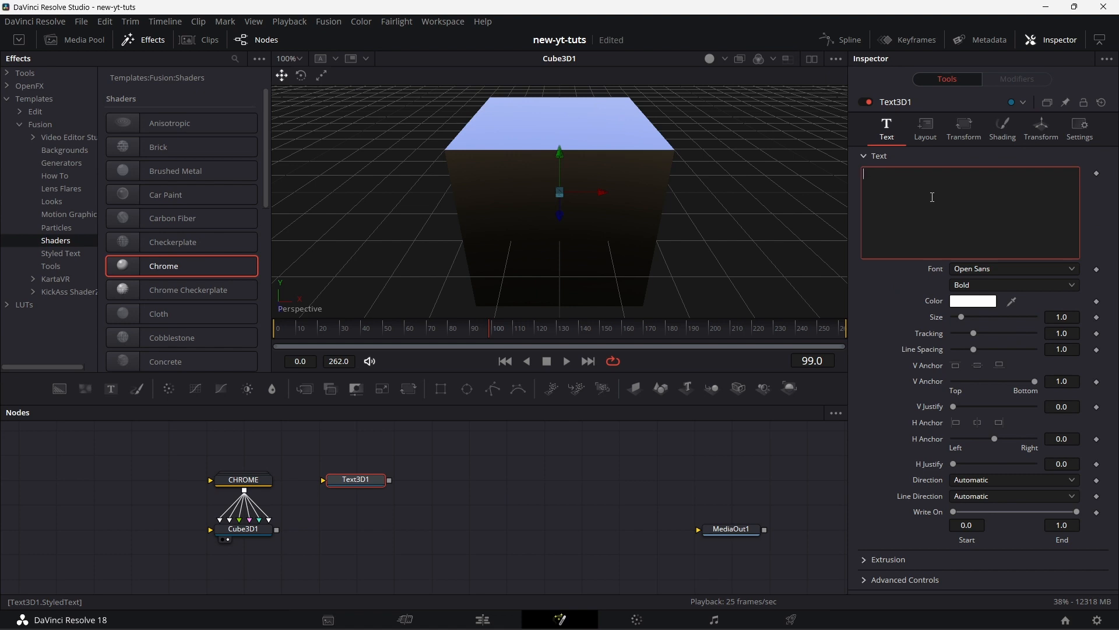
{"action": "type", "text": "MAD R"}
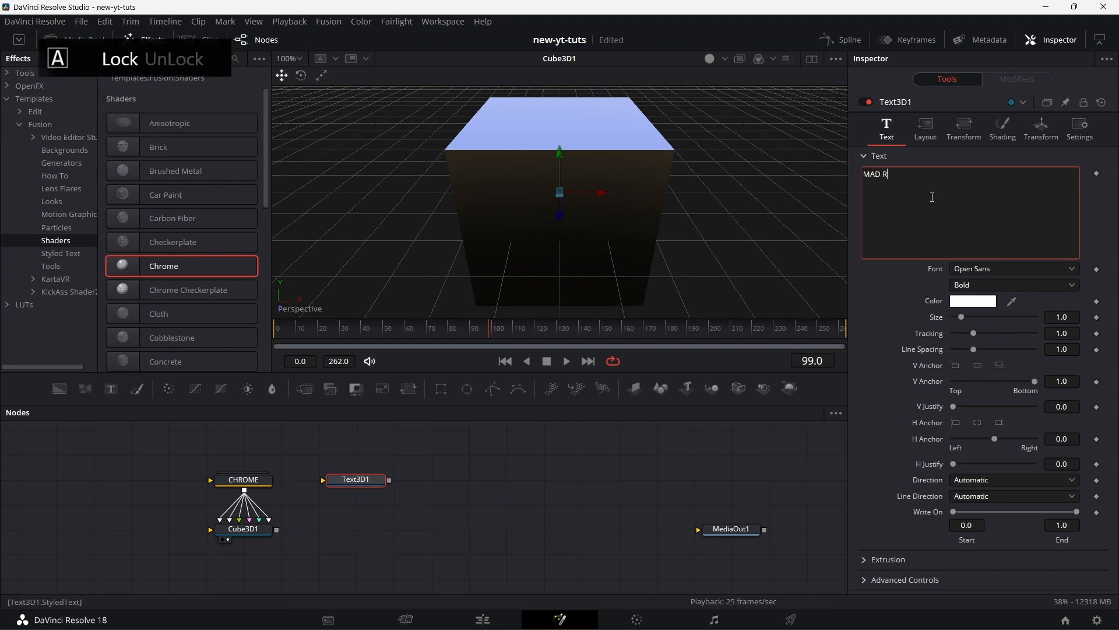
{"action": "type", "text": "ESOLVE"}
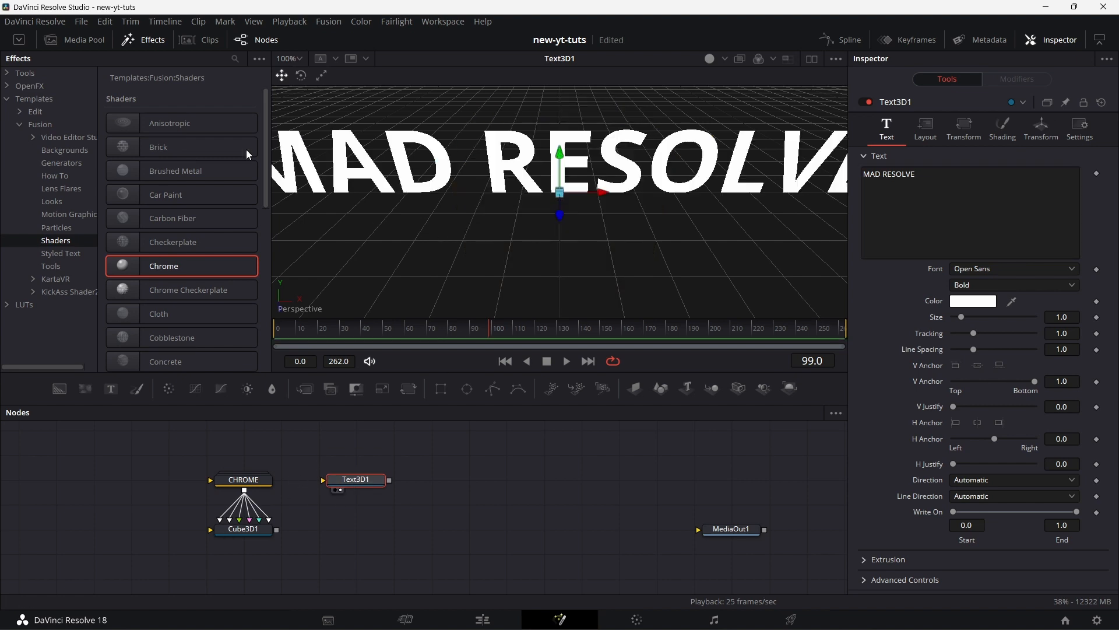
Set the font to Gilroy ExtraBold and raise Extrusion Depth to about 0.08
{"action": "left_click", "coordinate": [153, 39]}
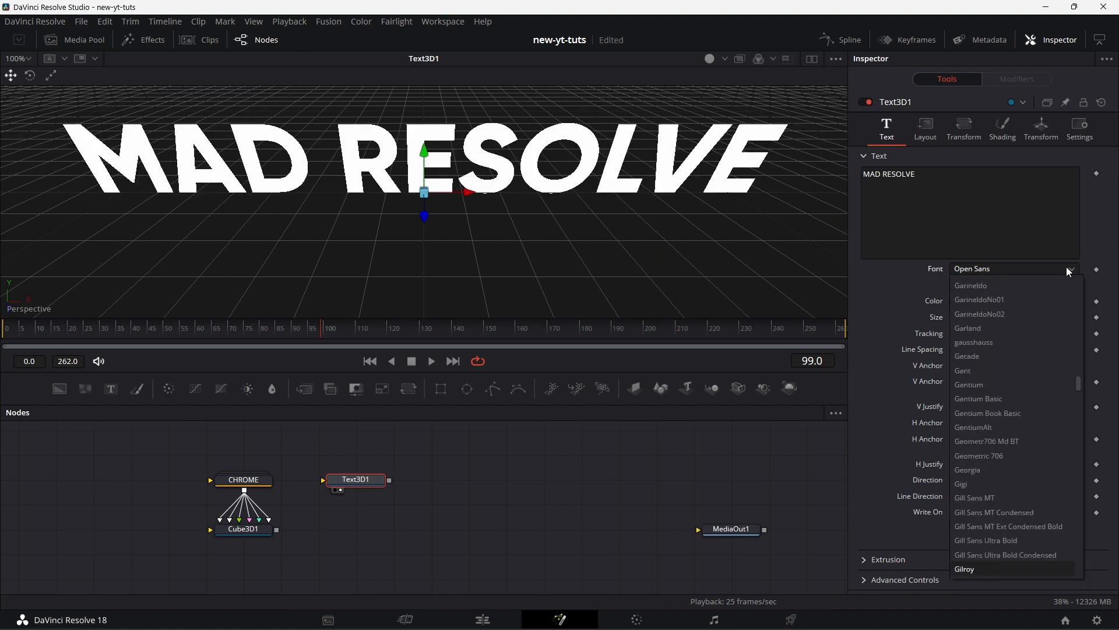
{"action": "left_click", "coordinate": [964, 569]}
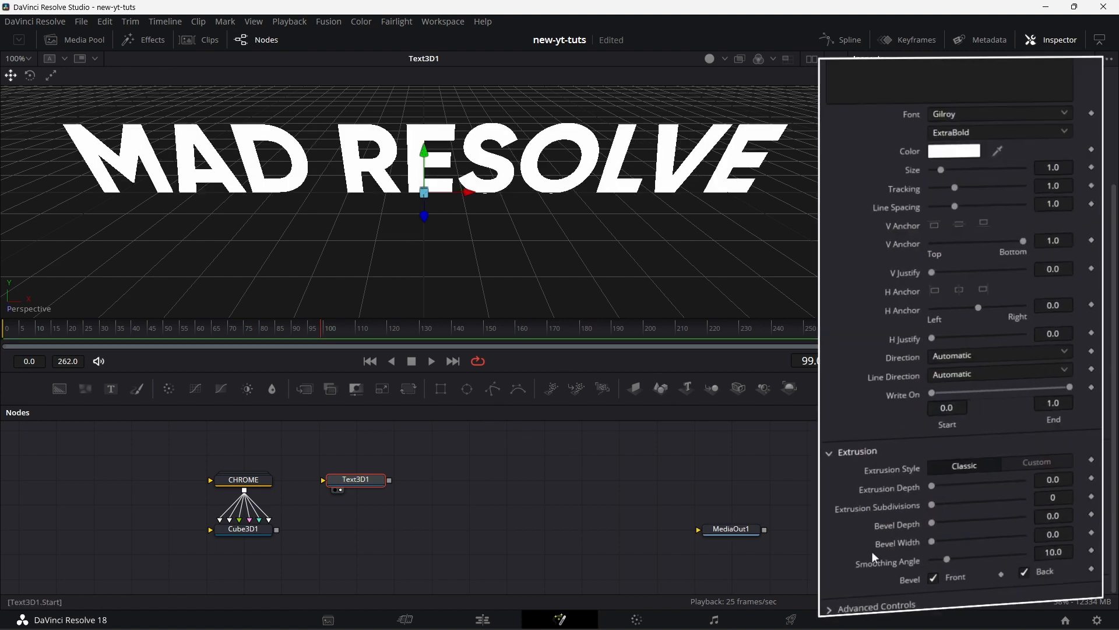
{"action": "left_click_drag", "start_coordinate": [930, 497], "coordinate": [937, 493]}
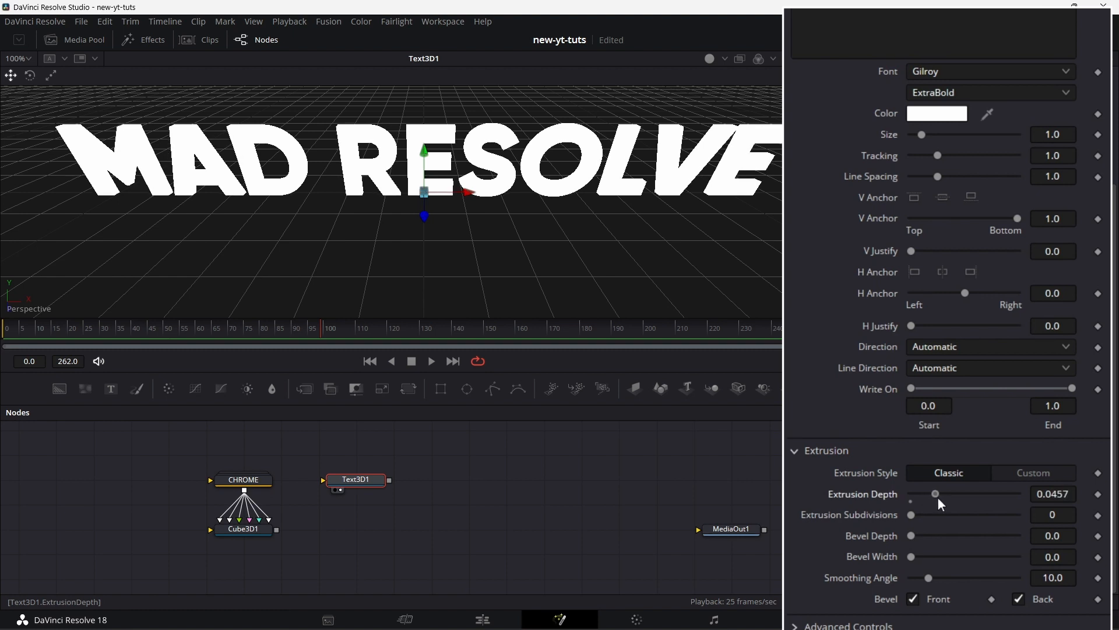
{"action": "left_click_drag", "start_coordinate": [936, 494], "coordinate": [958, 493]}
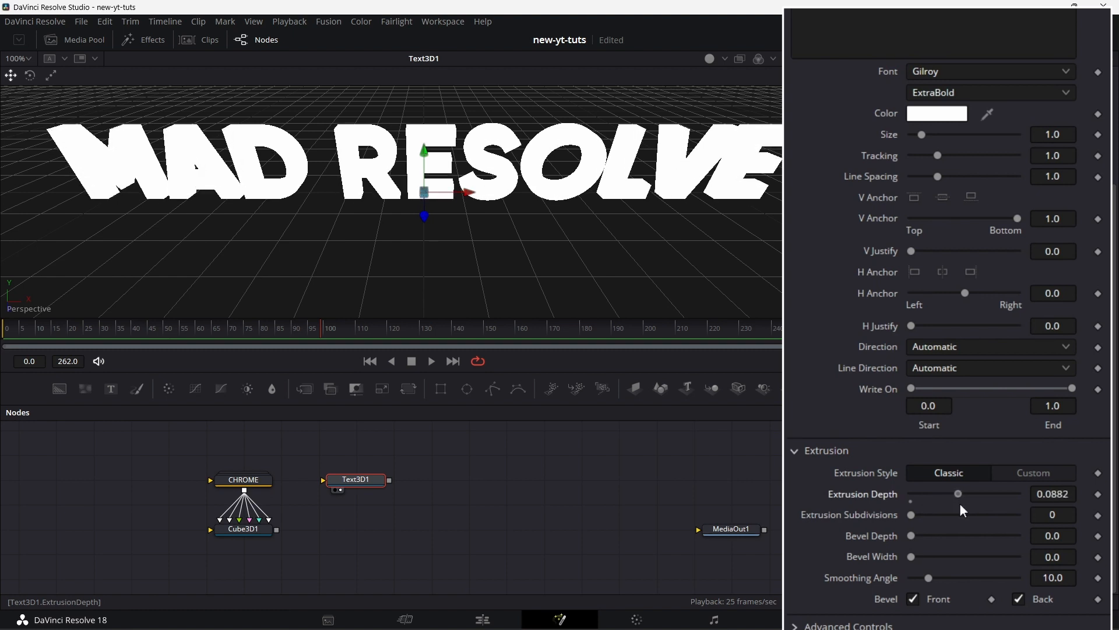
{"action": "left_click_drag", "start_coordinate": [959, 493], "coordinate": [955, 493]}
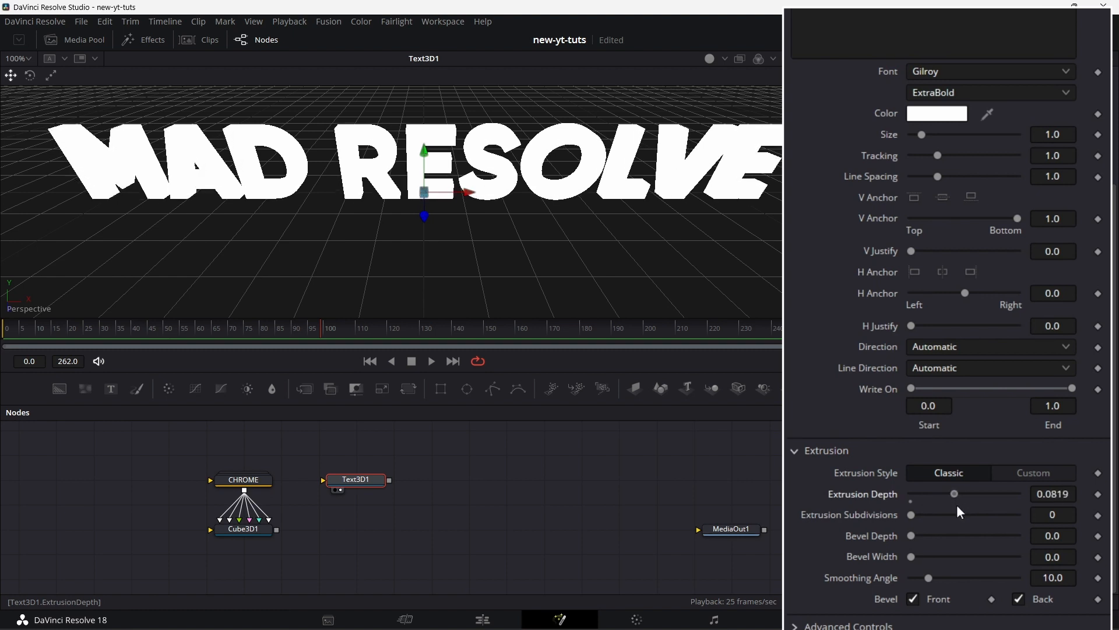
{"action": "left_click_drag", "start_coordinate": [955, 493], "coordinate": [956, 493]}
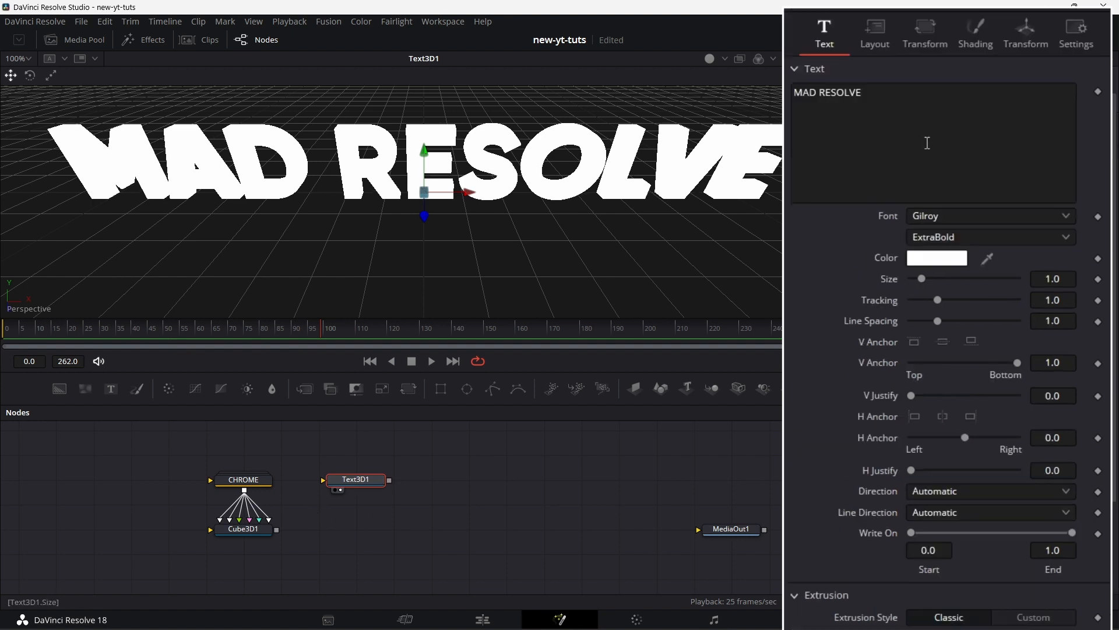
In Shading, untick Use One Material, make the face material cream and the bevel material orange-brown
{"action": "left_click", "coordinate": [975, 28]}
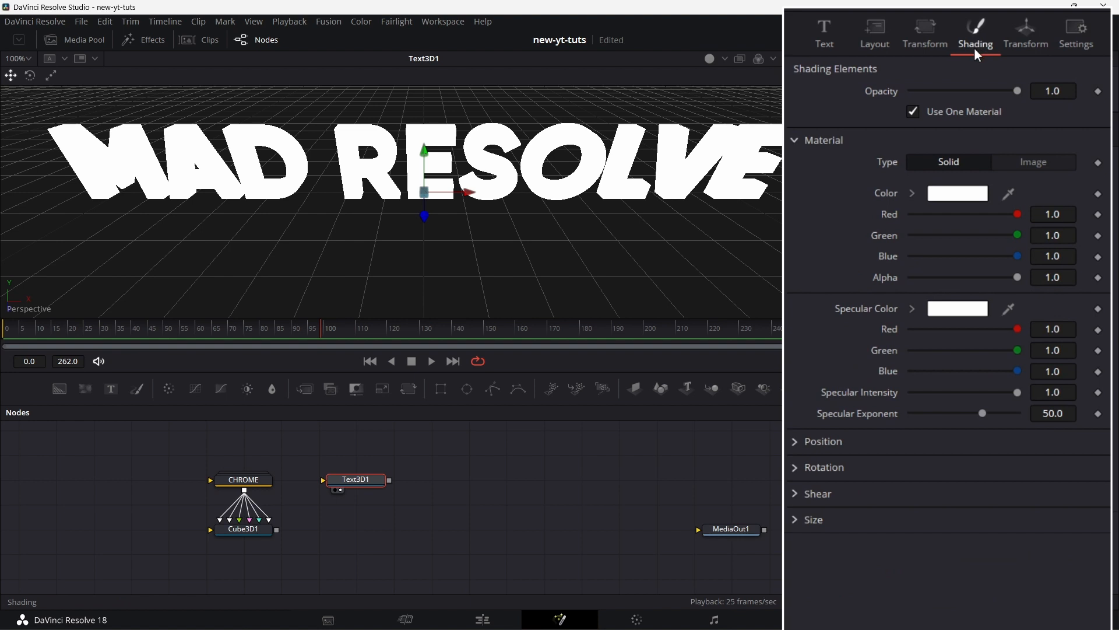
{"action": "left_click", "coordinate": [912, 112]}
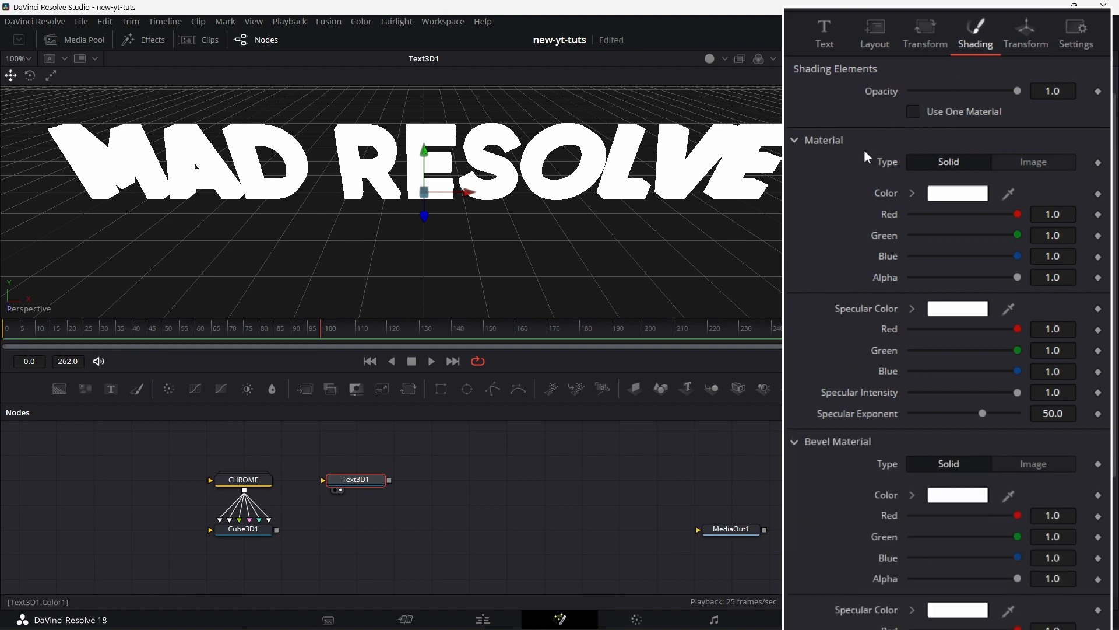
{"action": "left_click", "coordinate": [957, 194]}
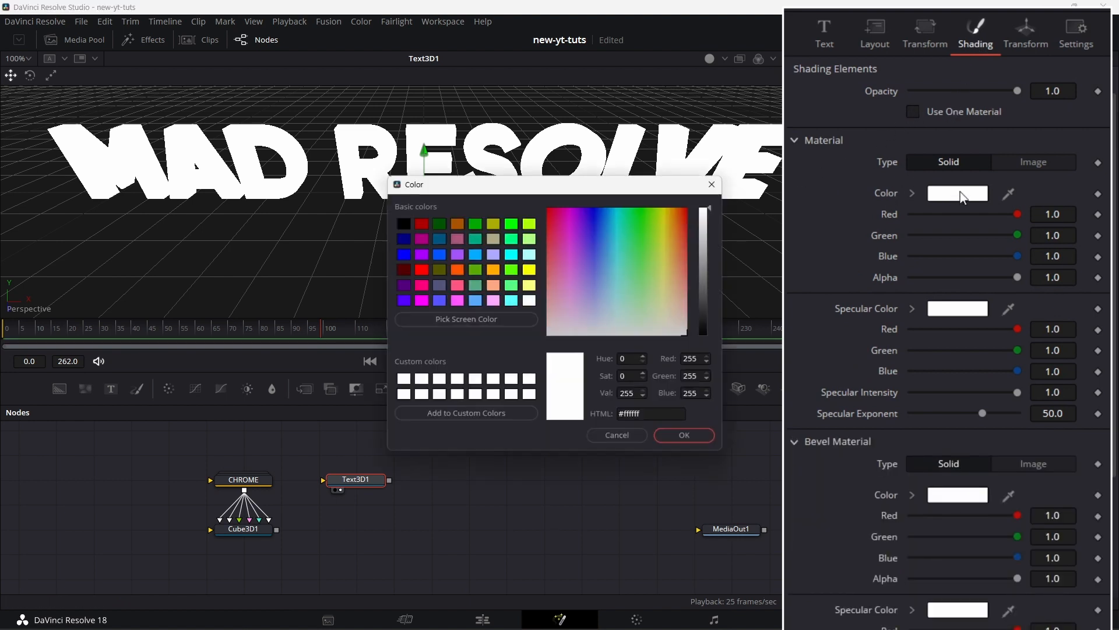
{"action": "left_click", "coordinate": [671, 300]}
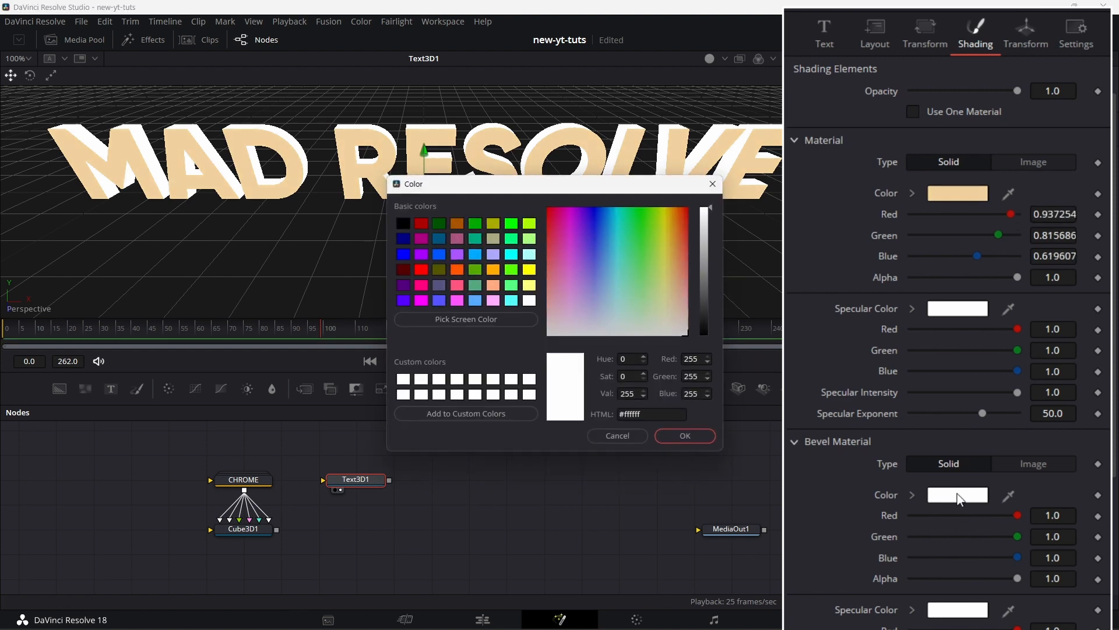
{"action": "left_click", "coordinate": [674, 253]}
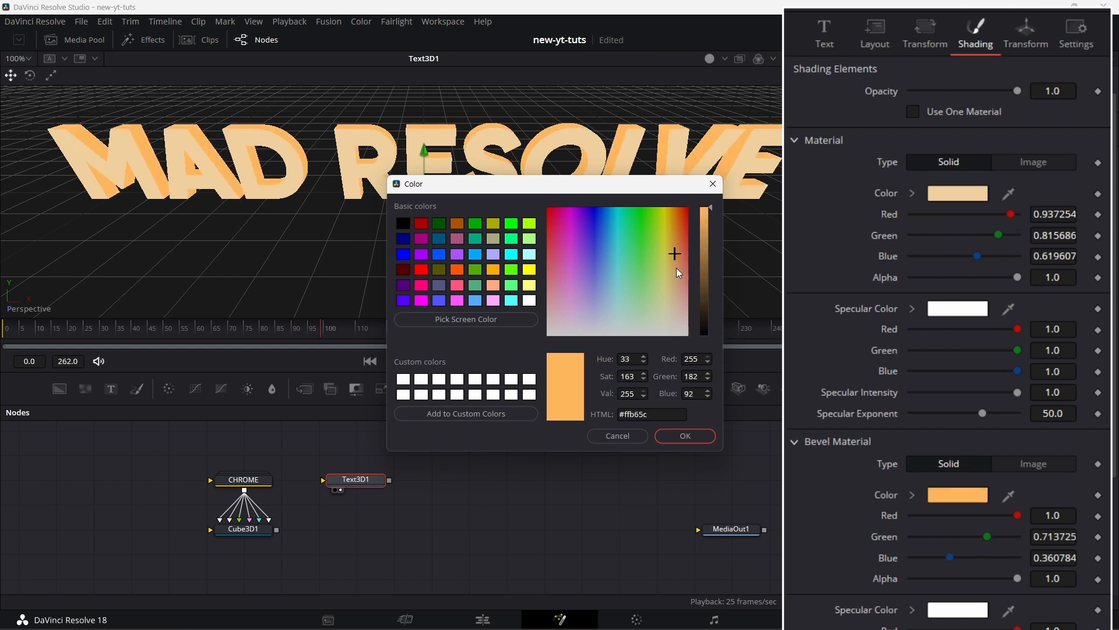
{"action": "left_click_drag", "start_coordinate": [708, 208], "coordinate": [707, 293]}
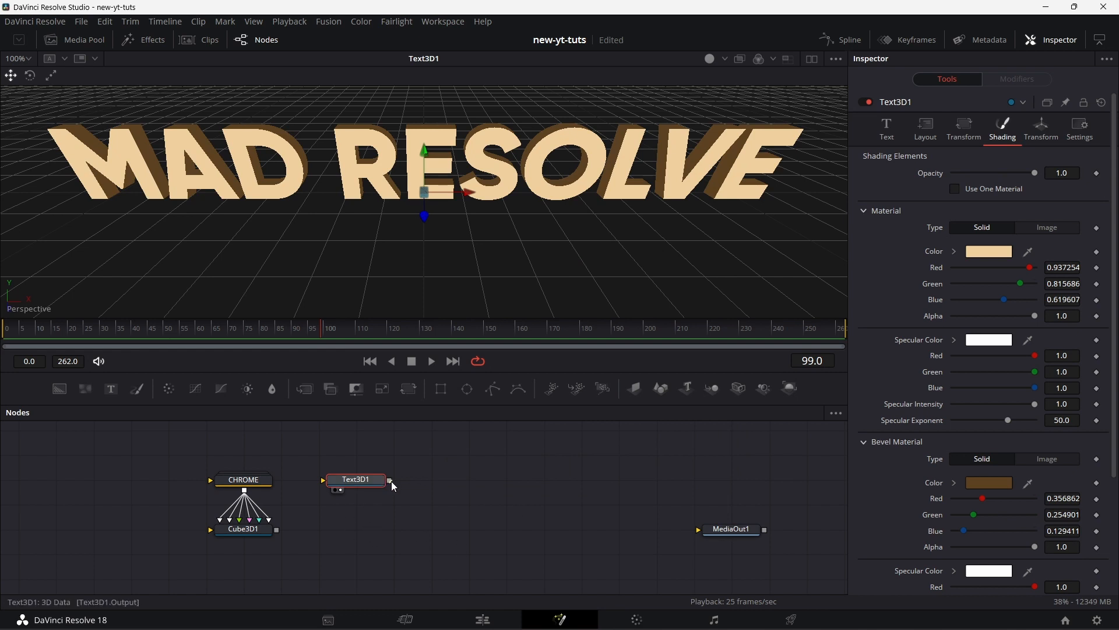
Merge the cube with the text and raise Cube3D1 to Translation Y 0.2 with Z at -0.48
{"action": "left_click_drag", "start_coordinate": [391, 481], "coordinate": [275, 532]}
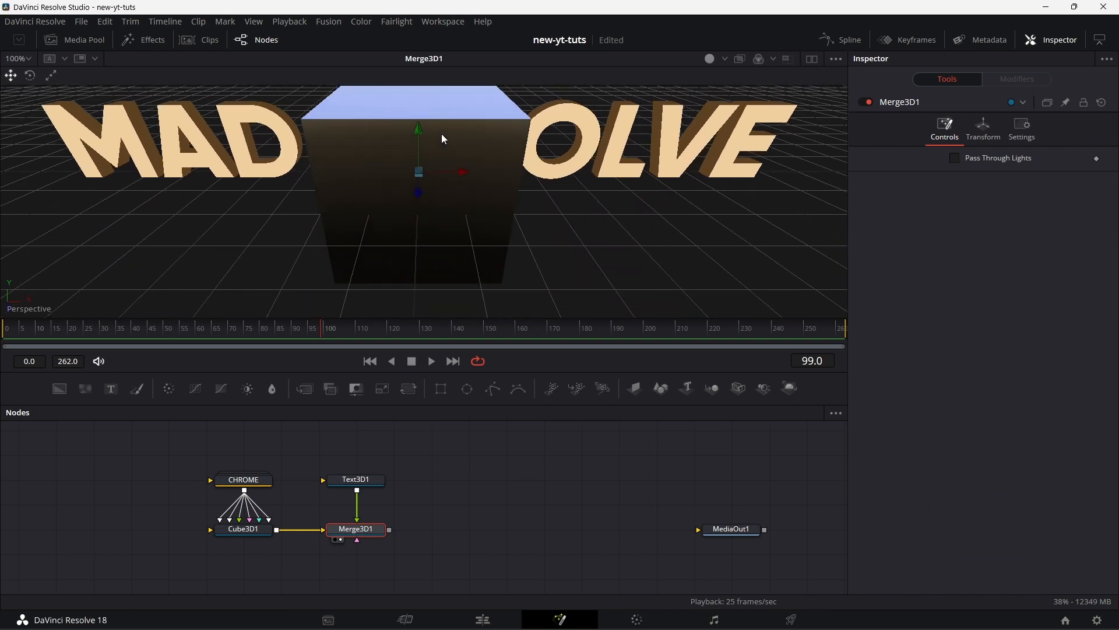
{"action": "mouse_move", "coordinate": [464, 109]}
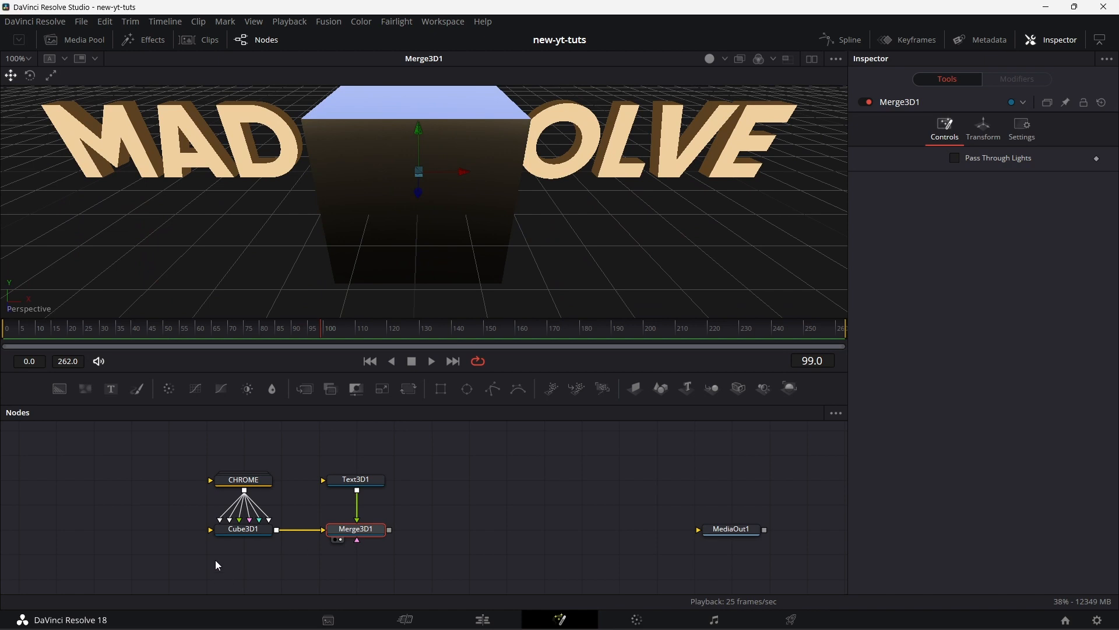
{"action": "left_click", "coordinate": [242, 529]}
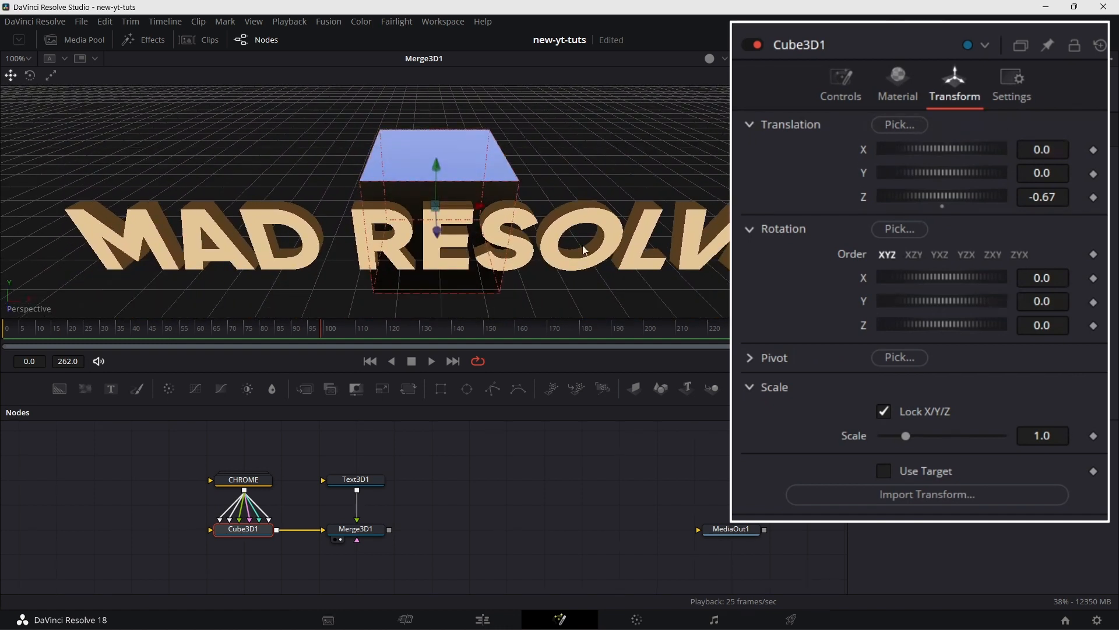
{"action": "key", "text": "alt"}
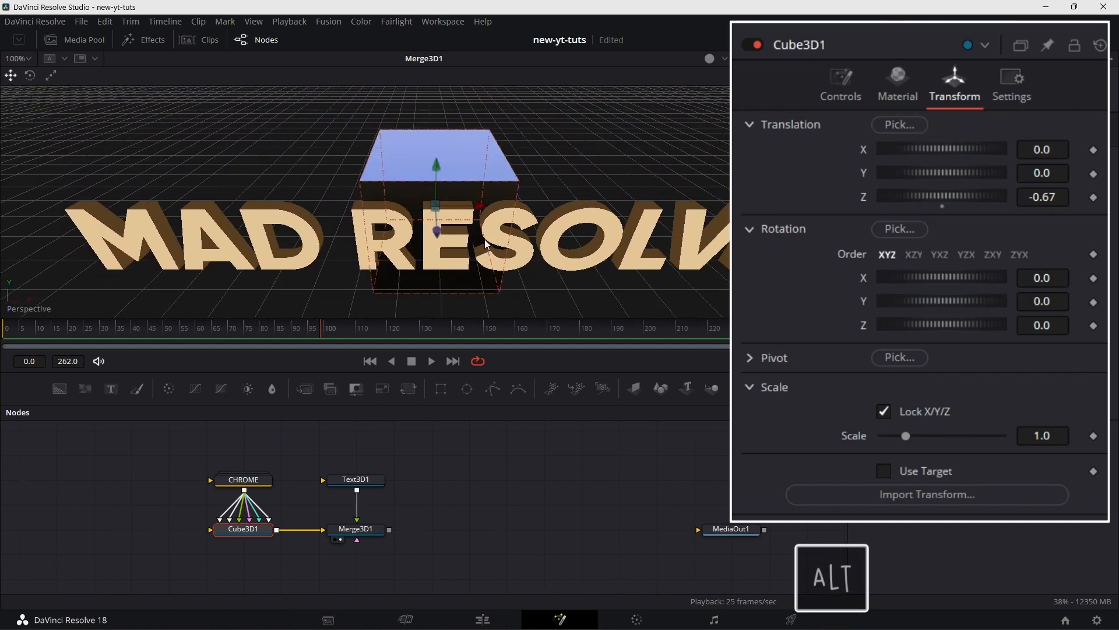
{"action": "left_click_drag", "start_coordinate": [485, 243], "coordinate": [710, 217]}
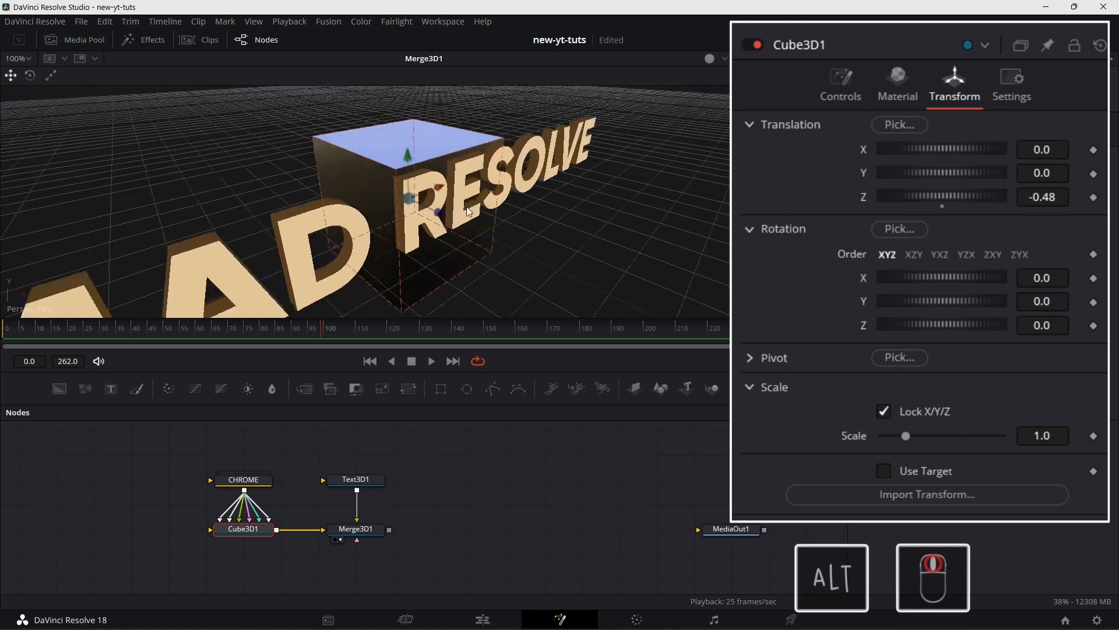
{"action": "left_click_drag", "start_coordinate": [467, 211], "coordinate": [332, 165]}
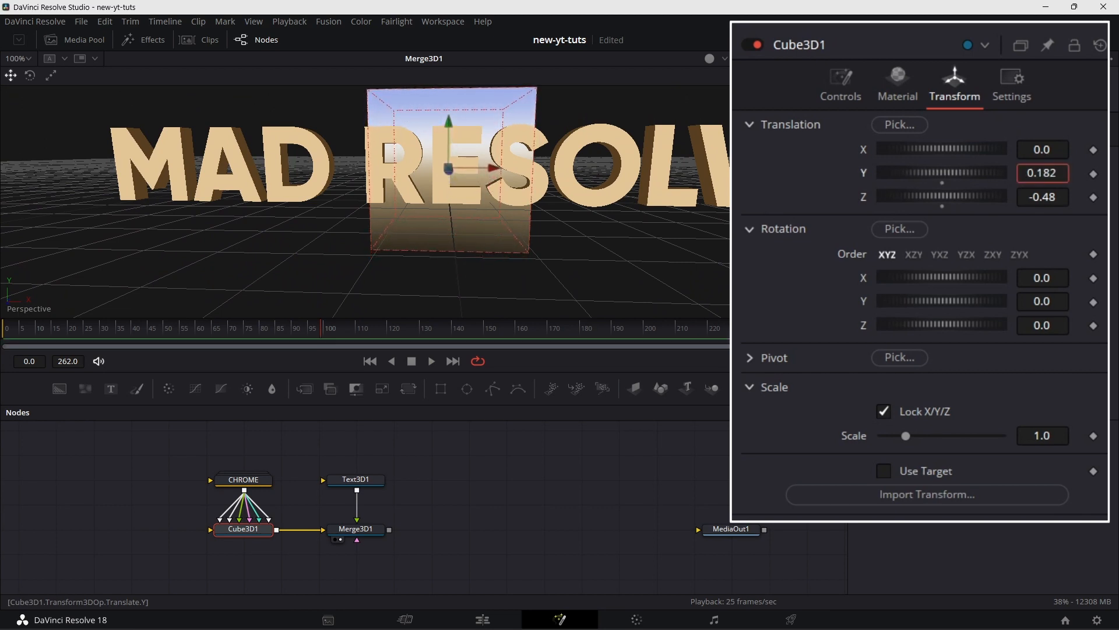
{"action": "type", "text": "0.2"}
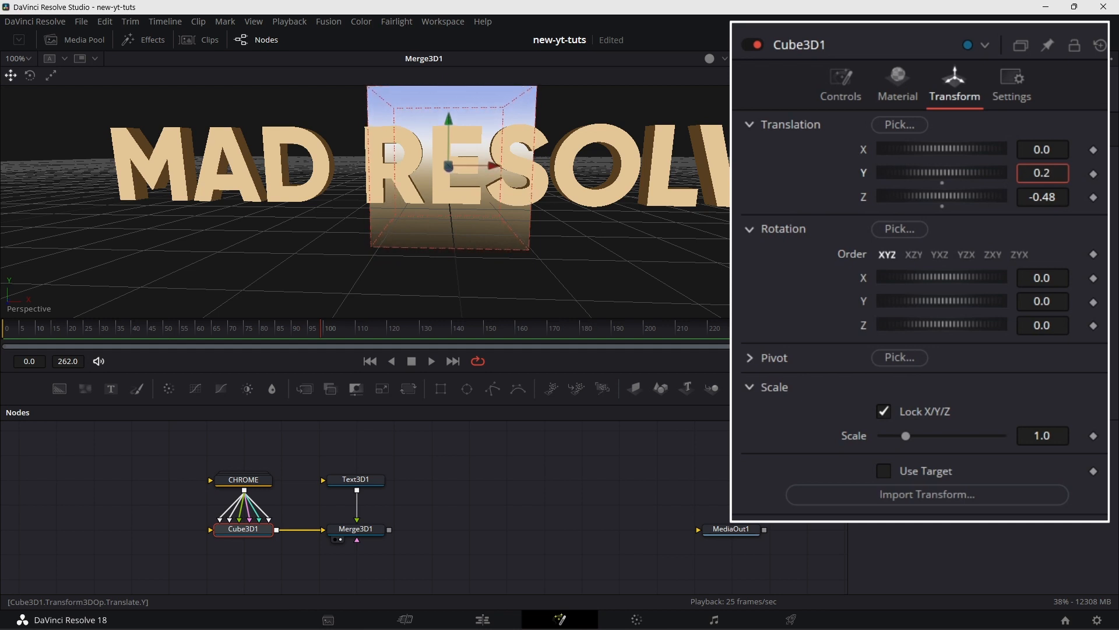
{"action": "left_click", "coordinate": [356, 479]}
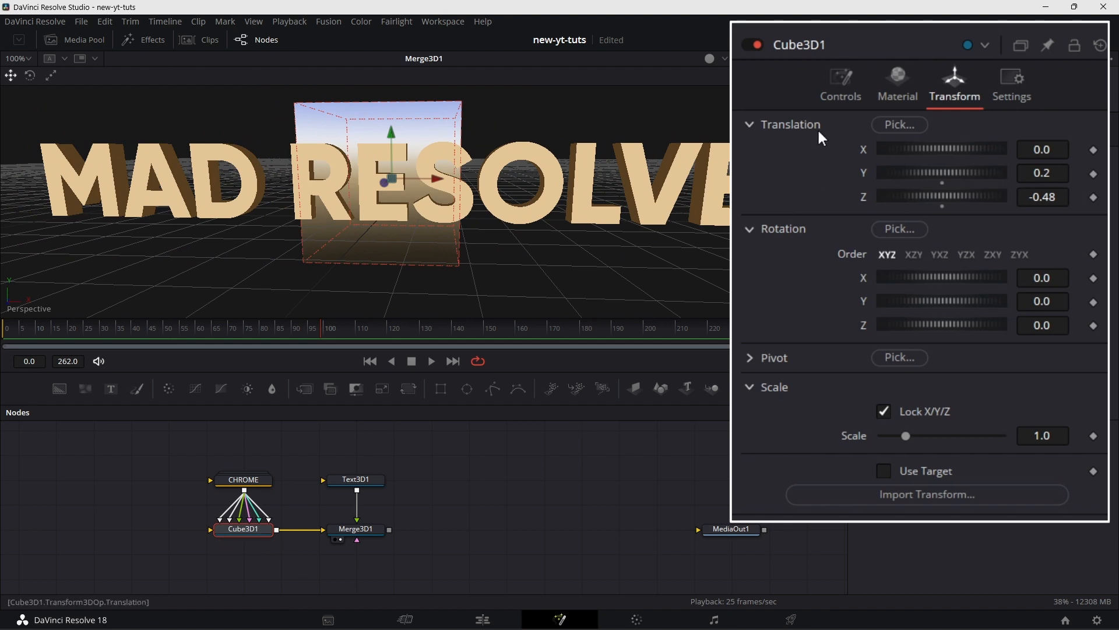
Unlock Width/Height/Depth on Cube3D1 and set width 15, height 0.75 and depth 0.75
{"action": "left_click", "coordinate": [841, 82]}
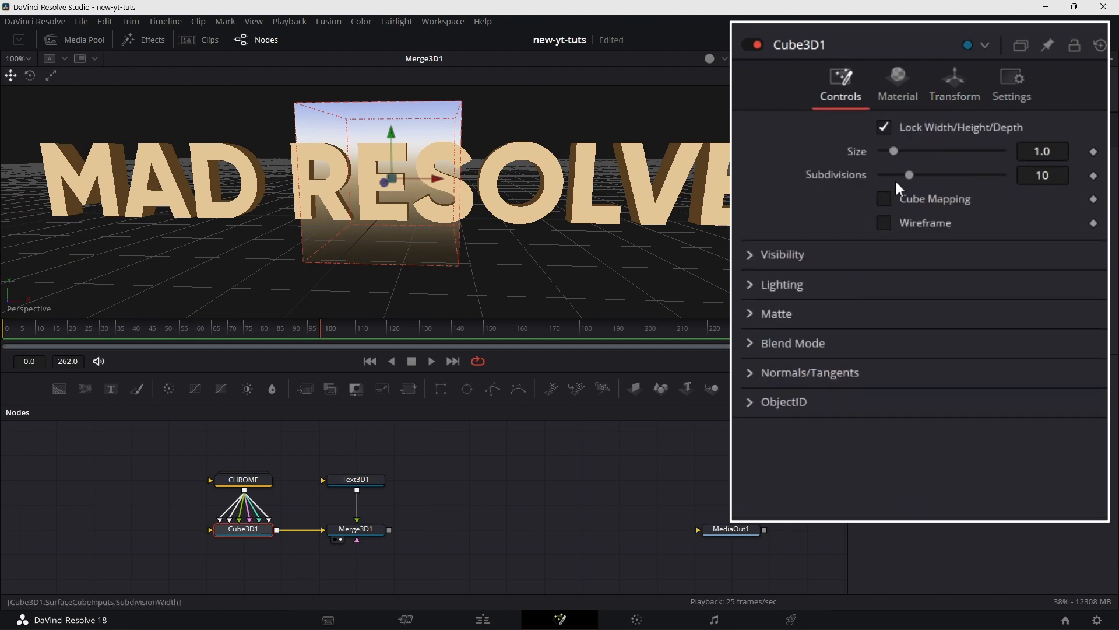
{"action": "left_click", "coordinate": [884, 127]}
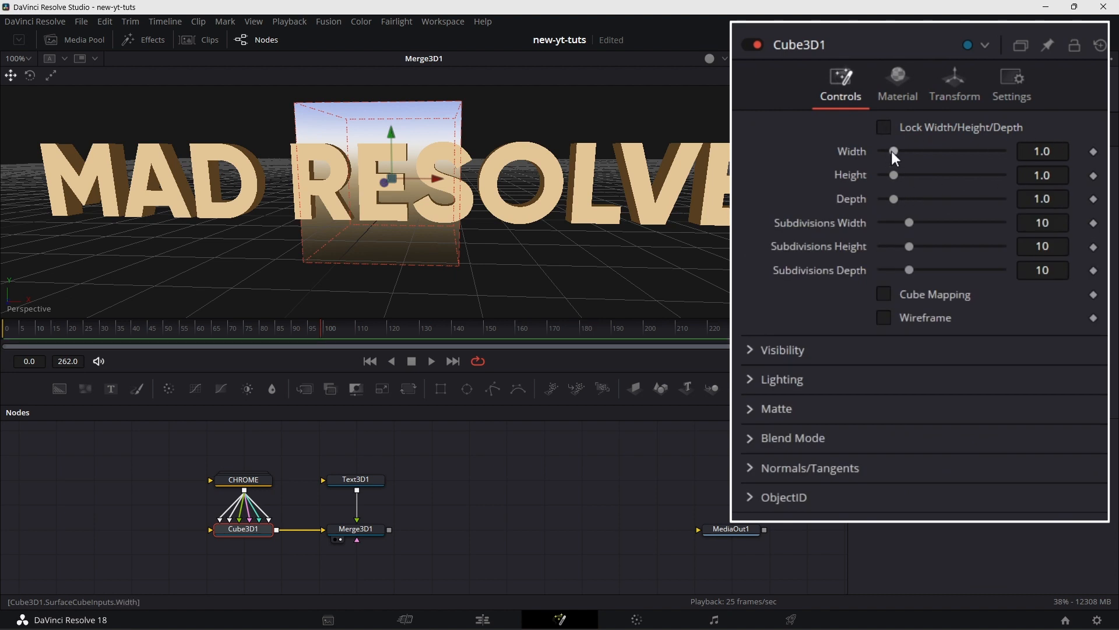
{"action": "left_click_drag", "start_coordinate": [893, 151], "coordinate": [940, 151]}
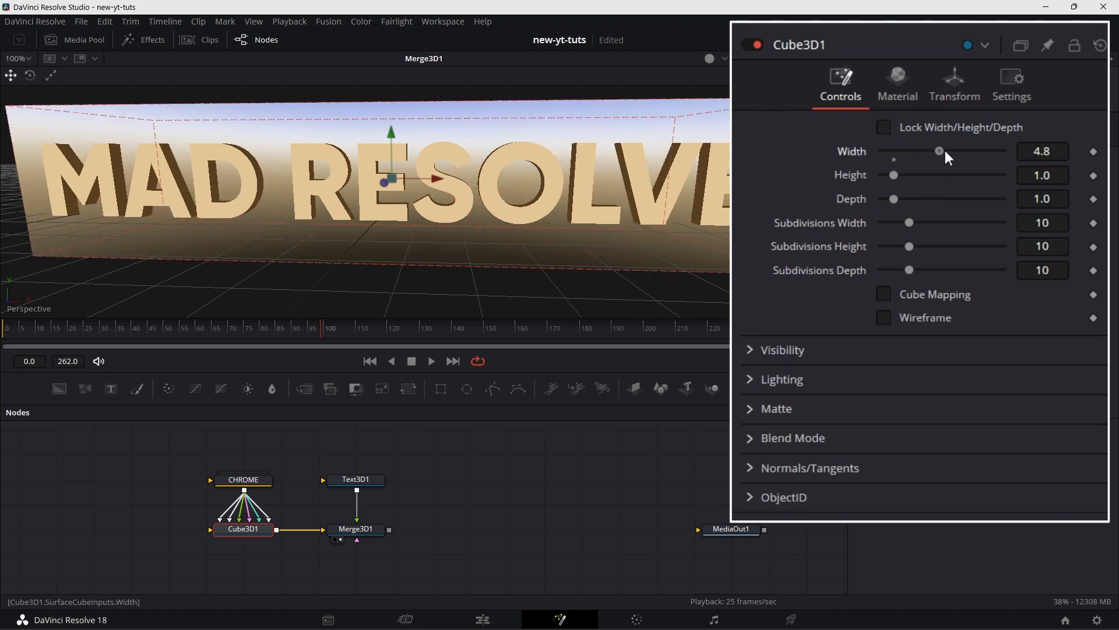
{"action": "left_click_drag", "start_coordinate": [940, 150], "coordinate": [943, 150]}
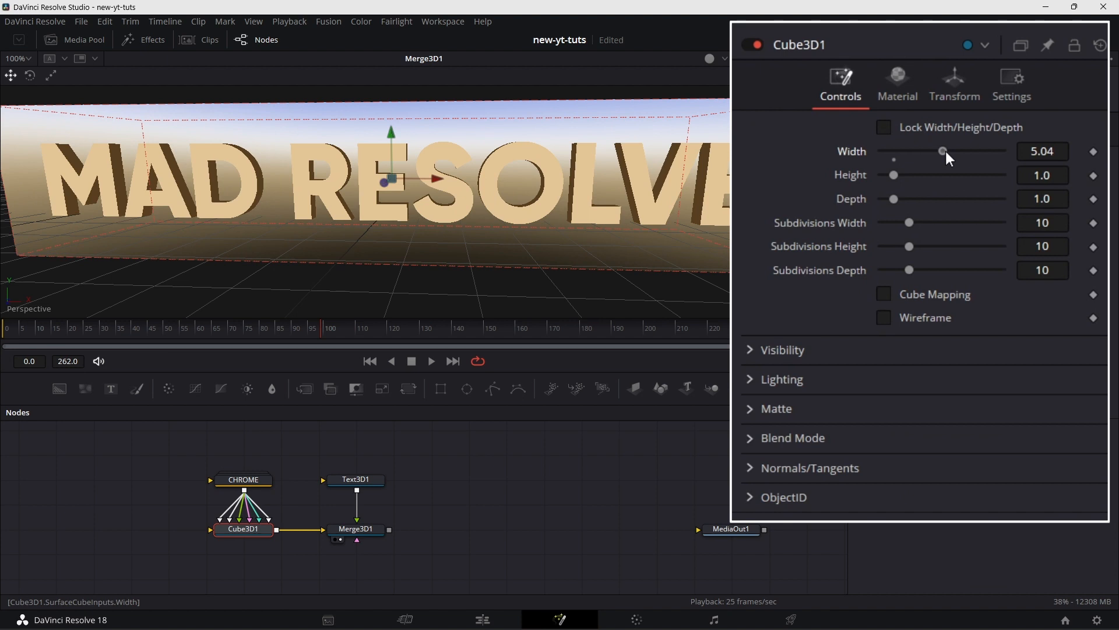
{"action": "left_click_drag", "start_coordinate": [942, 151], "coordinate": [1001, 151]}
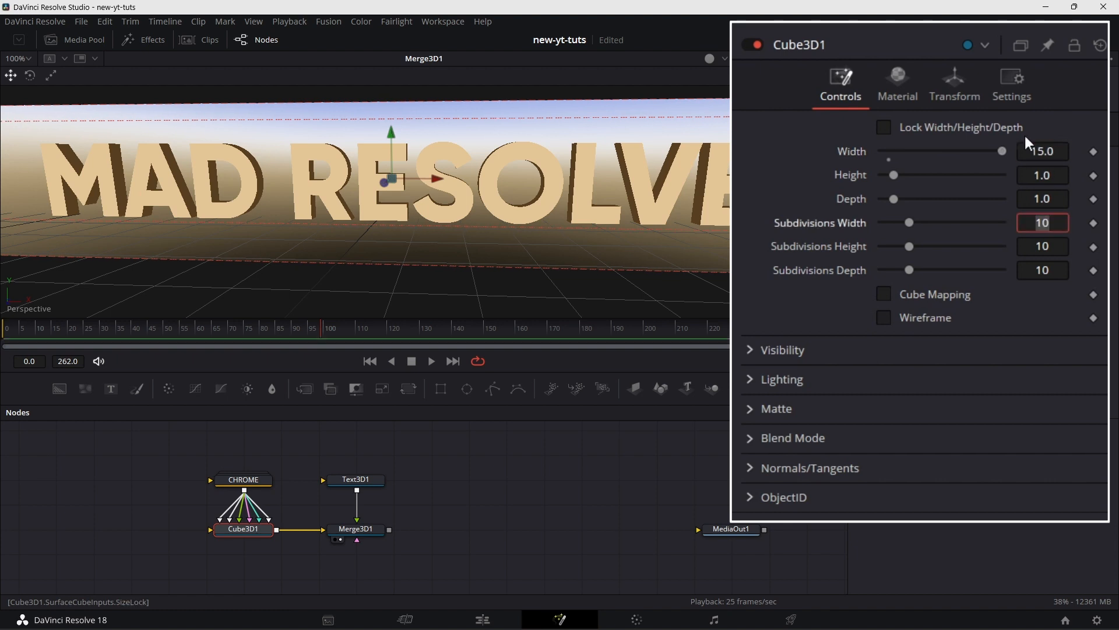
{"action": "left_click", "coordinate": [1042, 174]}
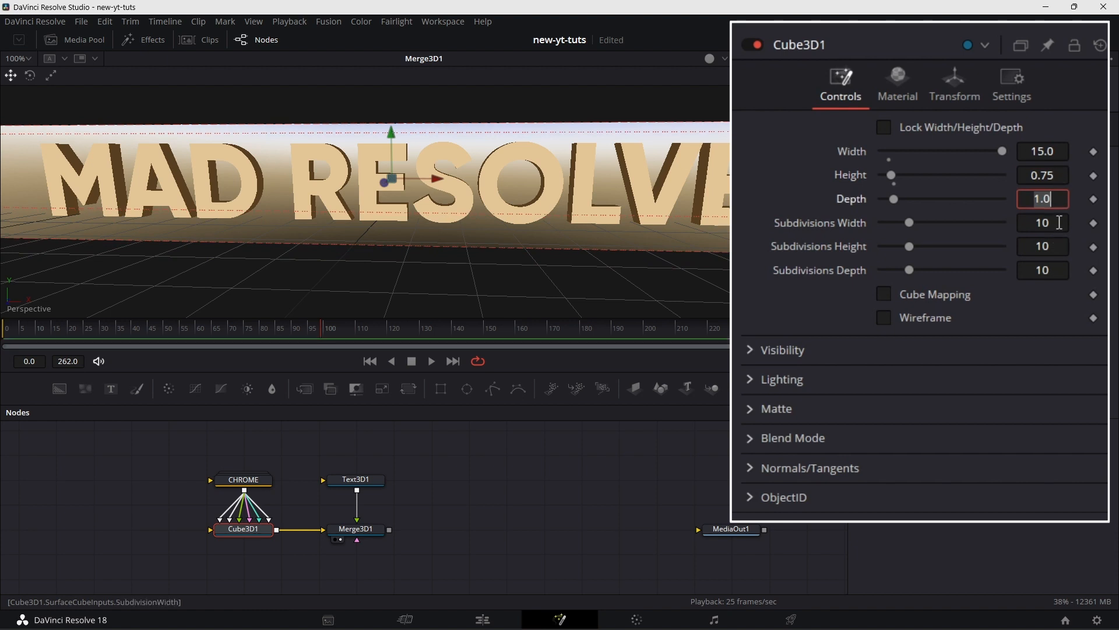
{"action": "type", "text": "0.75"}
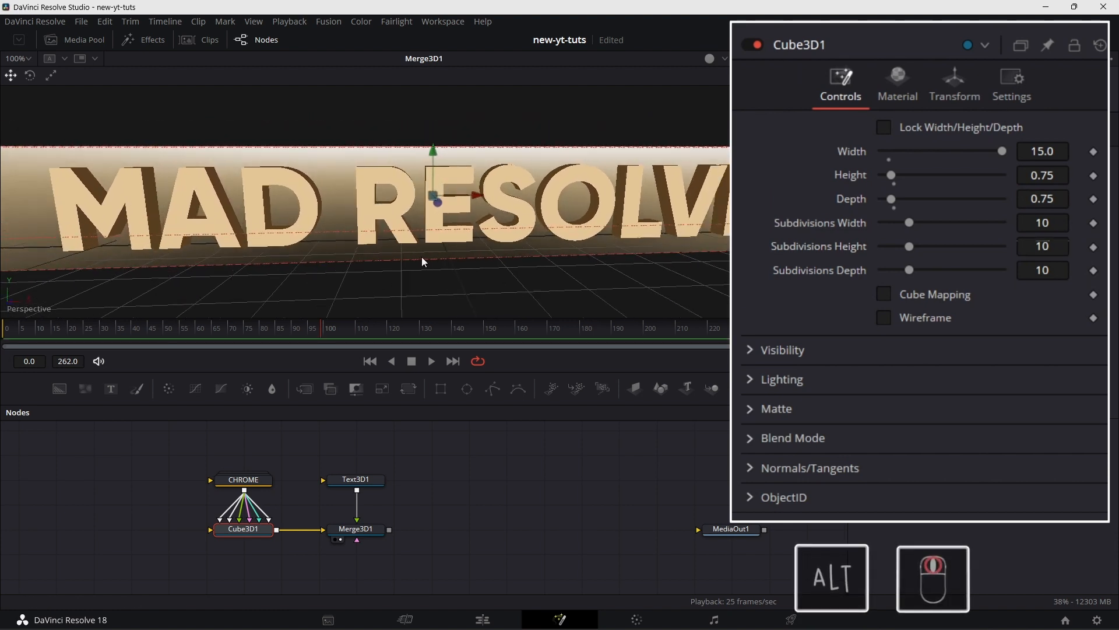
Set Cube3D1 Translation X to 5.014 and Z to -0.34 so the bar passes behind the text
{"action": "left_click_drag", "start_coordinate": [422, 261], "coordinate": [656, 316]}
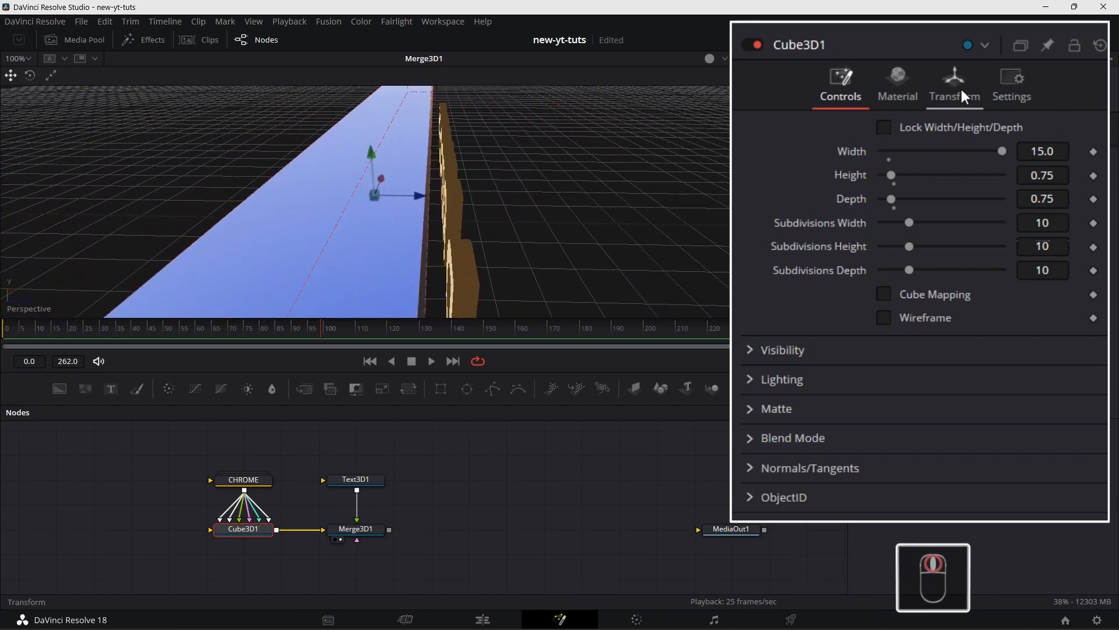
{"action": "left_click", "coordinate": [953, 82]}
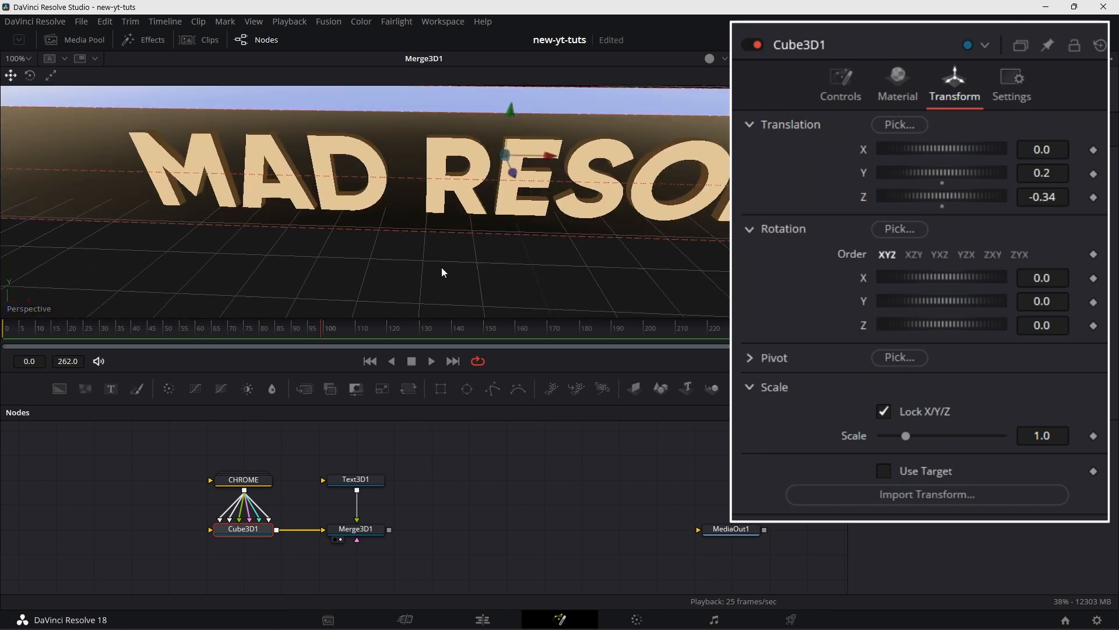
{"action": "scroll", "scroll_direction": "down", "scroll_amount": 3}
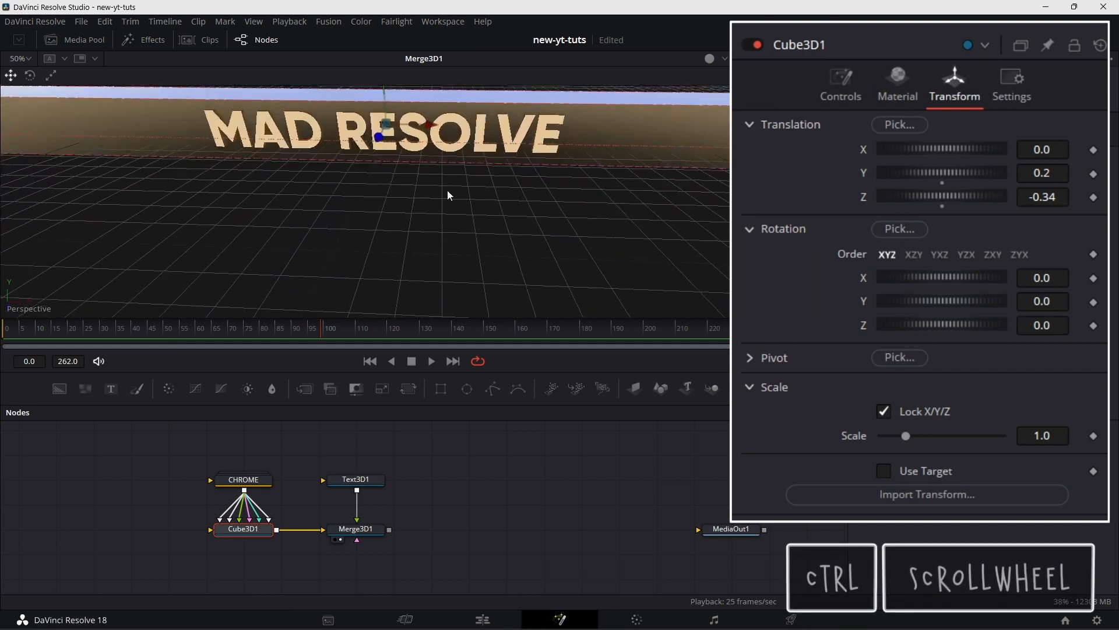
{"action": "scroll", "scroll_direction": "down", "scroll_amount": 3}
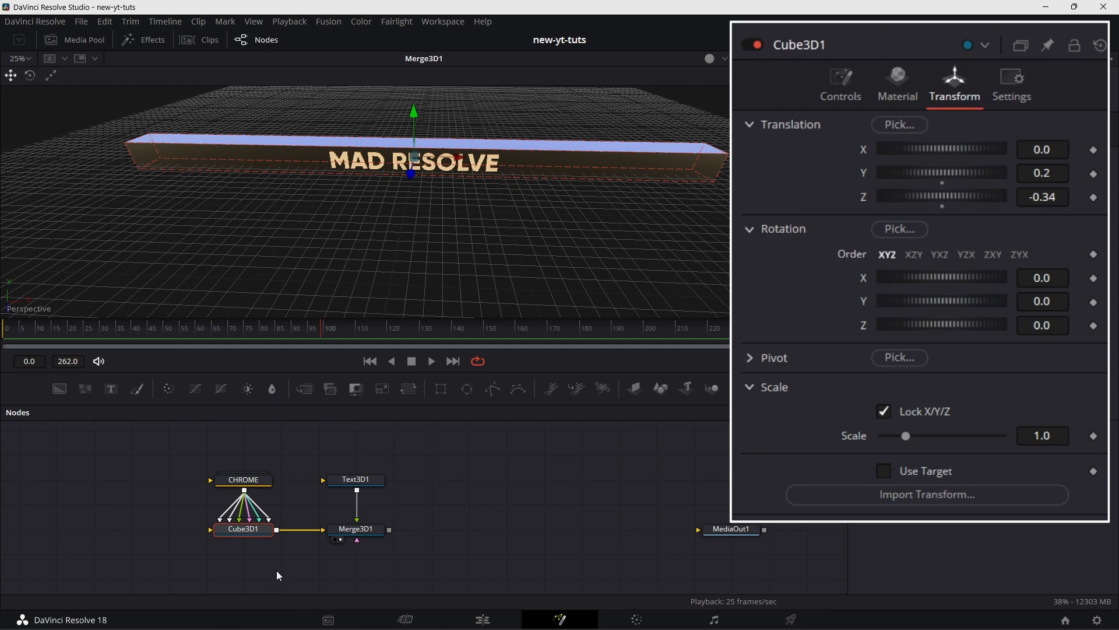
{"action": "mouse_move", "coordinate": [204, 162]}
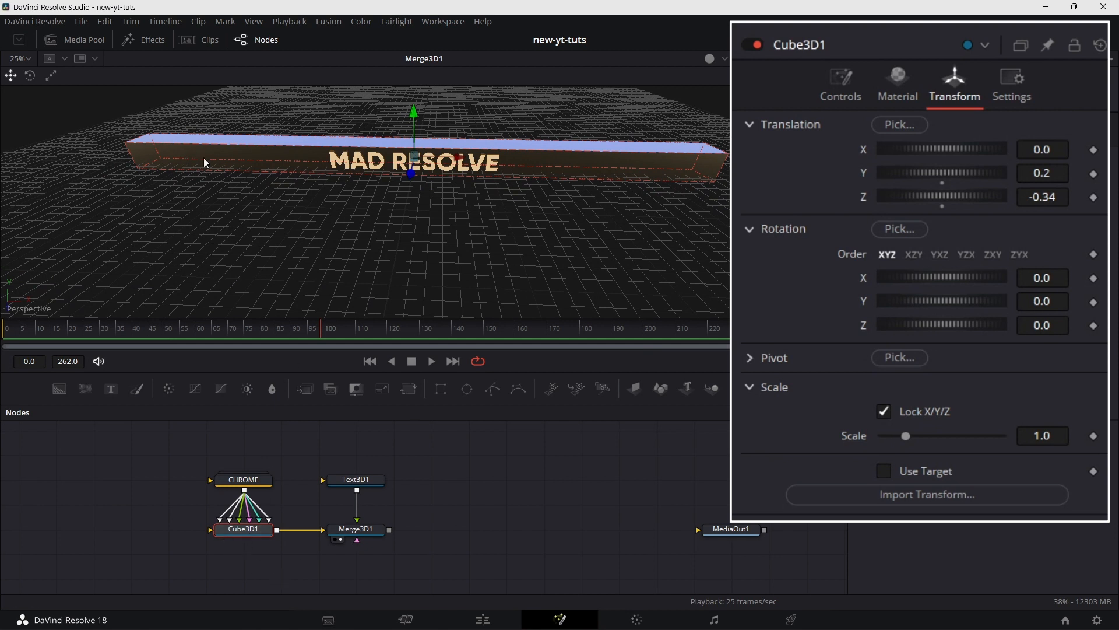
{"action": "mouse_move", "coordinate": [140, 170]}
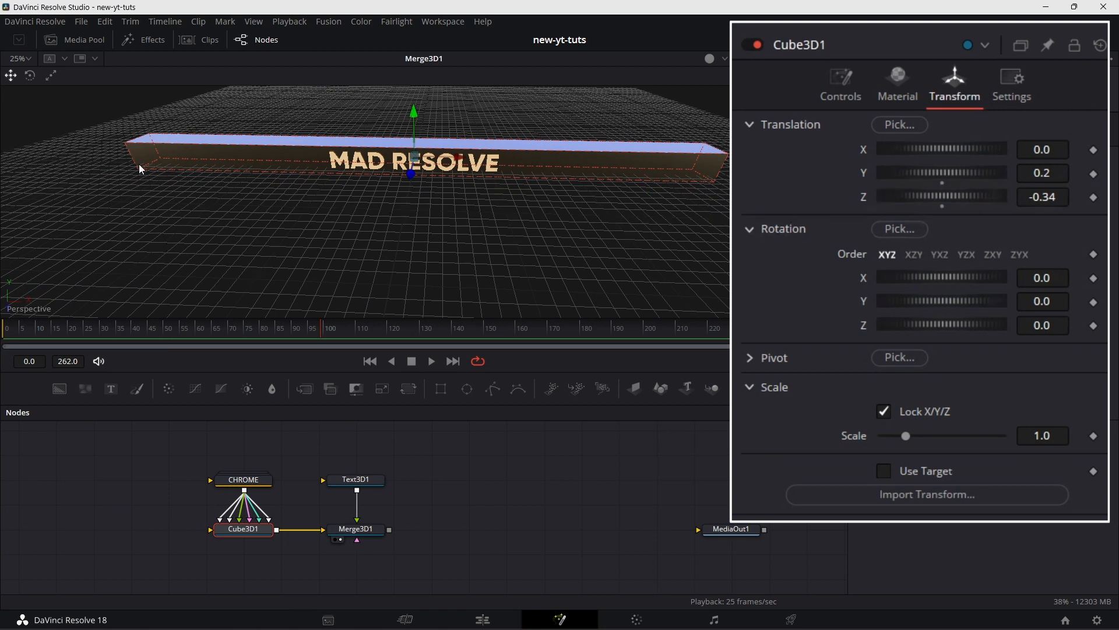
{"action": "mouse_move", "coordinate": [215, 211]}
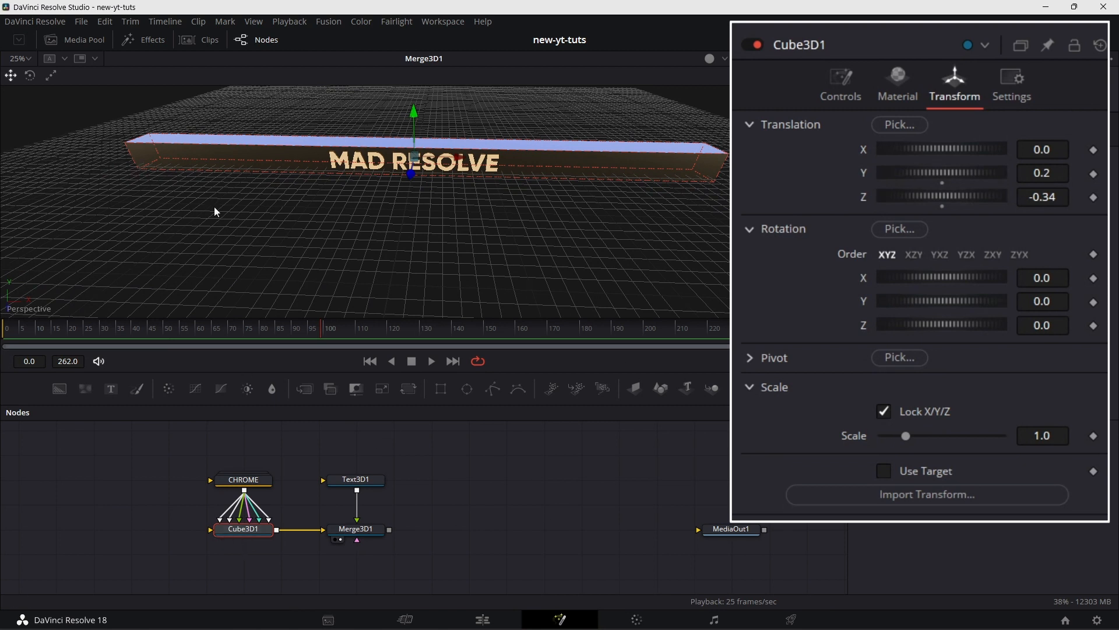
{"action": "mouse_move", "coordinate": [949, 178]}
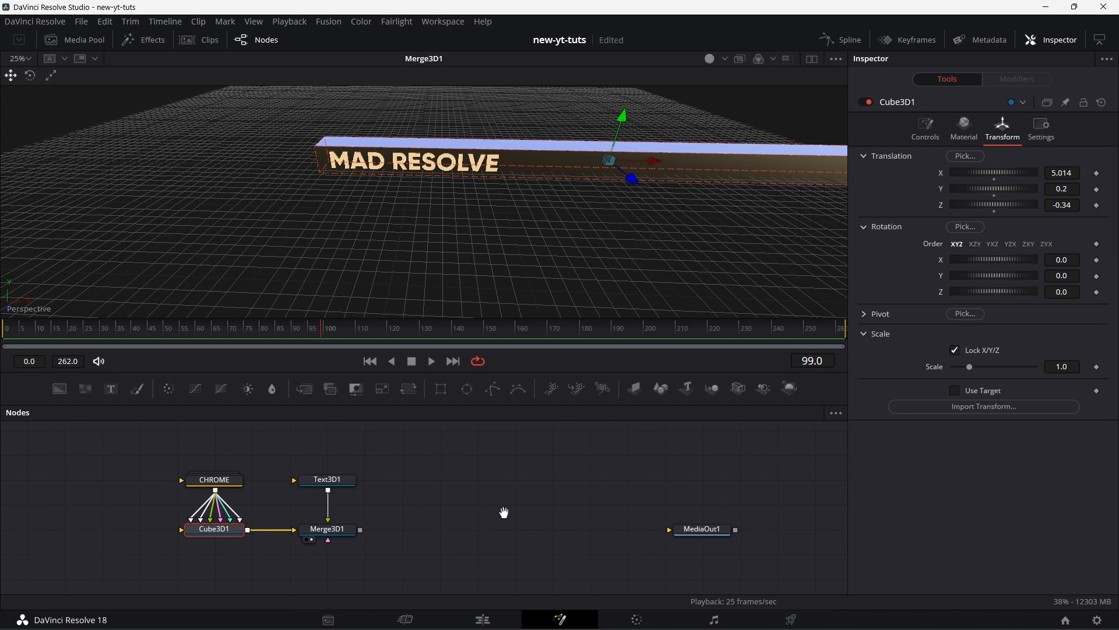
{"action": "mouse_move", "coordinate": [434, 129]}
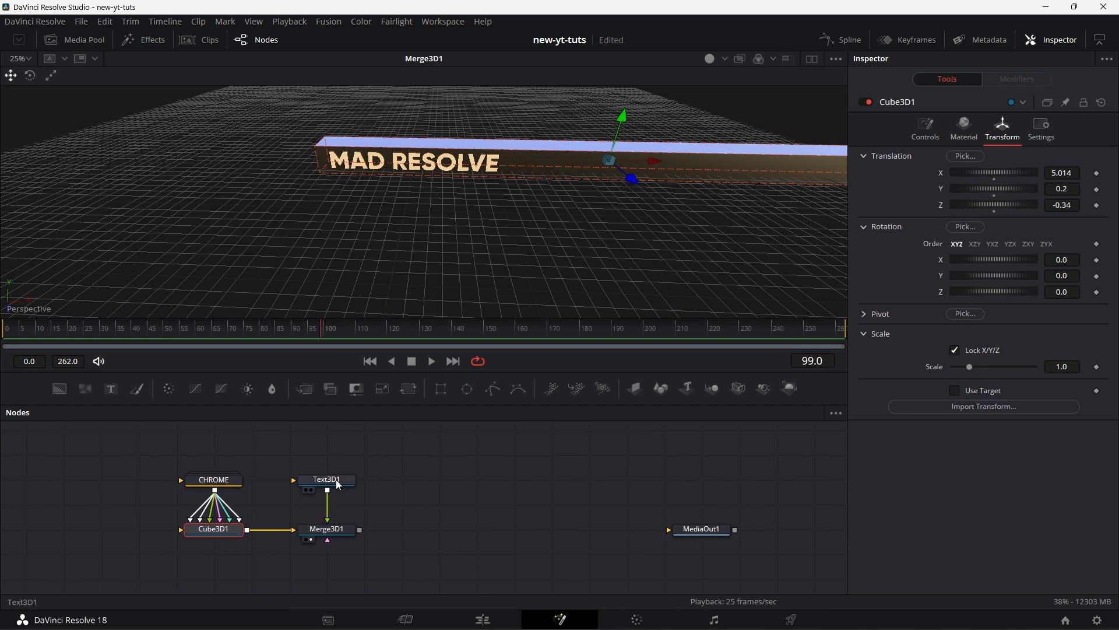
Insert Duplicate 3D after Text3D1 with Last copy 4, Rotation X -90 and Y Offset about 0.68
{"action": "left_click", "coordinate": [327, 479]}
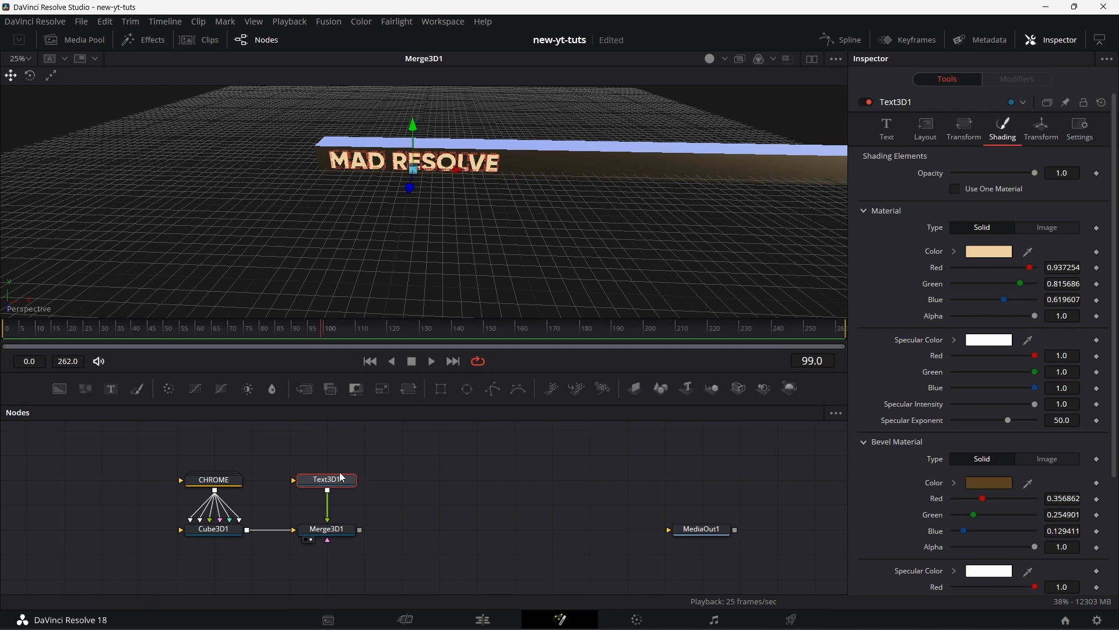
{"action": "type", "text": "DUPL"}
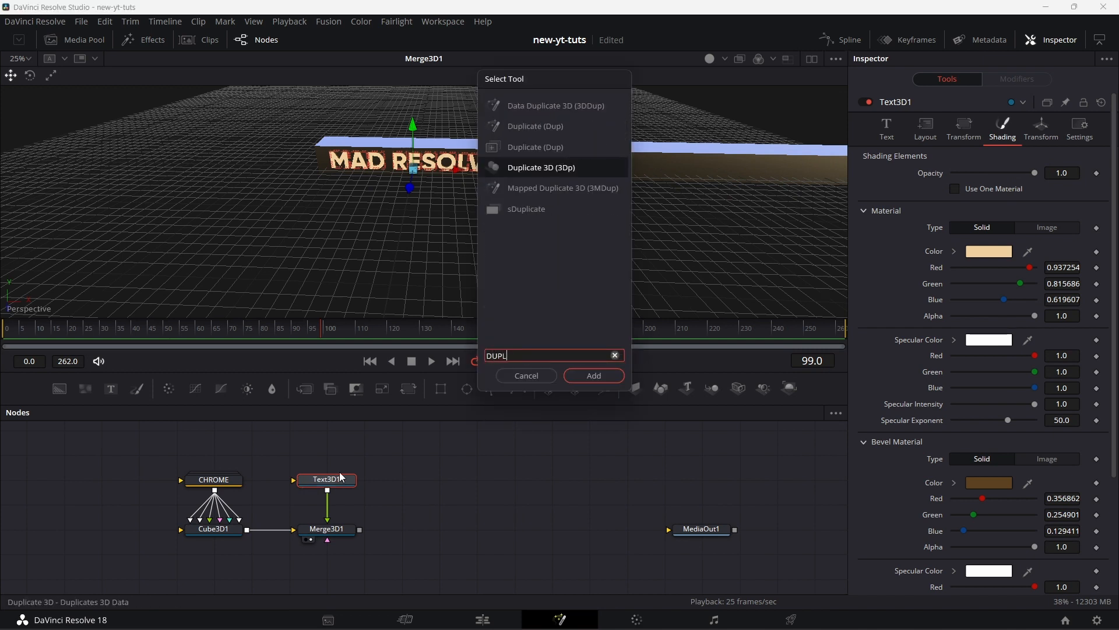
{"action": "left_click", "coordinate": [594, 375]}
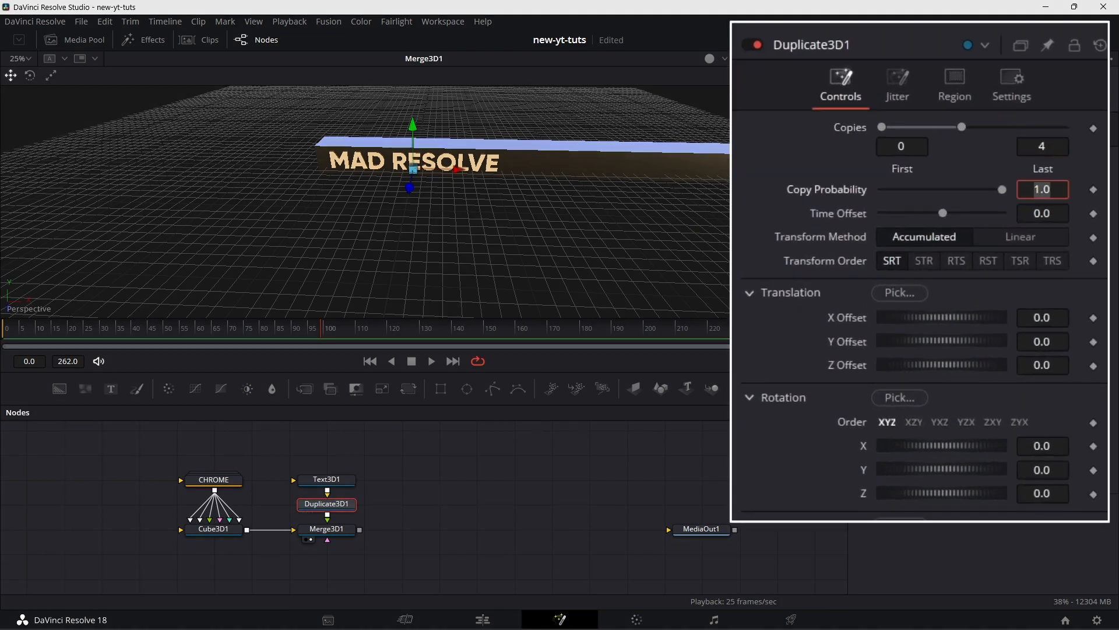
{"action": "left_click", "coordinate": [1042, 445]}
{"action": "type", "text": "-90"}
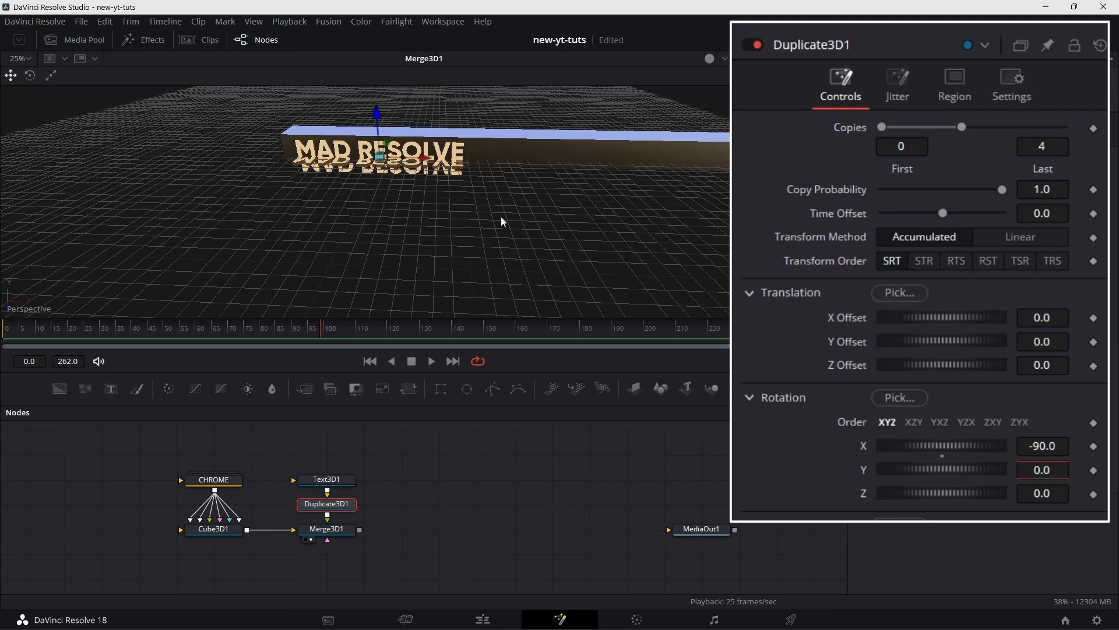
{"action": "left_click", "coordinate": [1042, 341]}
{"action": "type", "text": "0.611"}
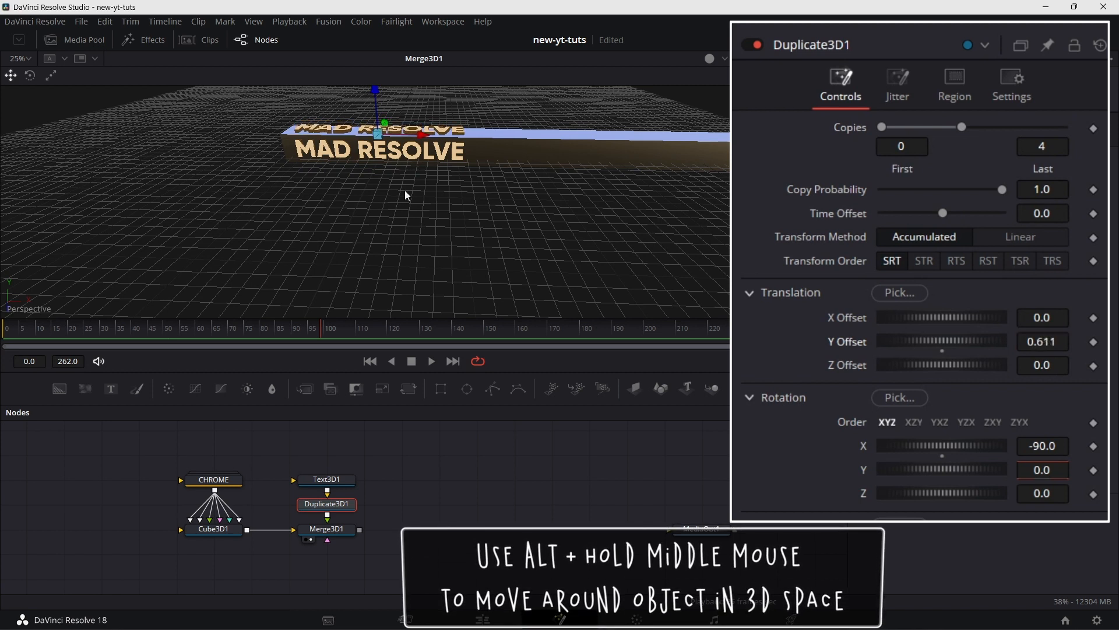
{"action": "left_click_drag", "start_coordinate": [406, 195], "coordinate": [434, 295]}
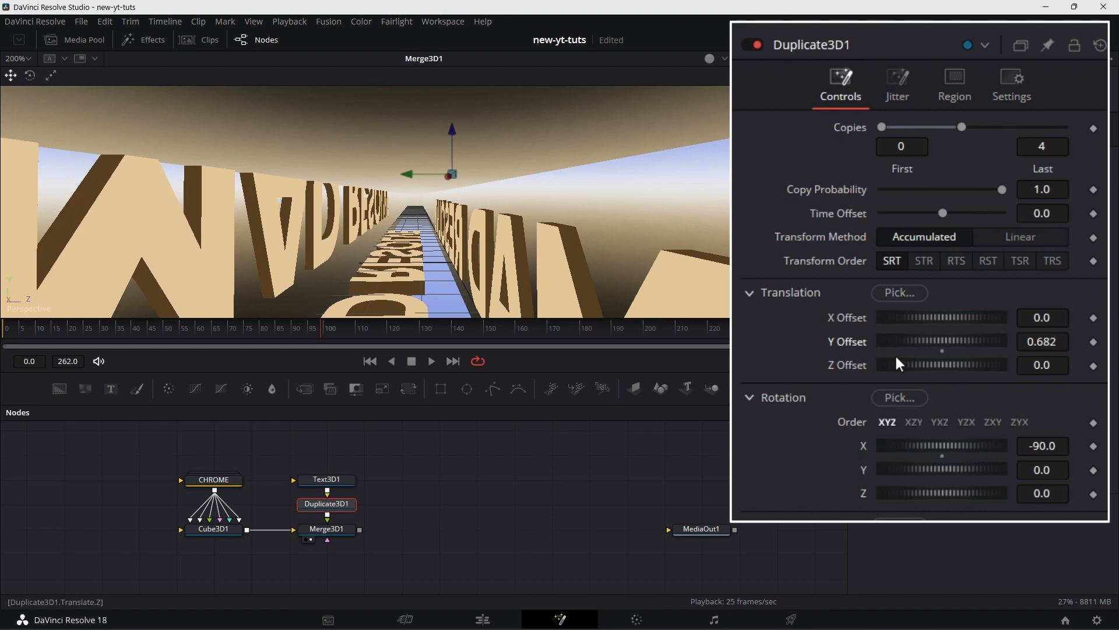
Lower Cube3D1's Y translation slightly while checking Duplicate3D1's Y offset against it
{"action": "left_click", "coordinate": [214, 529]}
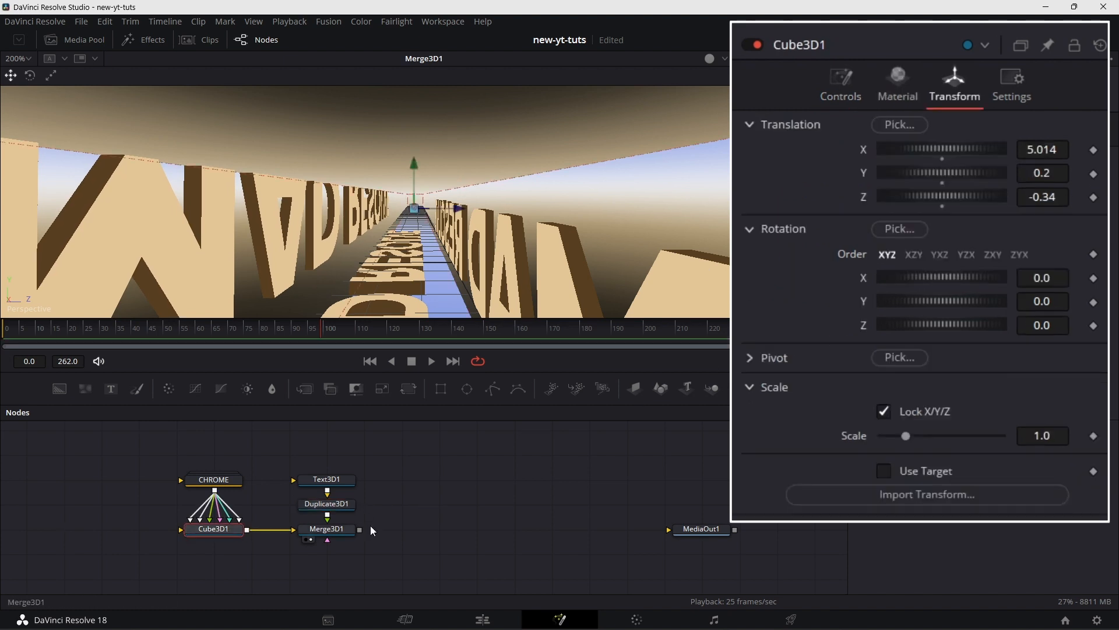
{"action": "left_click", "coordinate": [1042, 173]}
{"action": "type", "text": "0.322"}
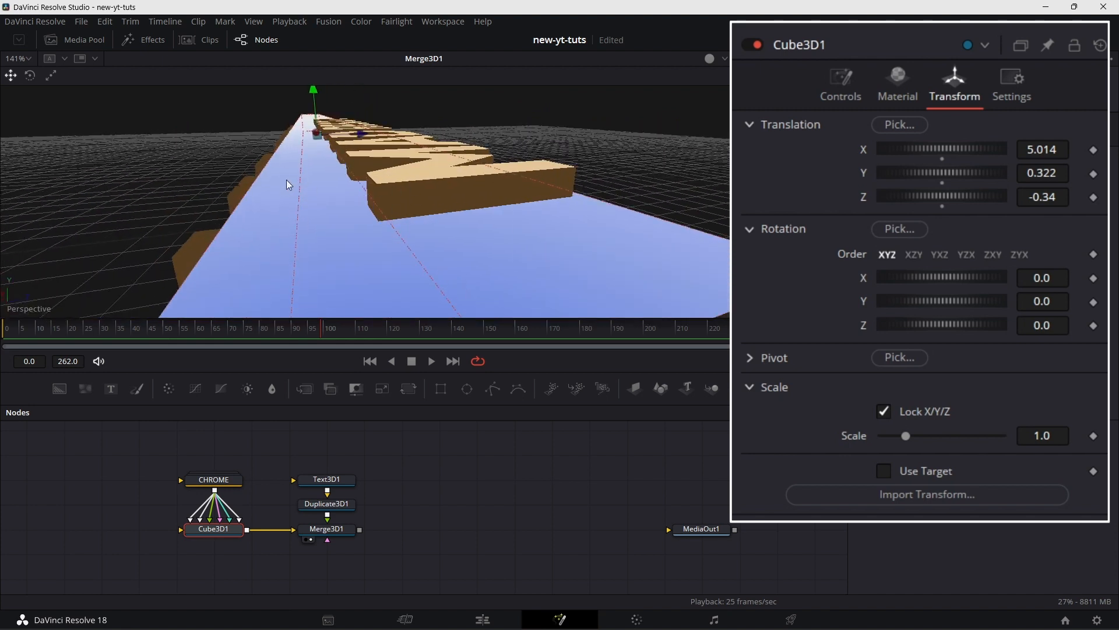
{"action": "left_click", "coordinate": [326, 504]}
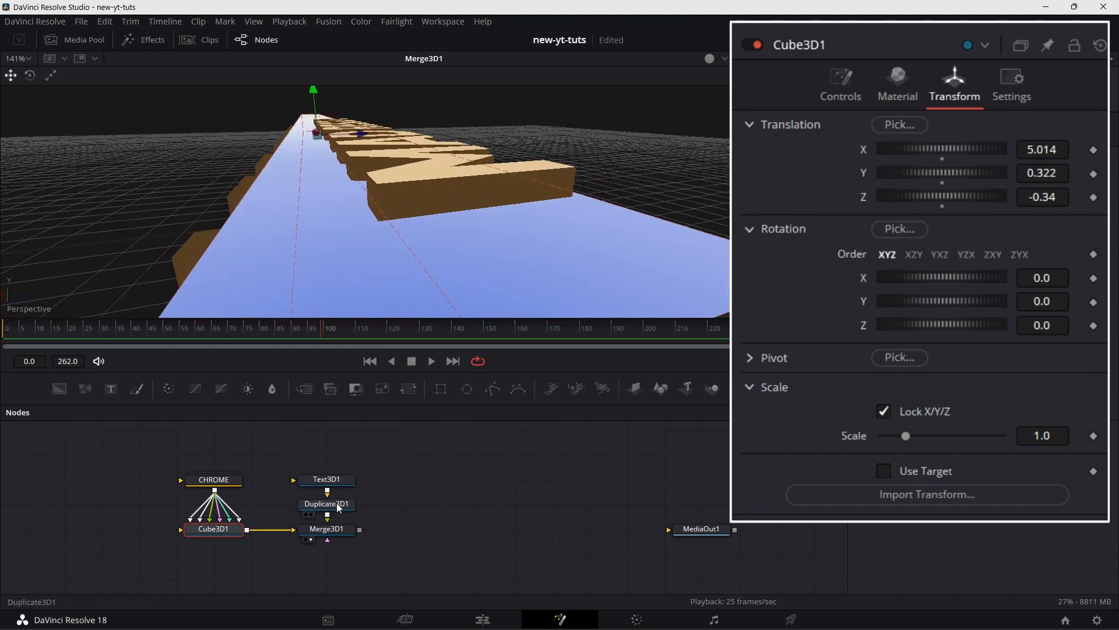
{"action": "left_click", "coordinate": [326, 503]}
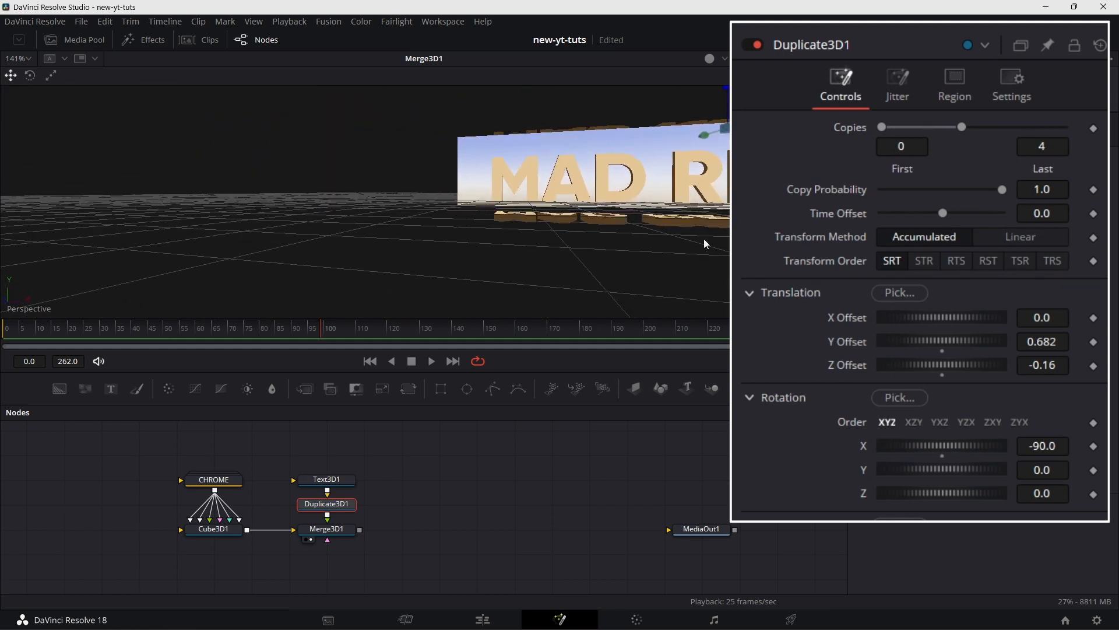
{"action": "left_click", "coordinate": [212, 529]}
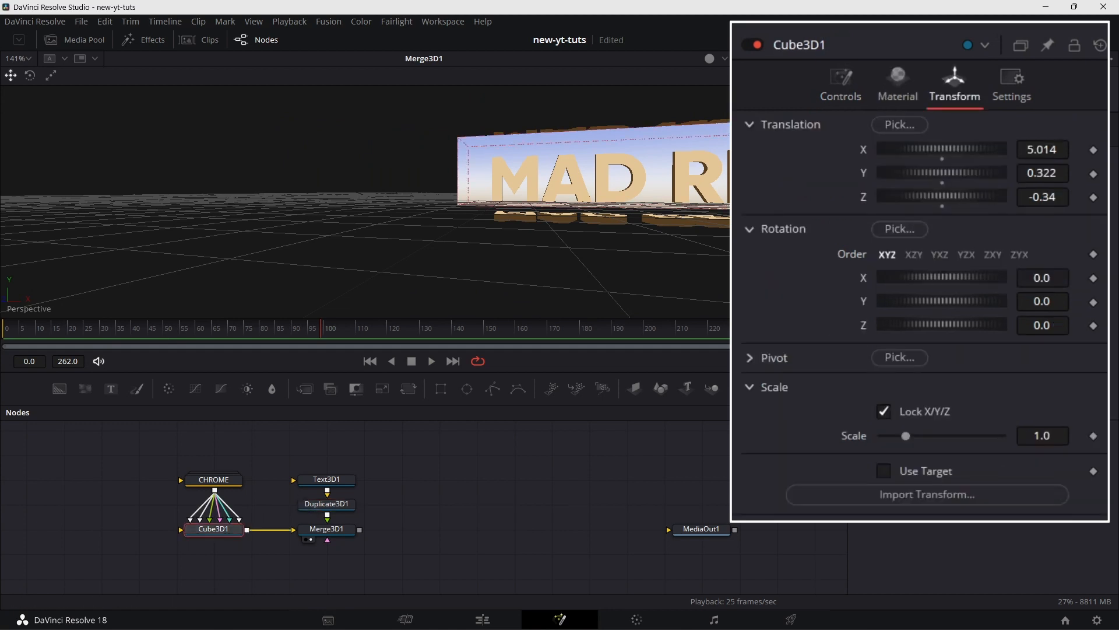
{"action": "left_click", "coordinate": [1043, 173]}
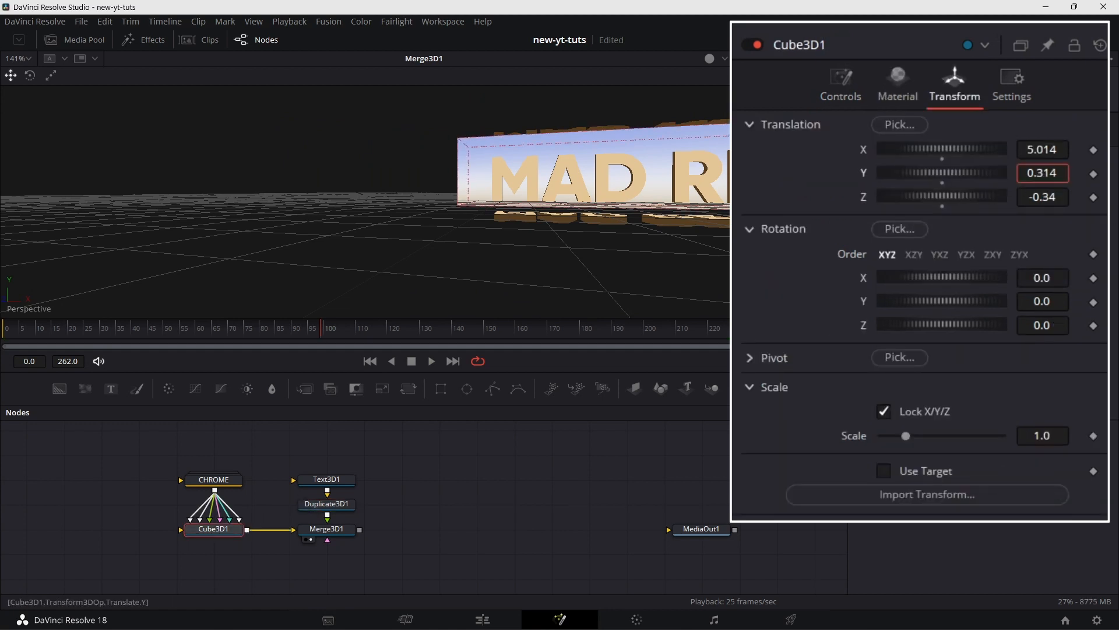
{"action": "left_click_drag", "start_coordinate": [942, 173], "coordinate": [928, 172]}
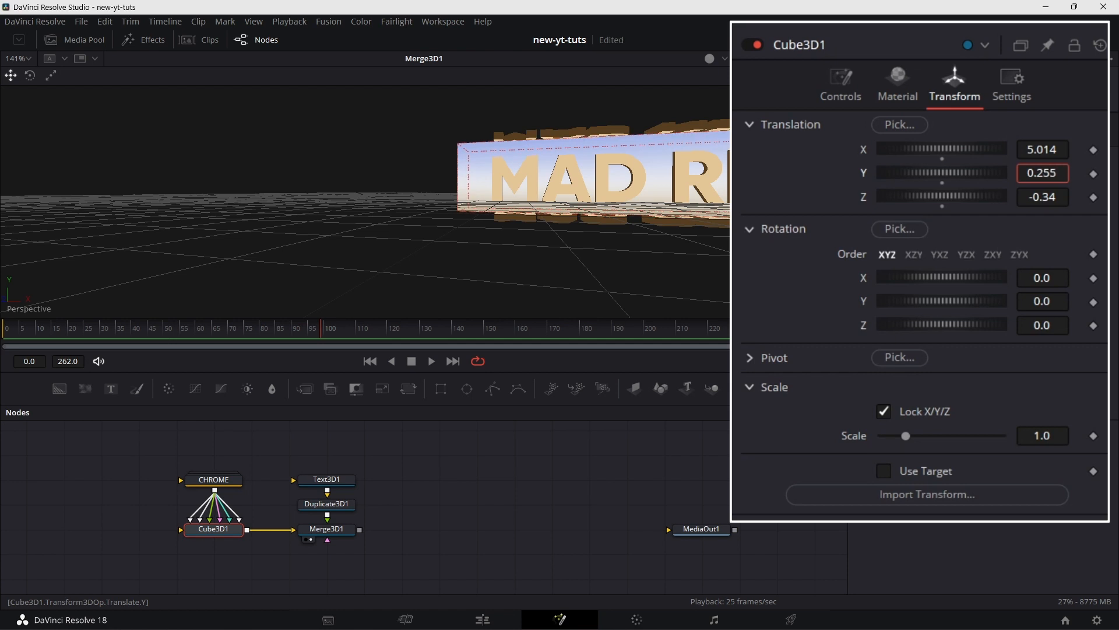
Refine the duplicator offset and set the bar to Y 0.217, Z about -0.38 so text sits flush
{"action": "left_click", "coordinate": [327, 504]}
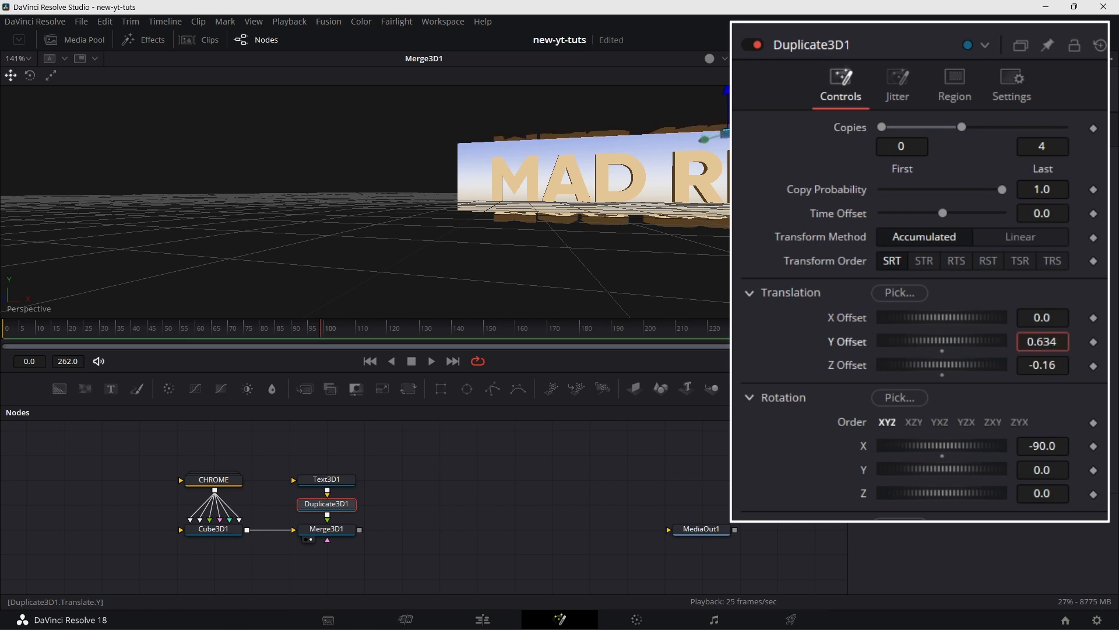
{"action": "left_click", "coordinate": [214, 530]}
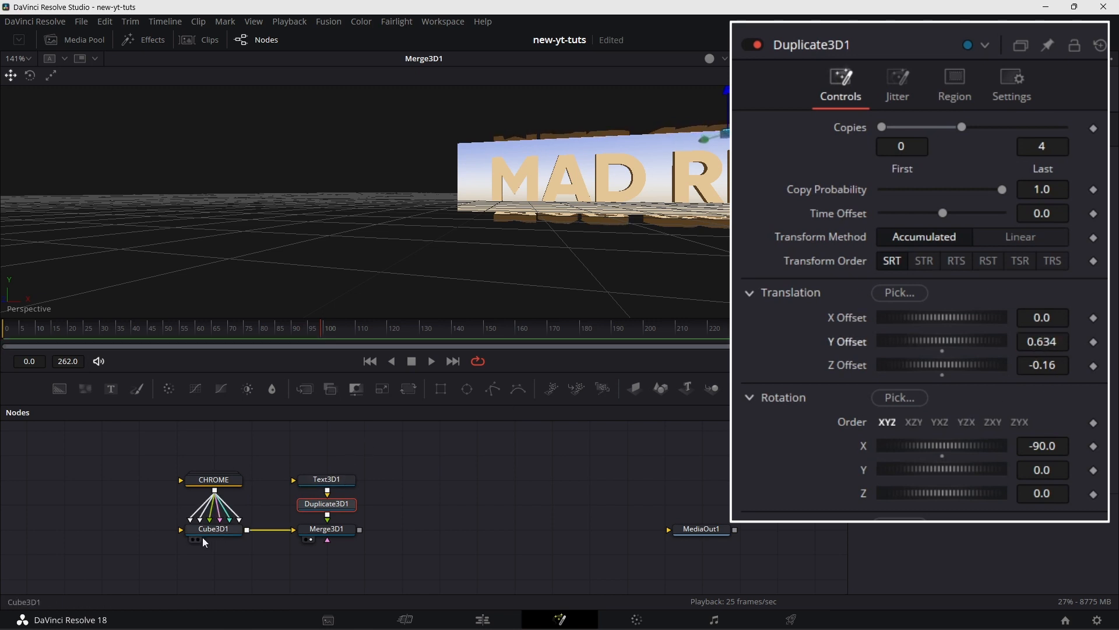
{"action": "left_click", "coordinate": [213, 529]}
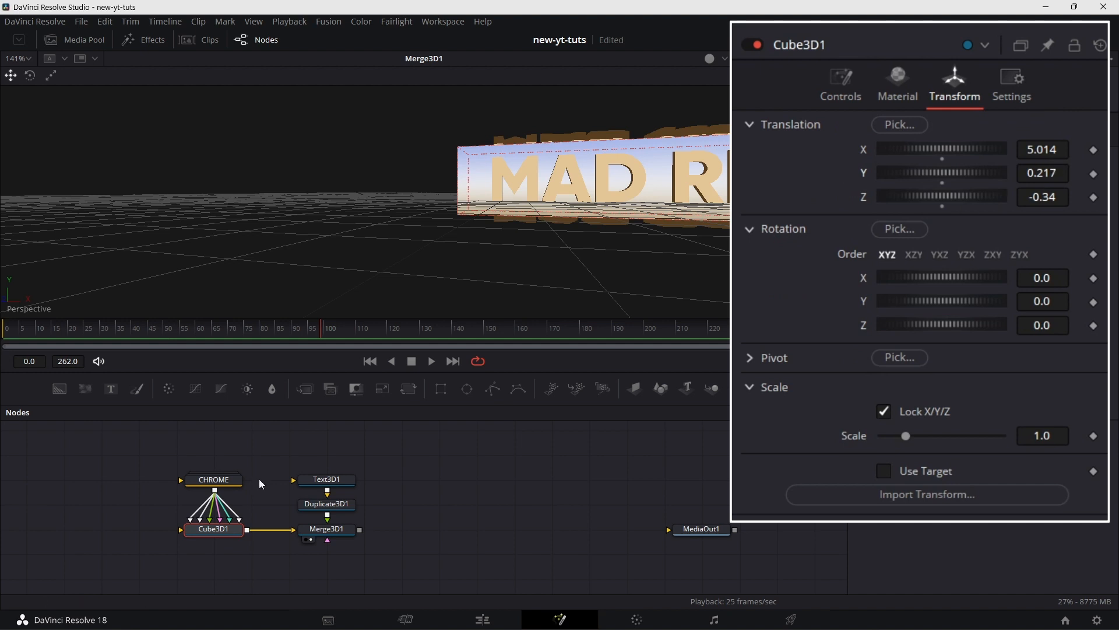
{"action": "left_click", "coordinate": [326, 504]}
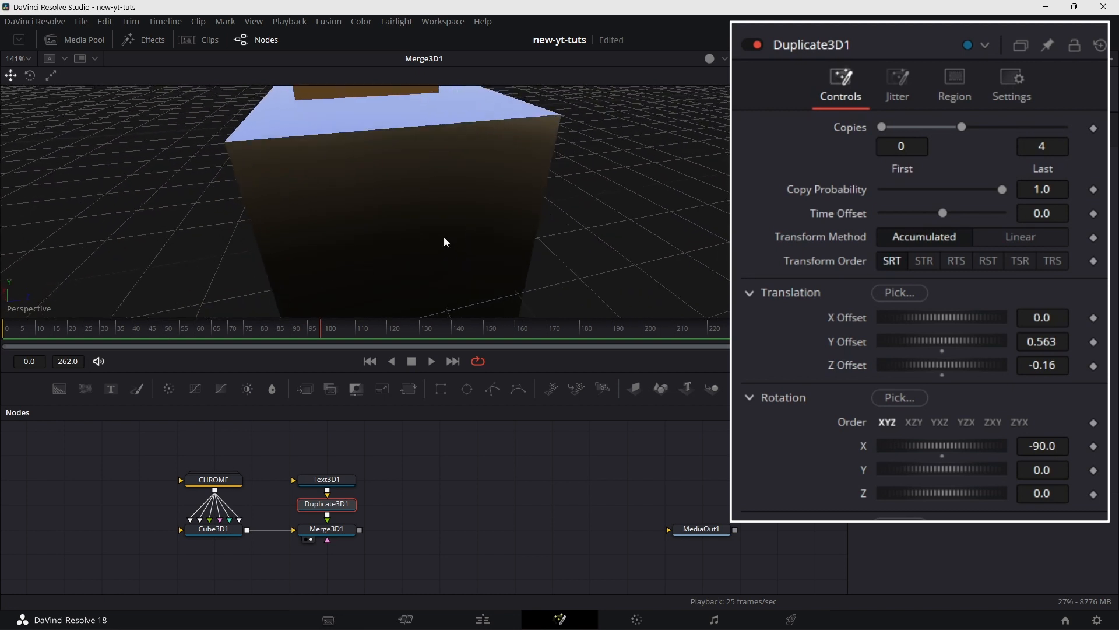
{"action": "left_click", "coordinate": [214, 528]}
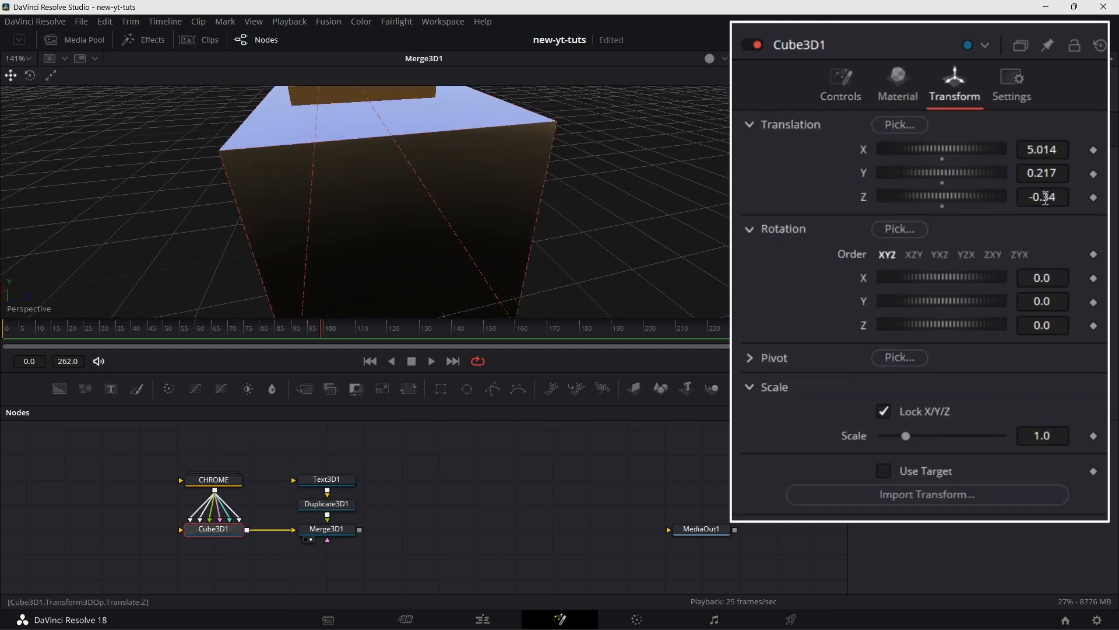
{"action": "type", "text": "-0.39"}
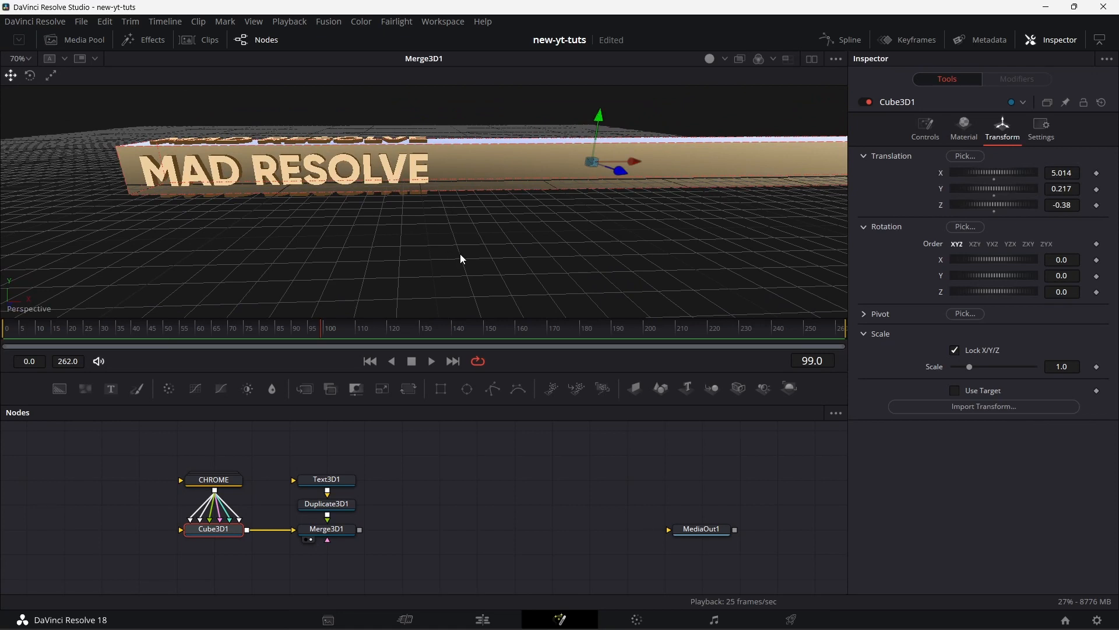
Insert a Transform 3D after Merge3D1 and test its X rotation, returning it near zero
{"action": "left_click", "coordinate": [213, 479]}
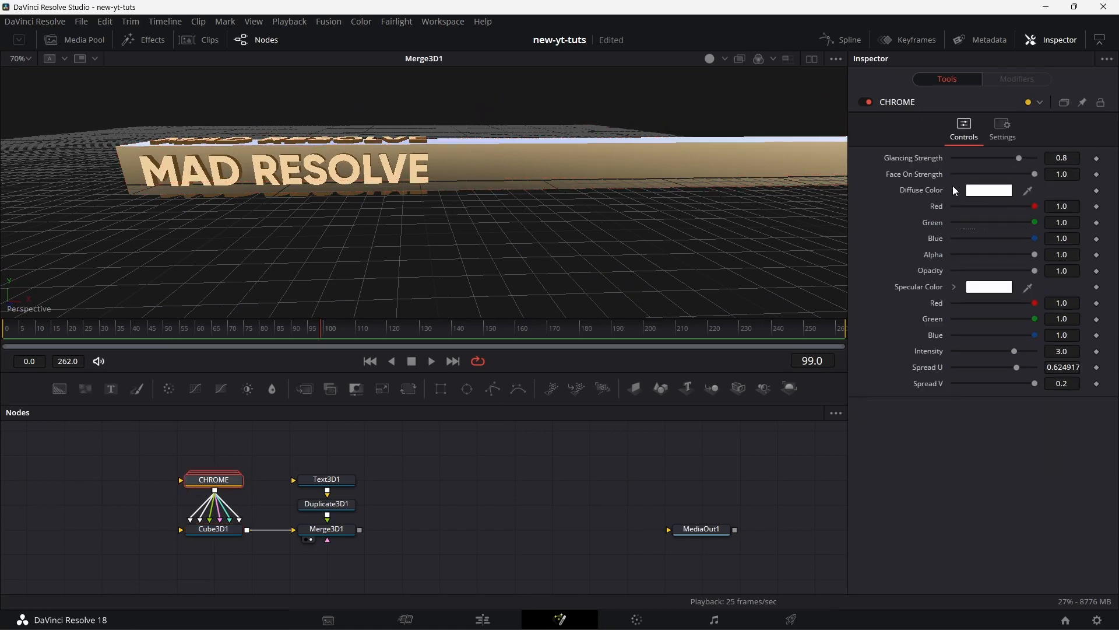
{"action": "left_click", "coordinate": [989, 190]}
{"action": "type", "text": "DUPL"}
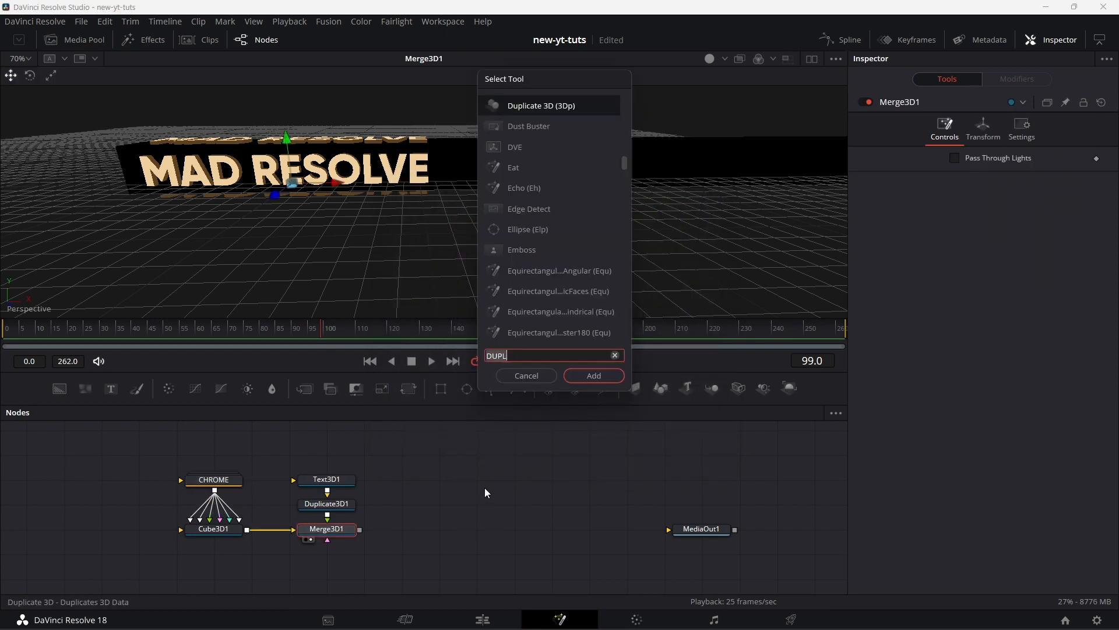
{"action": "type", "text": "TRANSFO"}
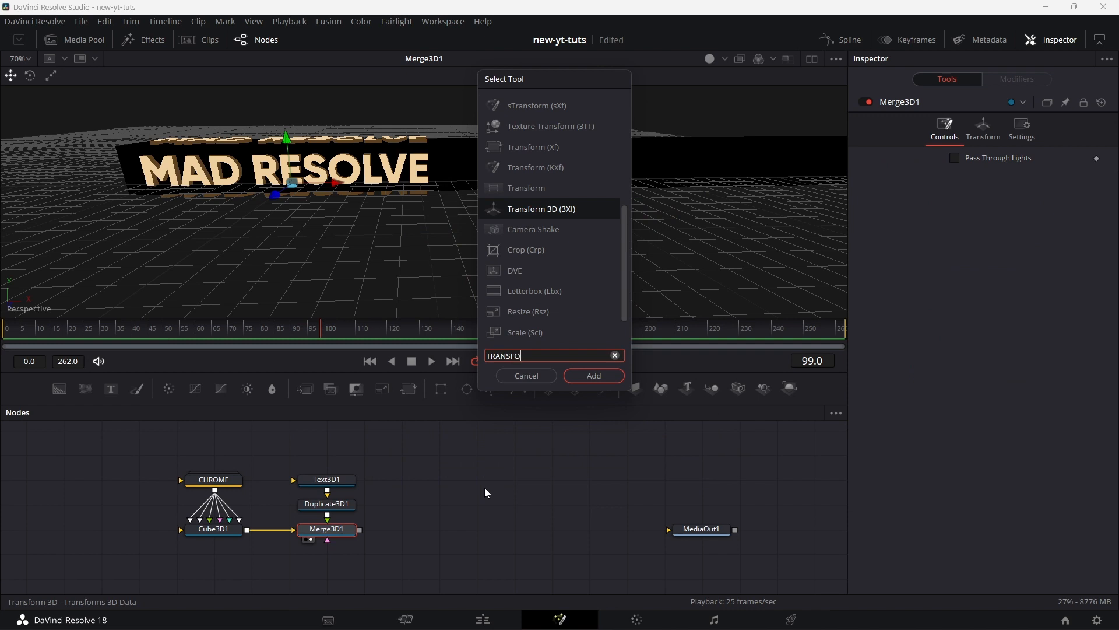
{"action": "left_click", "coordinate": [594, 376]}
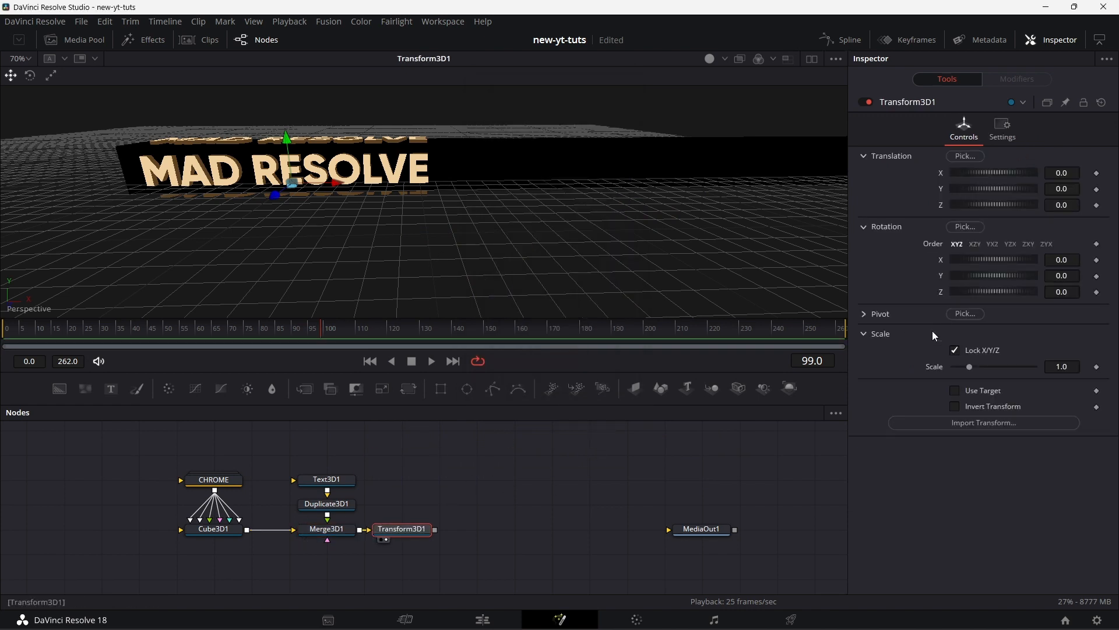
{"action": "mouse_move", "coordinate": [79, 318]}
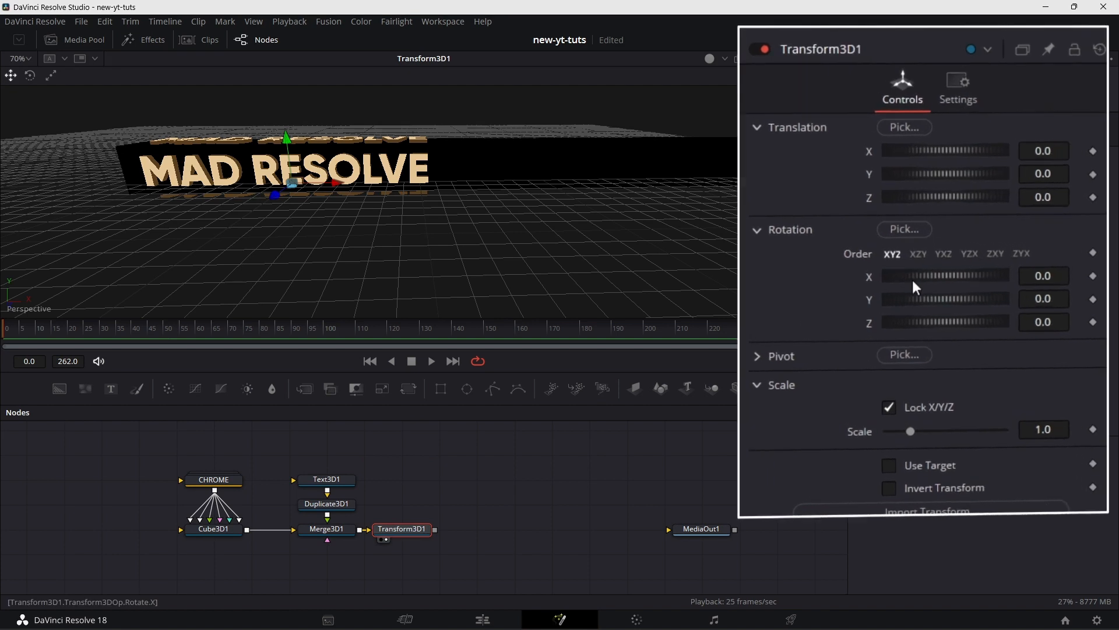
{"action": "left_click_drag", "start_coordinate": [914, 276], "coordinate": [971, 285]}
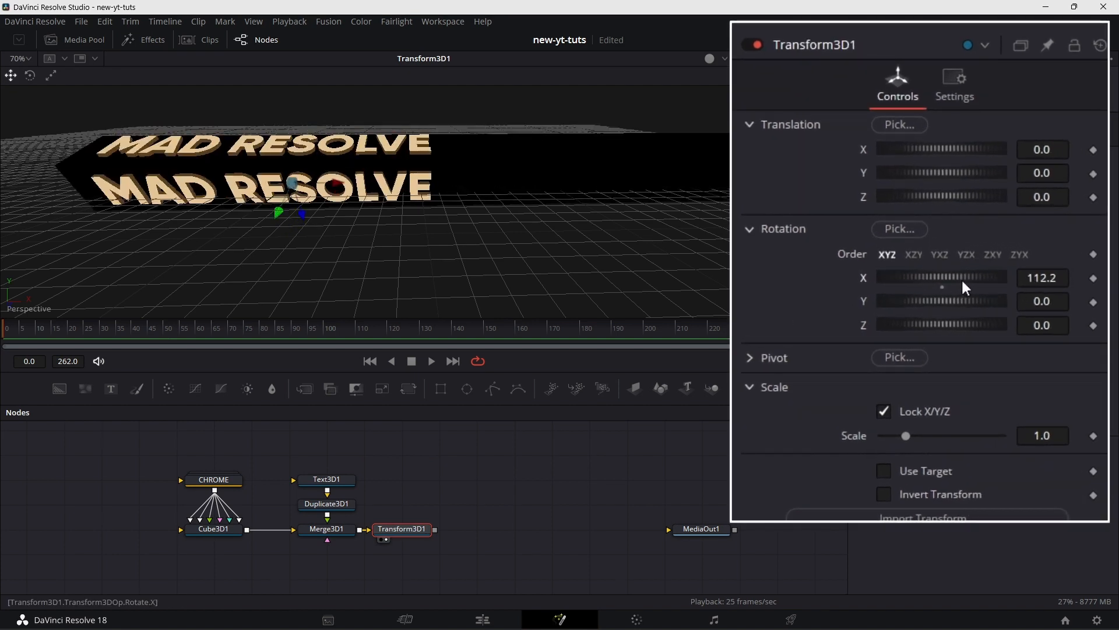
{"action": "left_click_drag", "start_coordinate": [942, 277], "coordinate": [914, 277]}
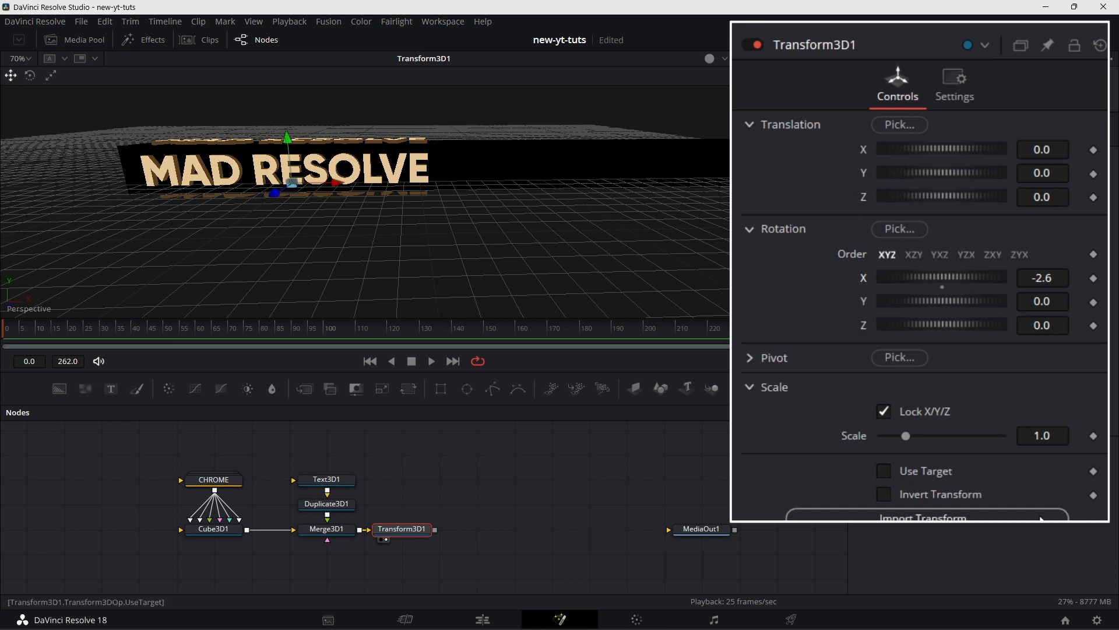
Set Pivot Y 0.275, Z -0.375 and keyframe Rotation X from 0 to -30
{"action": "left_click", "coordinate": [749, 358]}
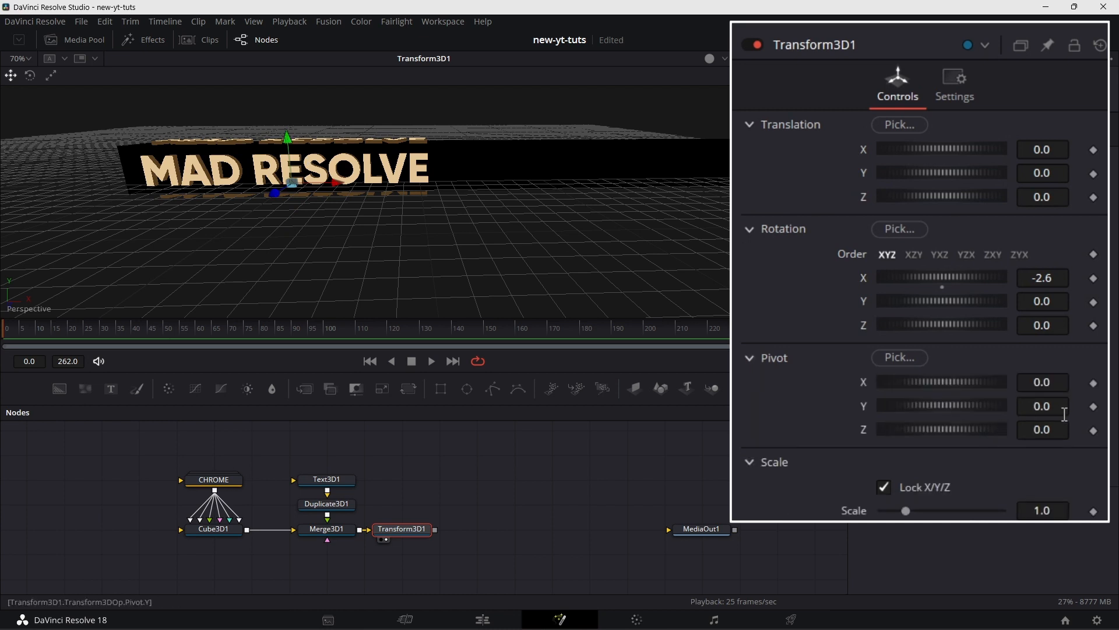
{"action": "left_click", "coordinate": [1042, 406]}
{"action": "type", "text": "0.275"}
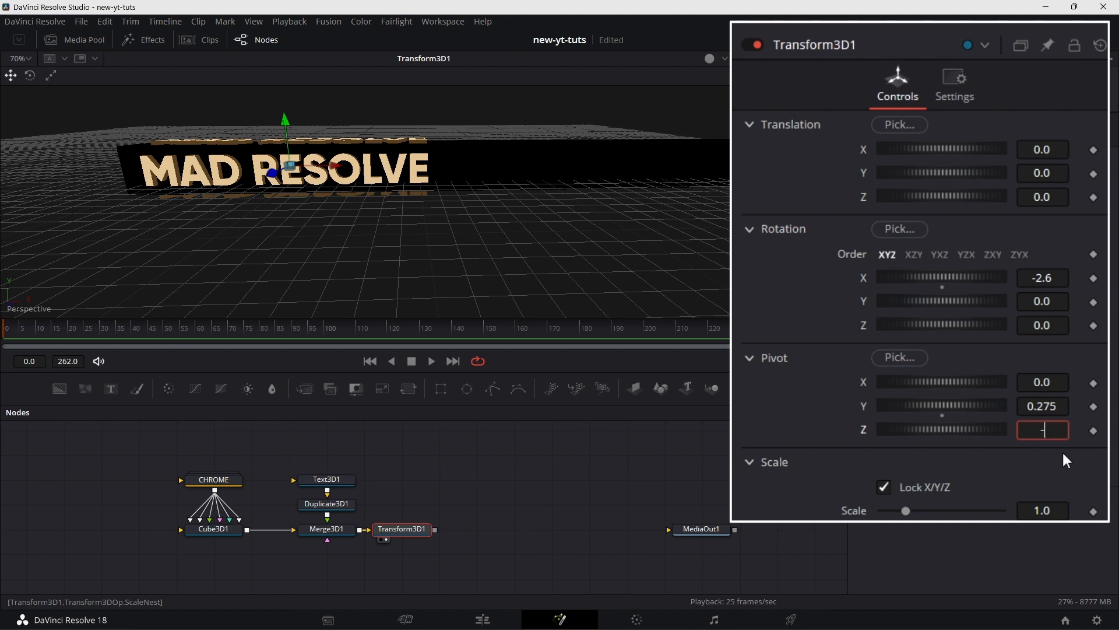
{"action": "type", "text": "-0.375"}
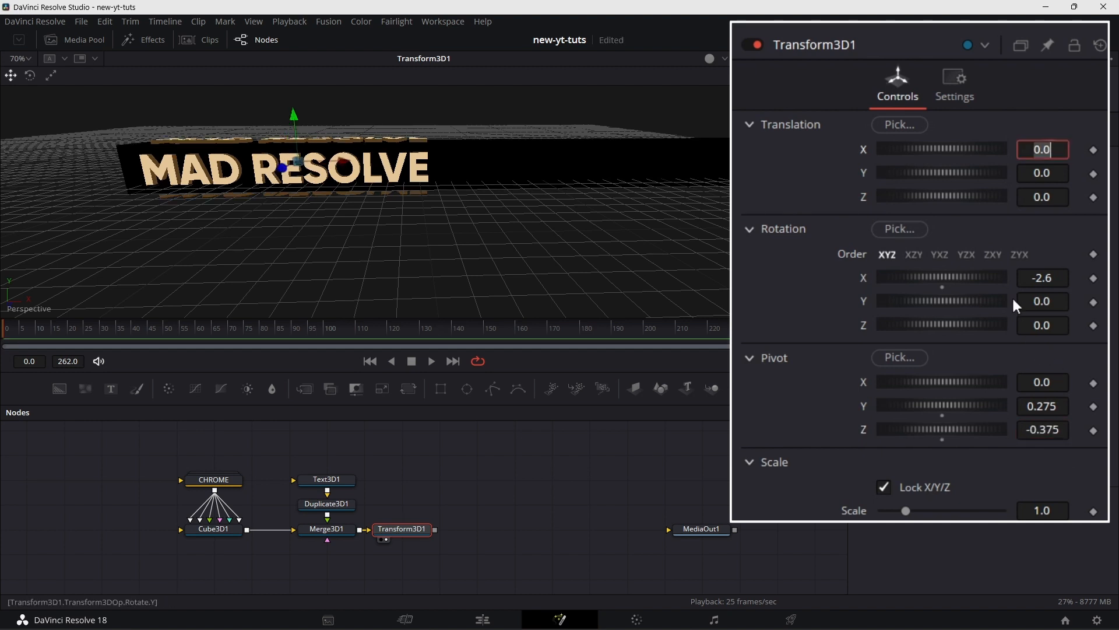
{"action": "left_click_drag", "start_coordinate": [942, 277], "coordinate": [942, 278]}
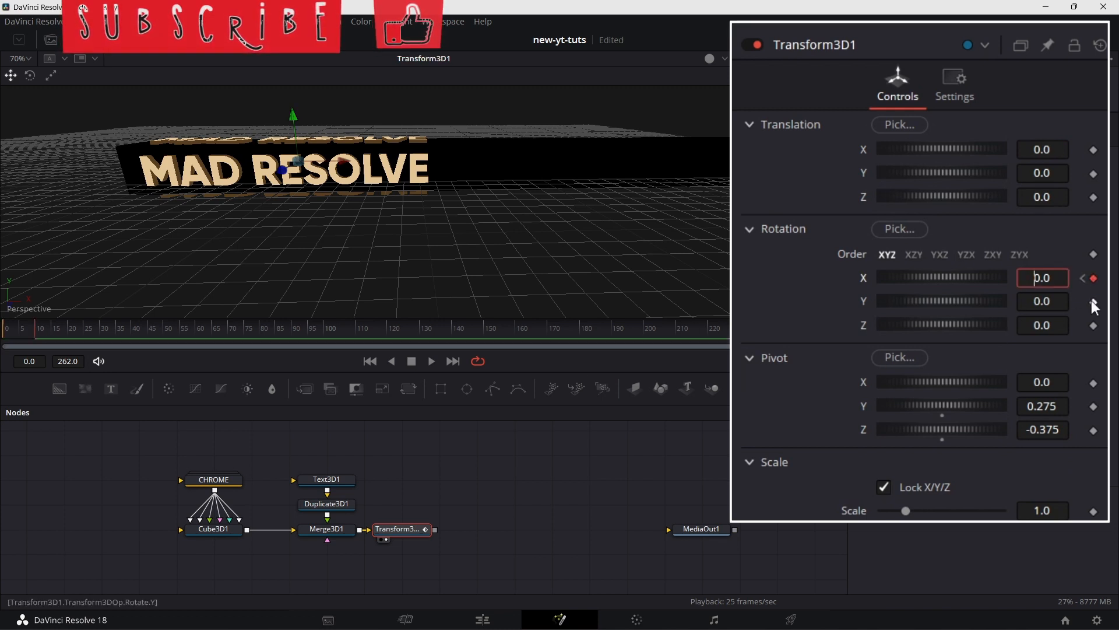
{"action": "type", "text": "-30.0"}
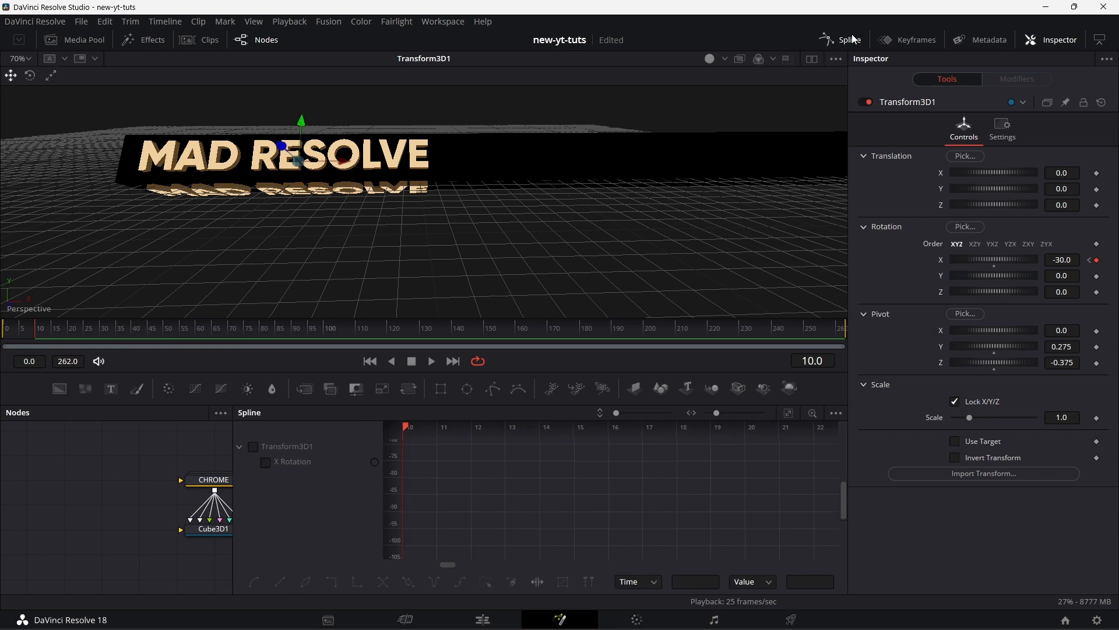
Set the X Rotation keyframes to linear with relative looping in the Spline panel and preview
{"action": "left_click", "coordinate": [266, 461]}
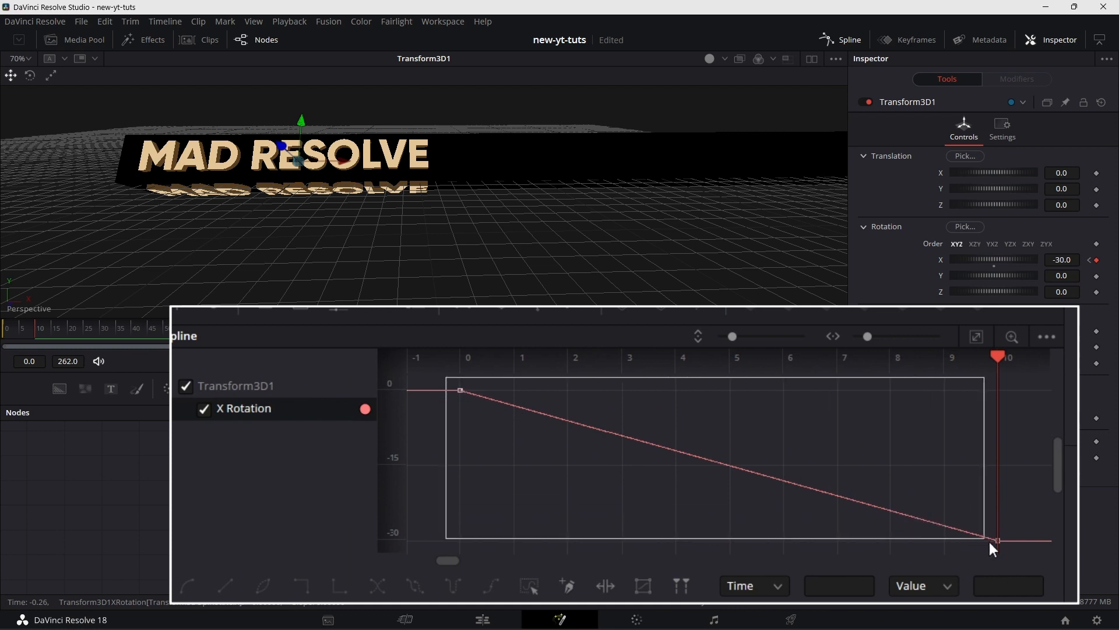
{"action": "left_click", "coordinate": [490, 586]}
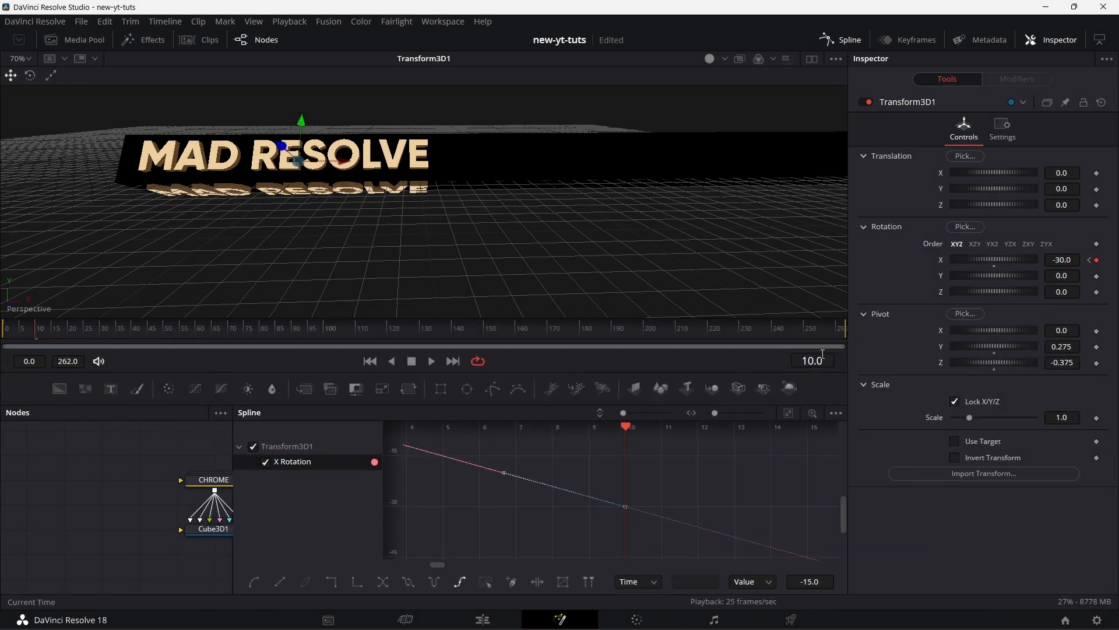
{"action": "mouse_move", "coordinate": [17, 334]}
{"action": "type", "text": "1"}
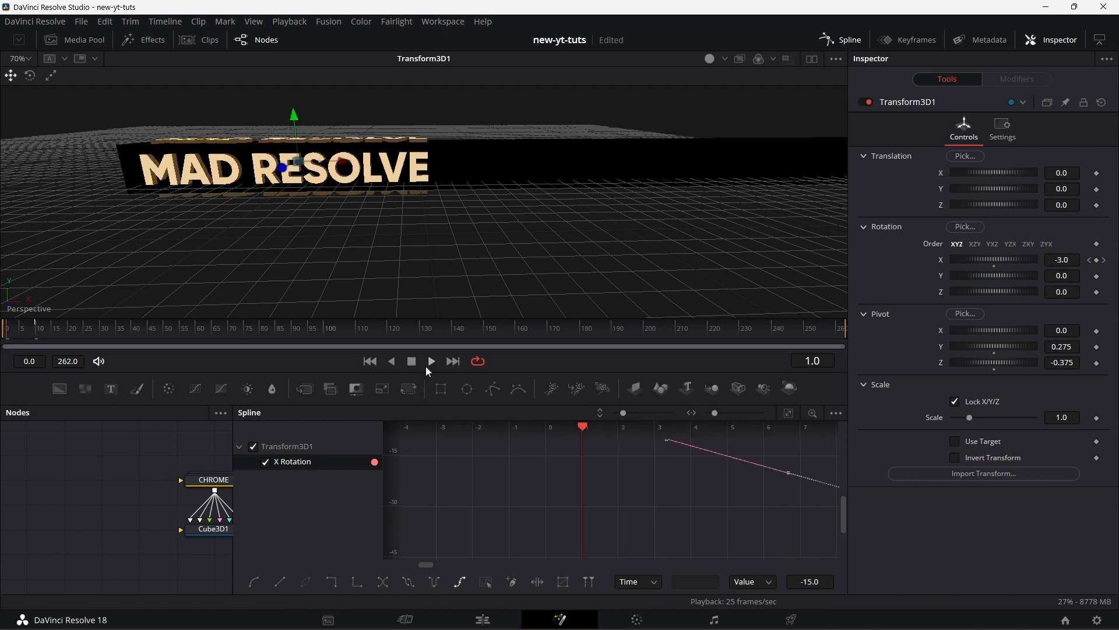
{"action": "left_click", "coordinate": [432, 362]}
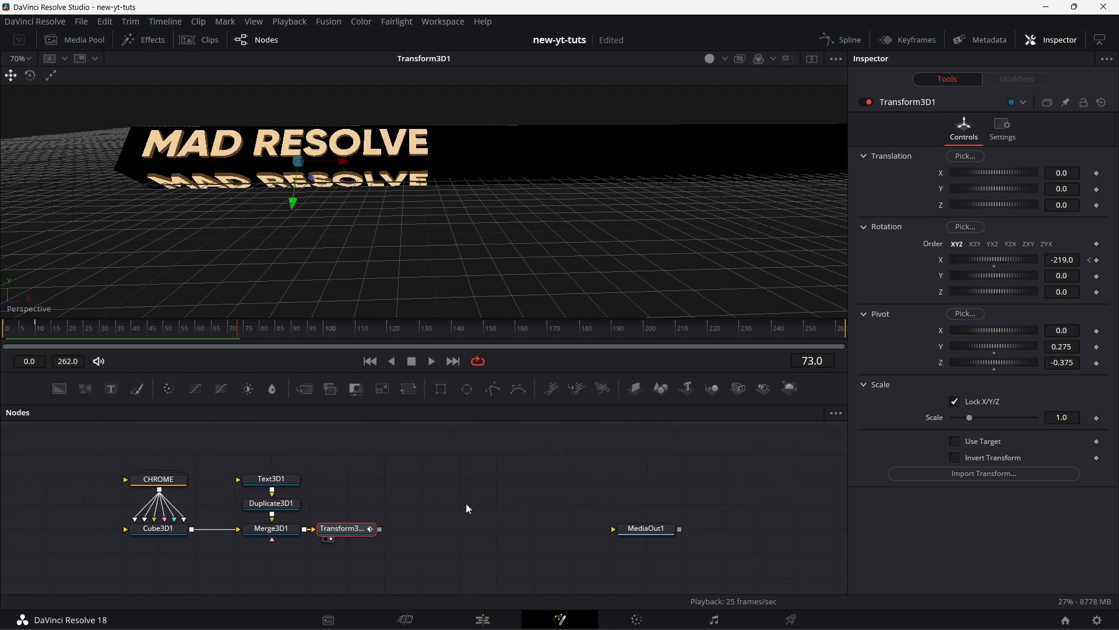
Insert a second Duplicate3D after the first with 4 copies and X offset 4.725
{"action": "left_click_drag", "start_coordinate": [346, 528], "coordinate": [457, 528]}
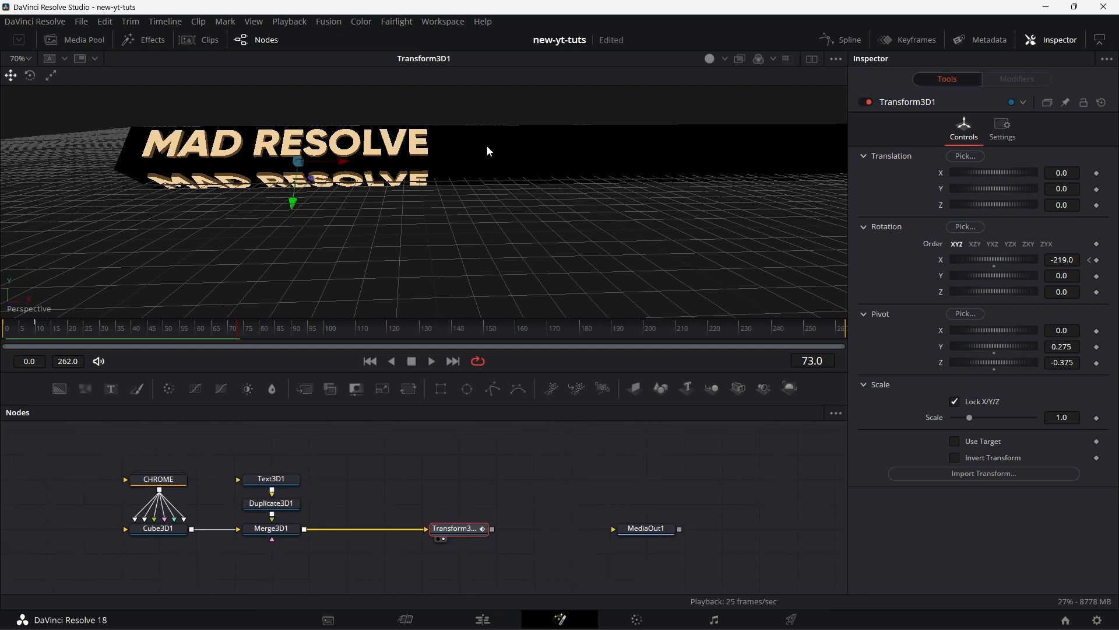
{"action": "mouse_move", "coordinate": [858, 150]}
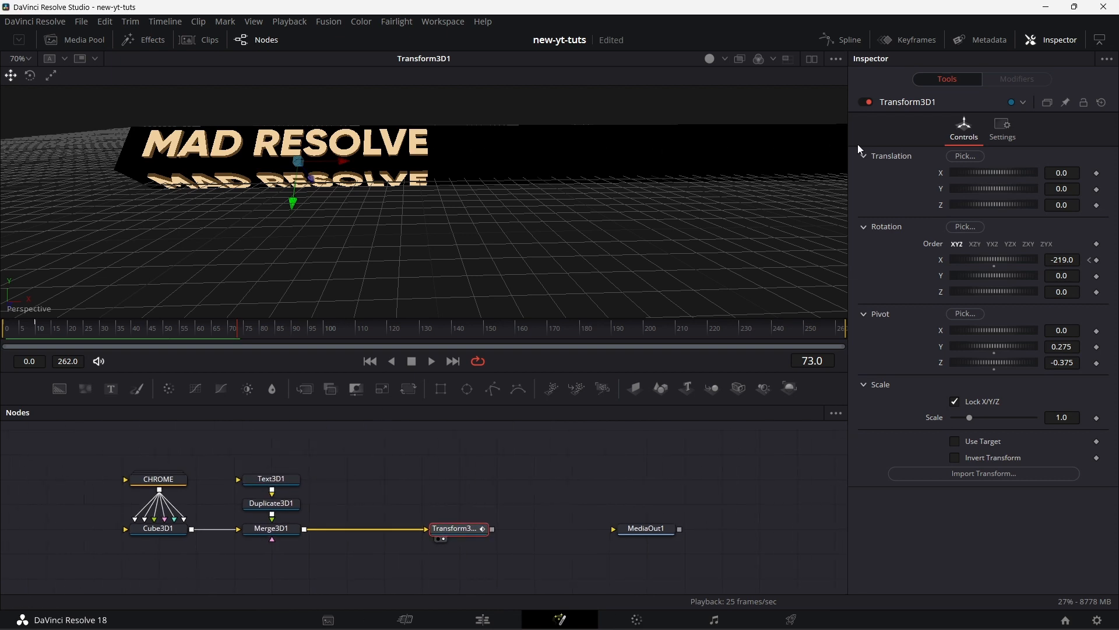
{"action": "left_click", "coordinate": [271, 503]}
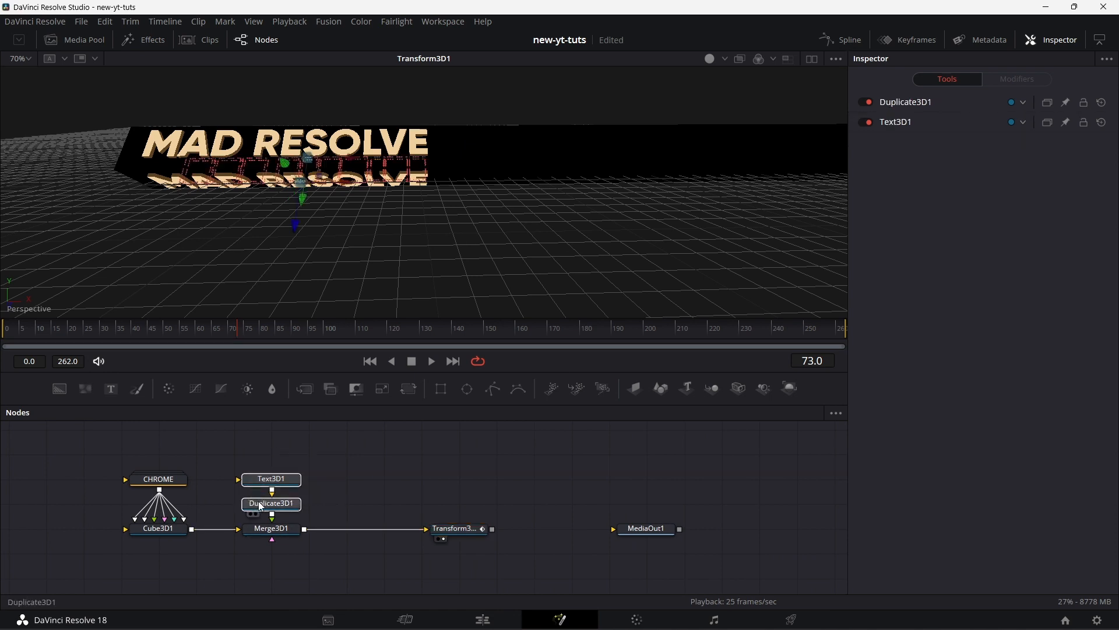
{"action": "left_click", "coordinate": [271, 503]}
{"action": "type", "text": "DUPLI"}
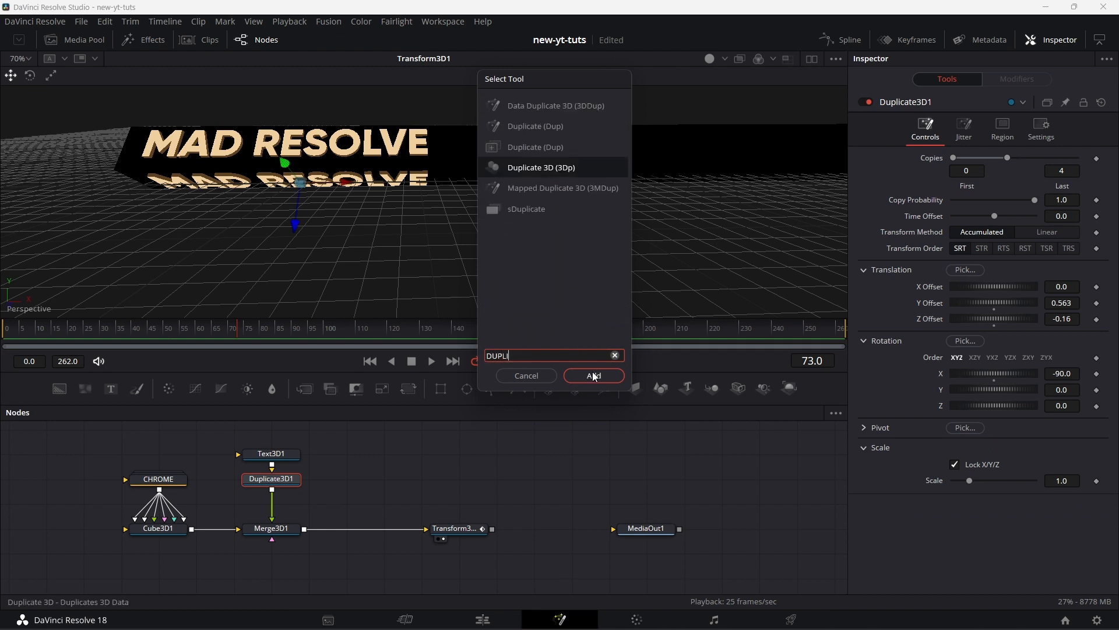
{"action": "left_click", "coordinate": [593, 375]}
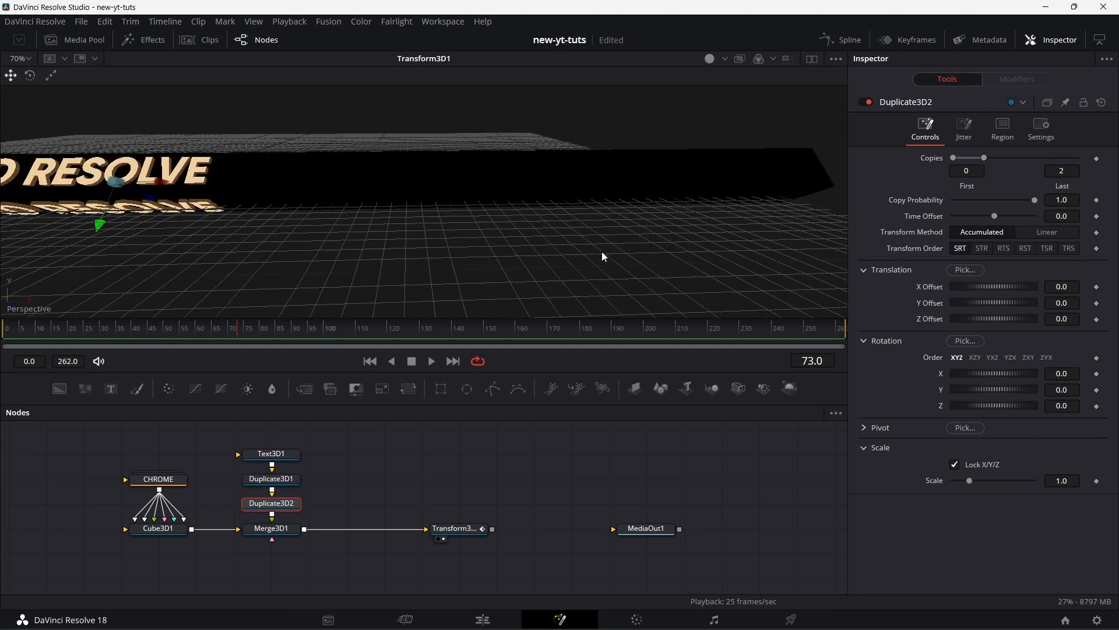
{"action": "left_click", "coordinate": [1061, 170]}
{"action": "type", "text": "4"}
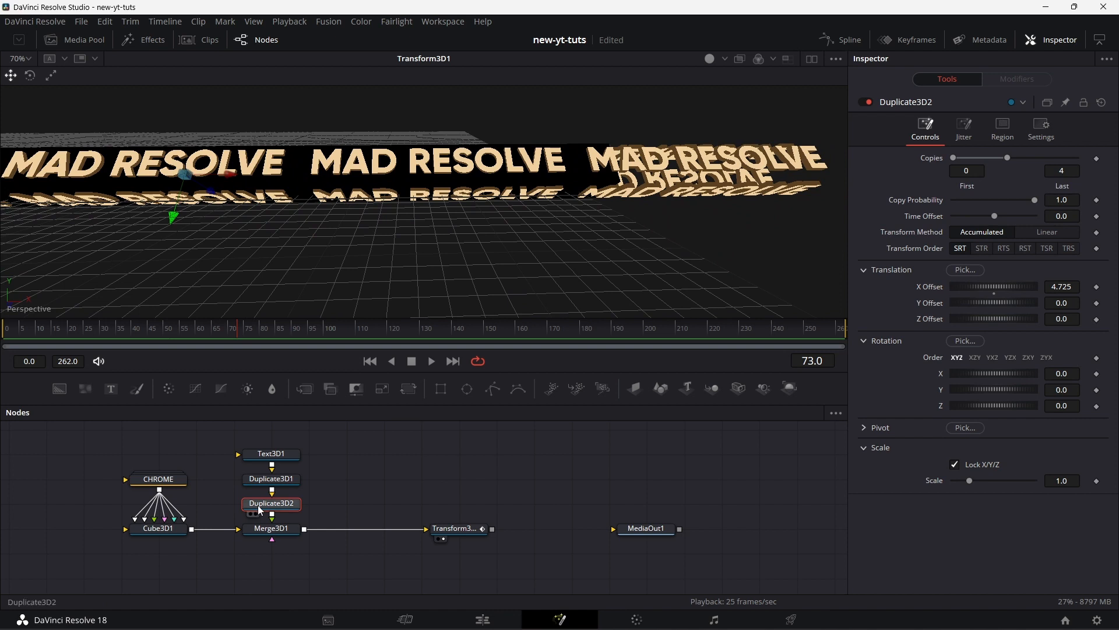
Give Cube3D1 width 20 and X translation about 7.13 so it spans the text
{"action": "left_click", "coordinate": [158, 528]}
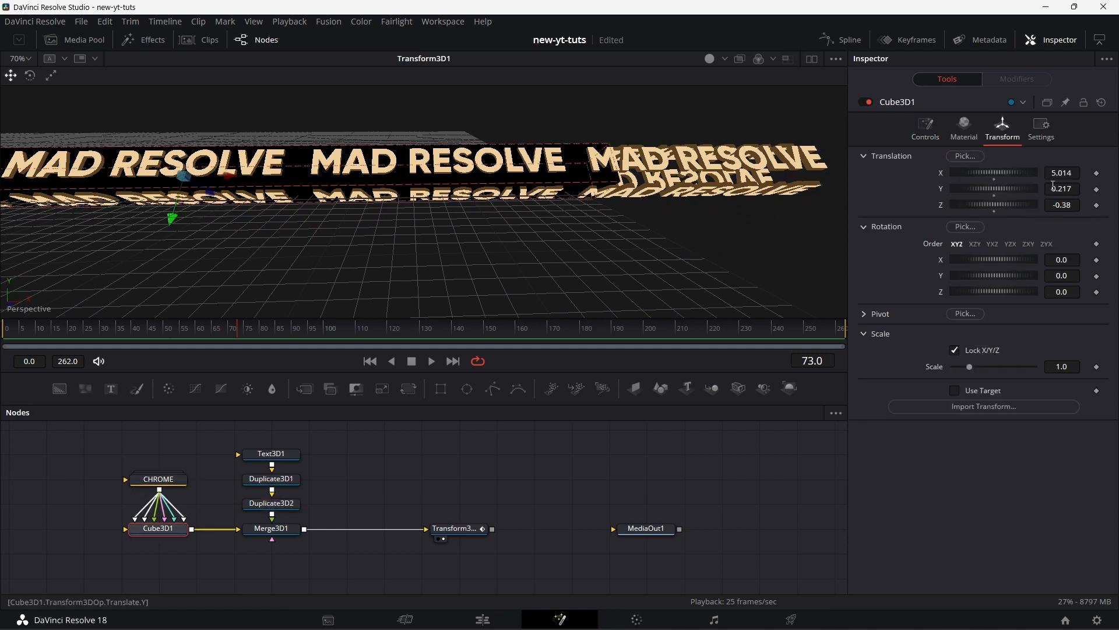
{"action": "left_click", "coordinate": [926, 126]}
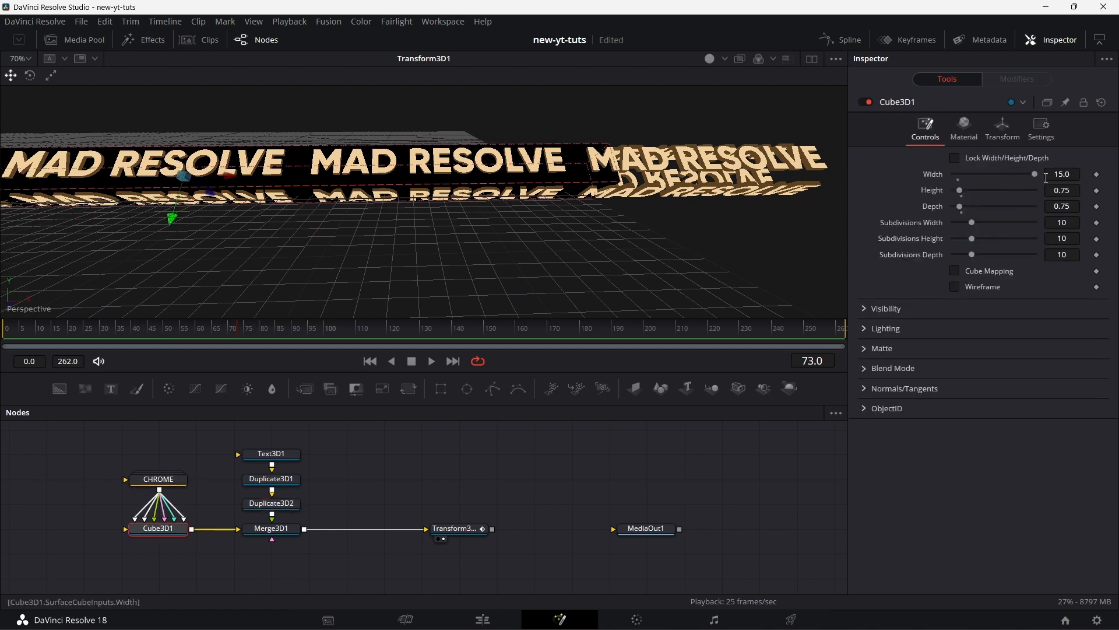
{"action": "left_click", "coordinate": [1062, 174]}
{"action": "type", "text": "20"}
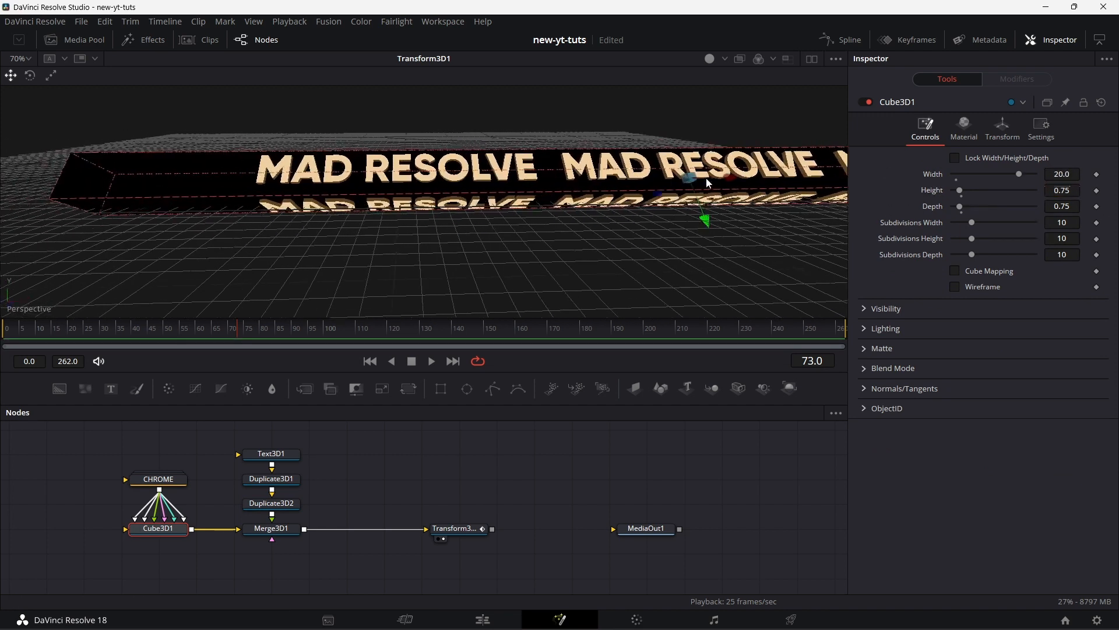
{"action": "left_click", "coordinate": [1002, 124]}
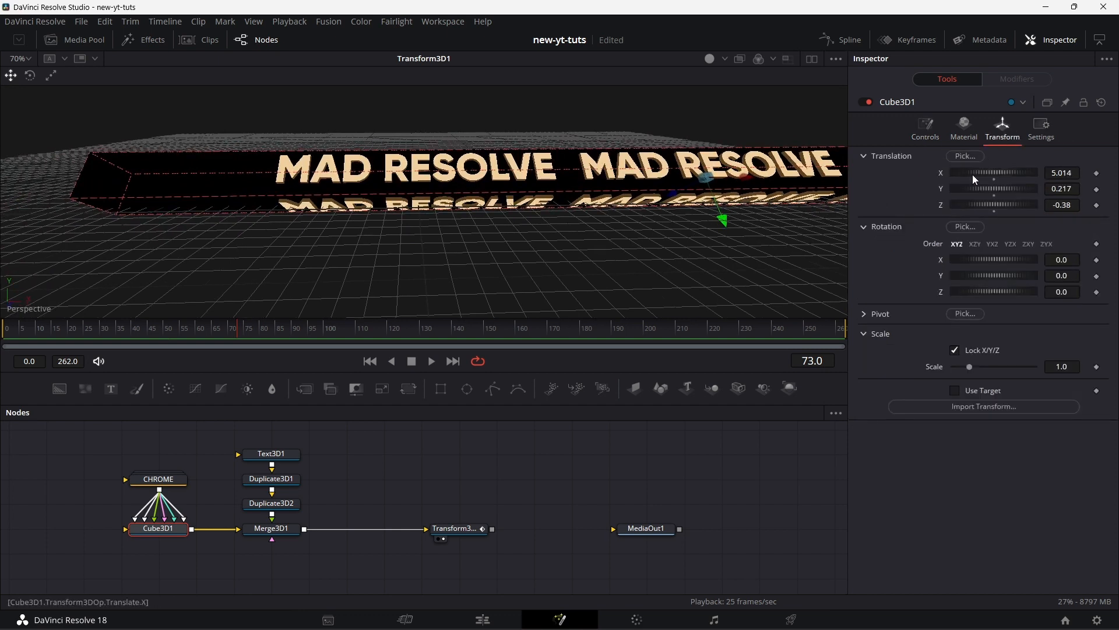
{"action": "left_click_drag", "start_coordinate": [971, 172], "coordinate": [1014, 173]}
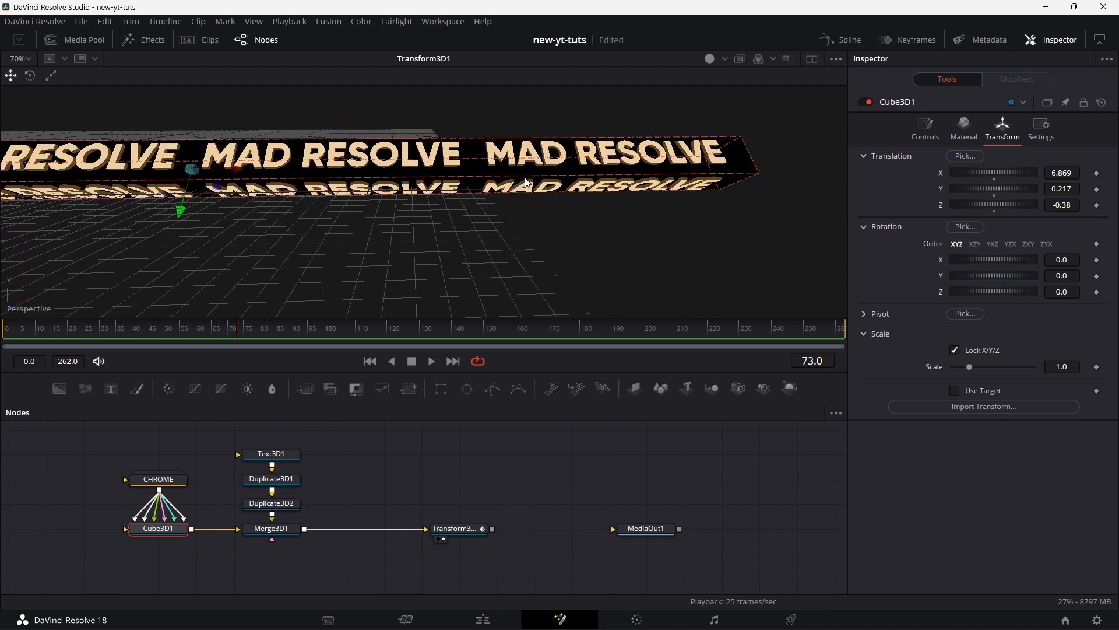
{"action": "left_click_drag", "start_coordinate": [985, 173], "coordinate": [995, 173]}
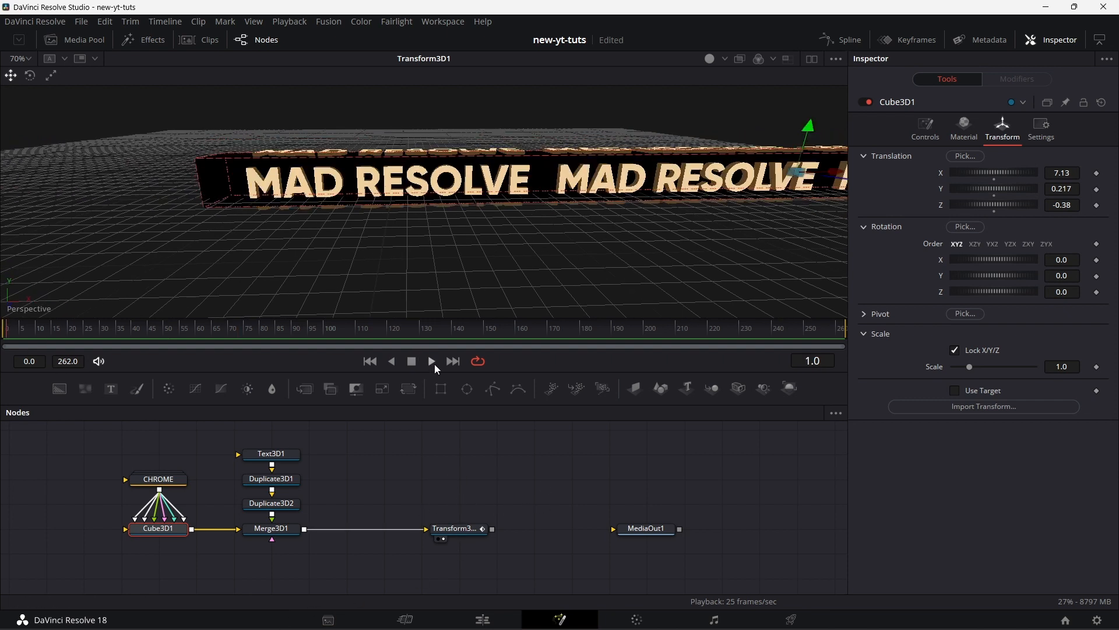
Preview the rotating text along the lengthened bar
{"action": "left_click", "coordinate": [431, 361]}
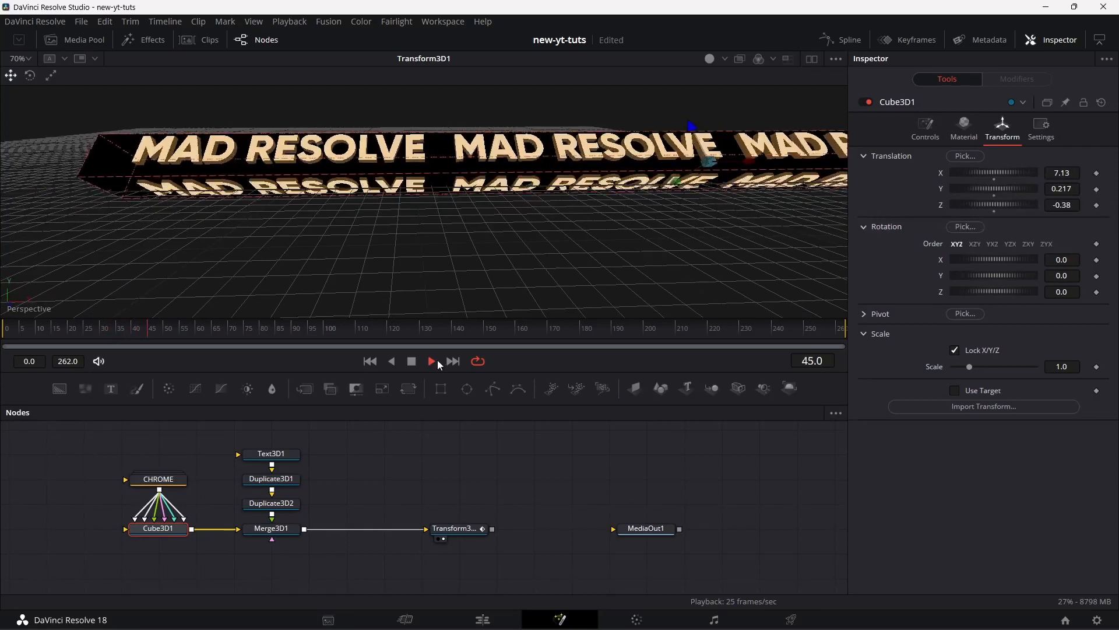
{"action": "left_click", "coordinate": [343, 528]}
{"action": "type", "text": "DUPLI"}
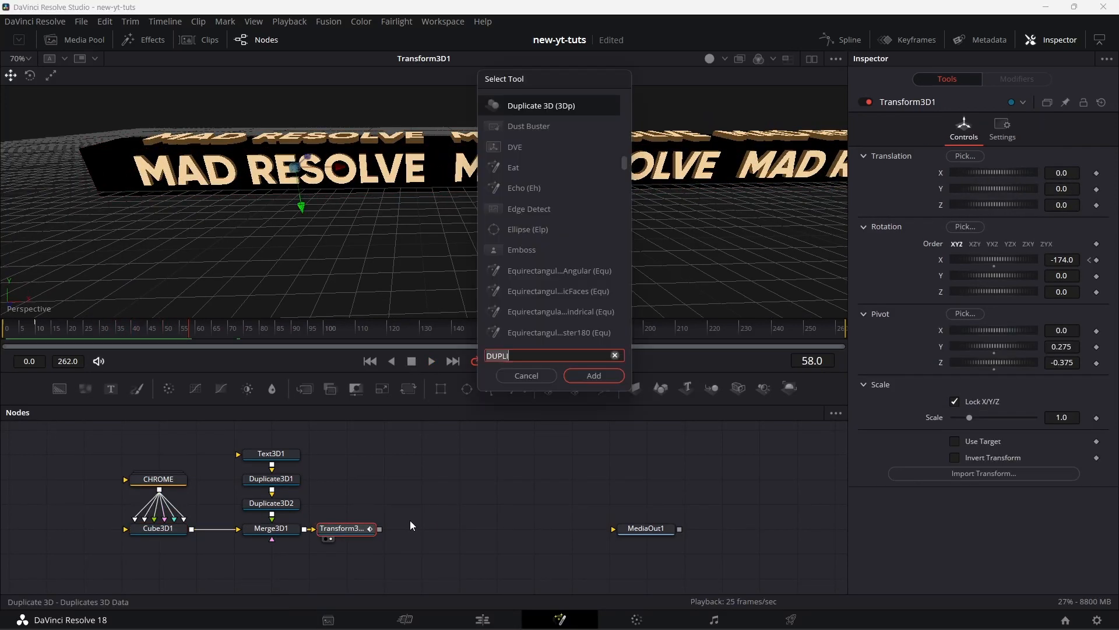
Add a Bender3D after Transform3D1 twisting 0.65 on the X axis with objects grouped
{"action": "type", "text": "BEND"}
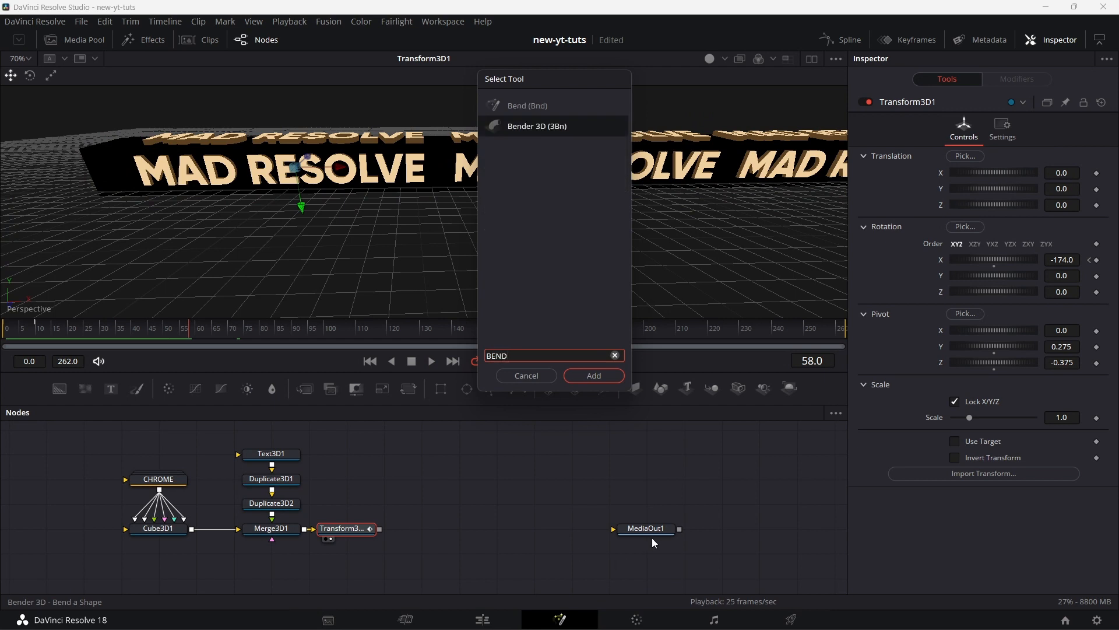
{"action": "left_click", "coordinate": [593, 375]}
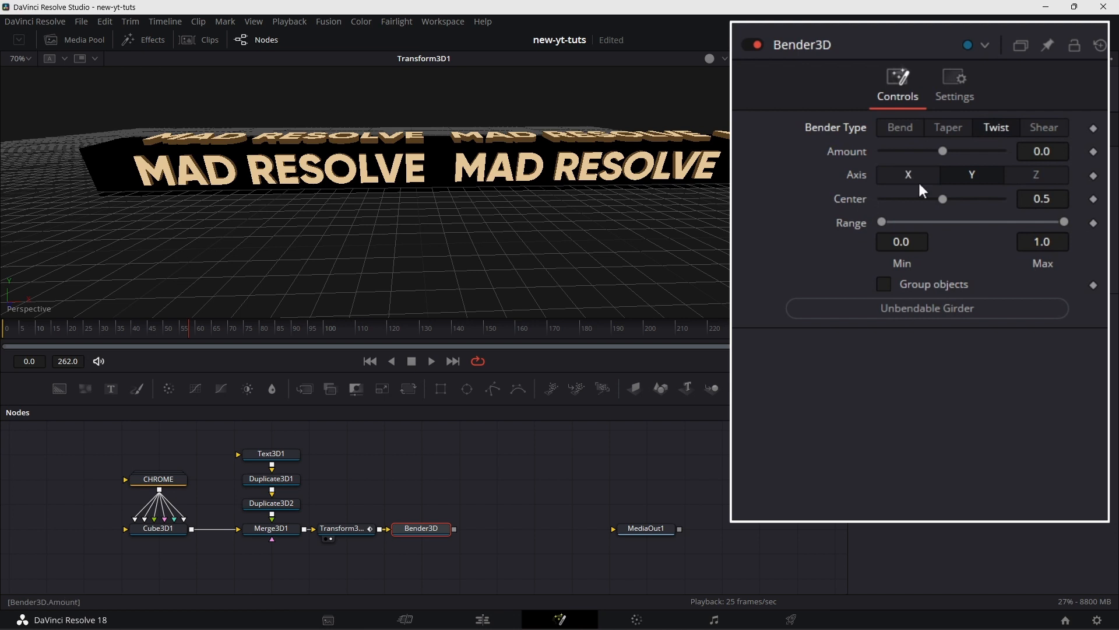
{"action": "left_click", "coordinate": [909, 175]}
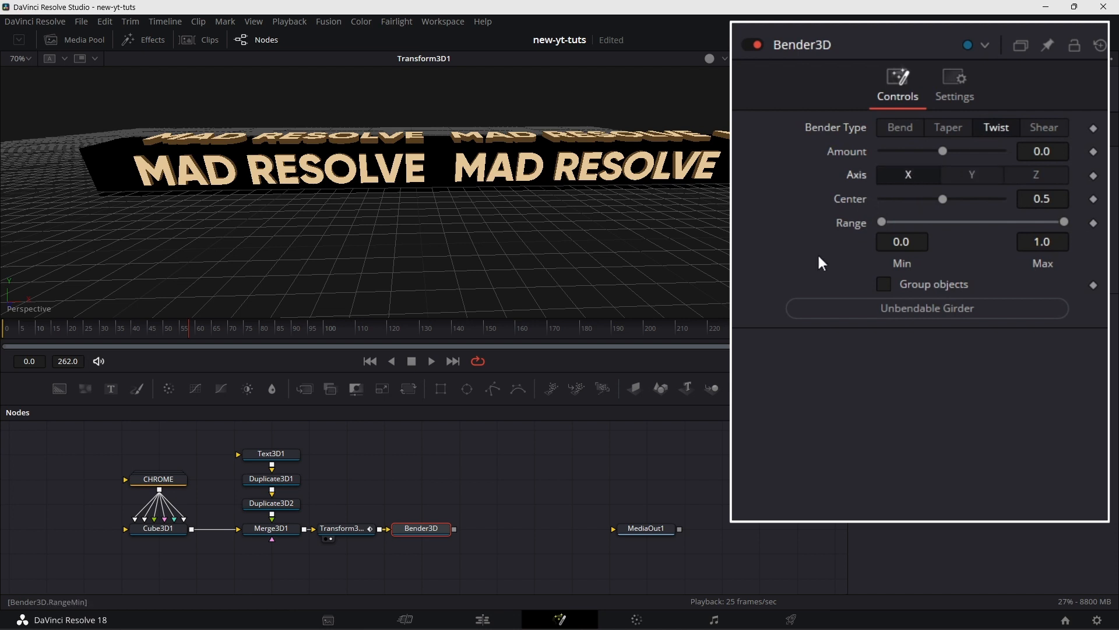
{"action": "mouse_move", "coordinate": [947, 154]}
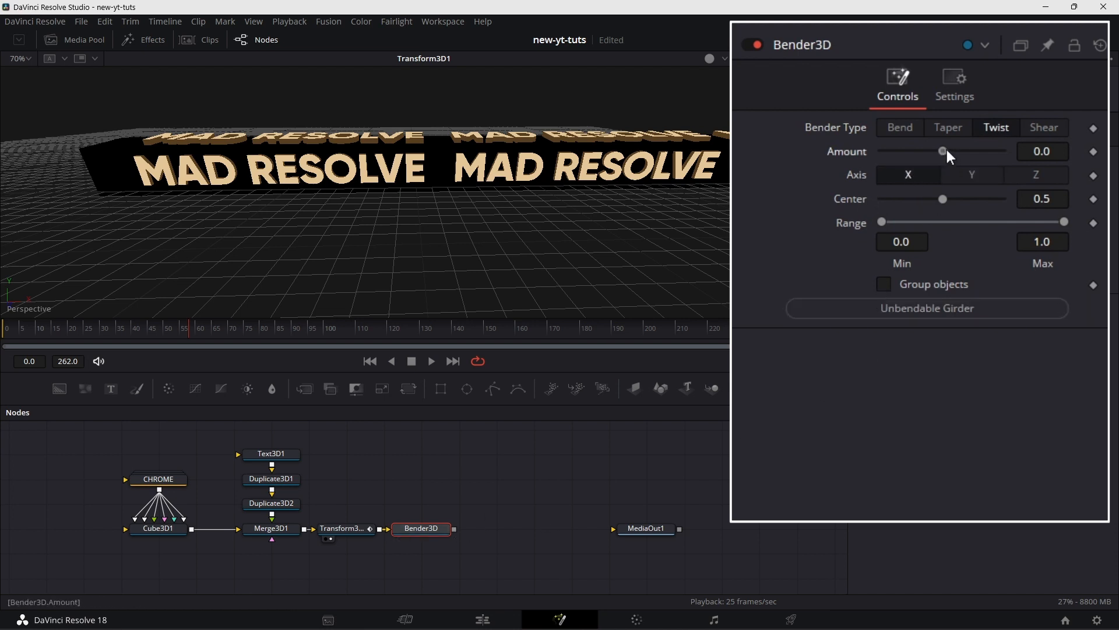
{"action": "left_click_drag", "start_coordinate": [942, 150], "coordinate": [990, 150]}
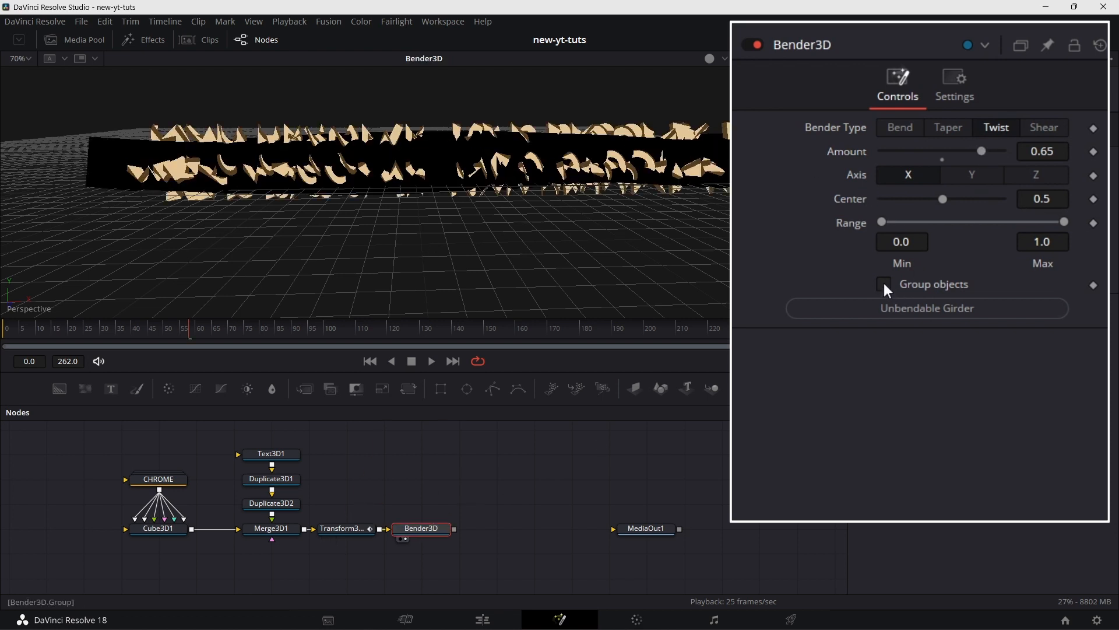
{"action": "left_click", "coordinate": [883, 283]}
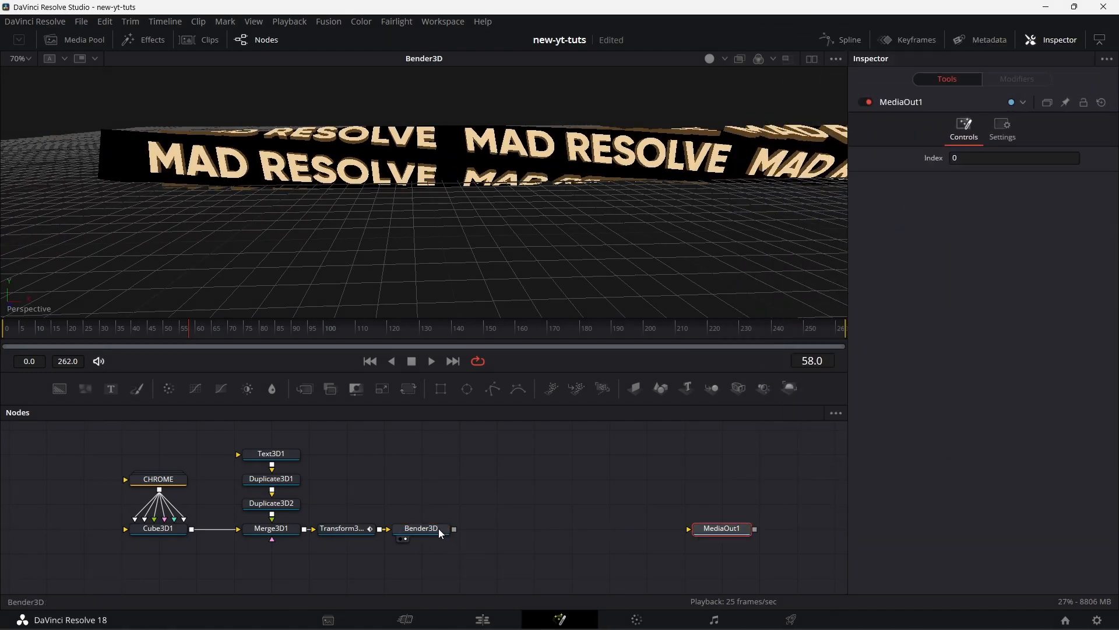
Add a Merge3D with a Camera3D and an Ambient Light at 0.65 intensity
{"action": "left_click", "coordinate": [420, 529]}
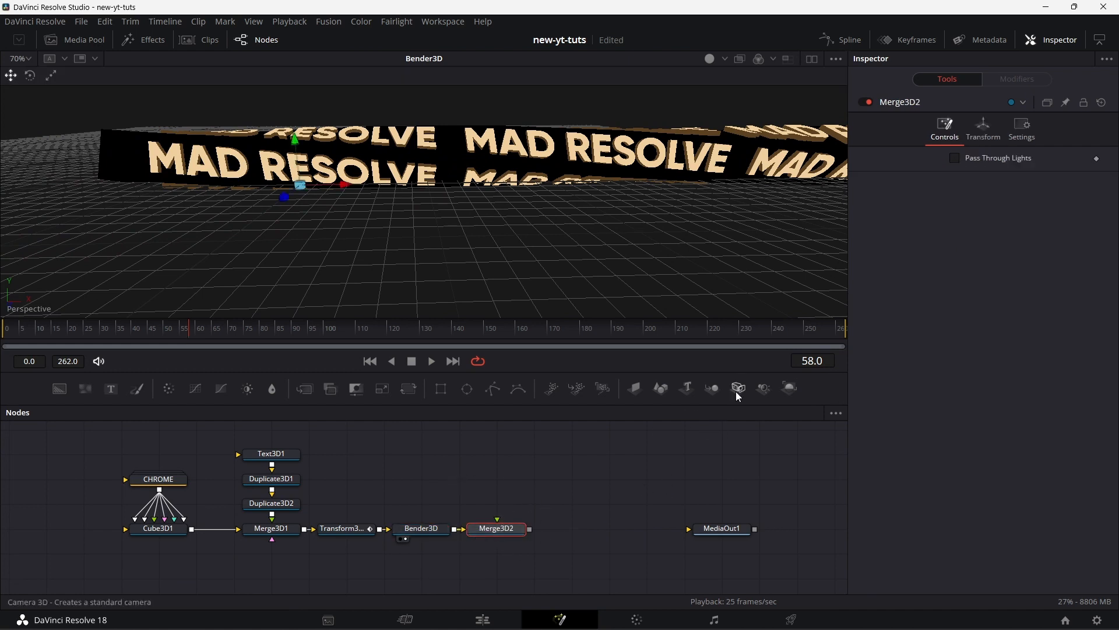
{"action": "left_click", "coordinate": [764, 388]}
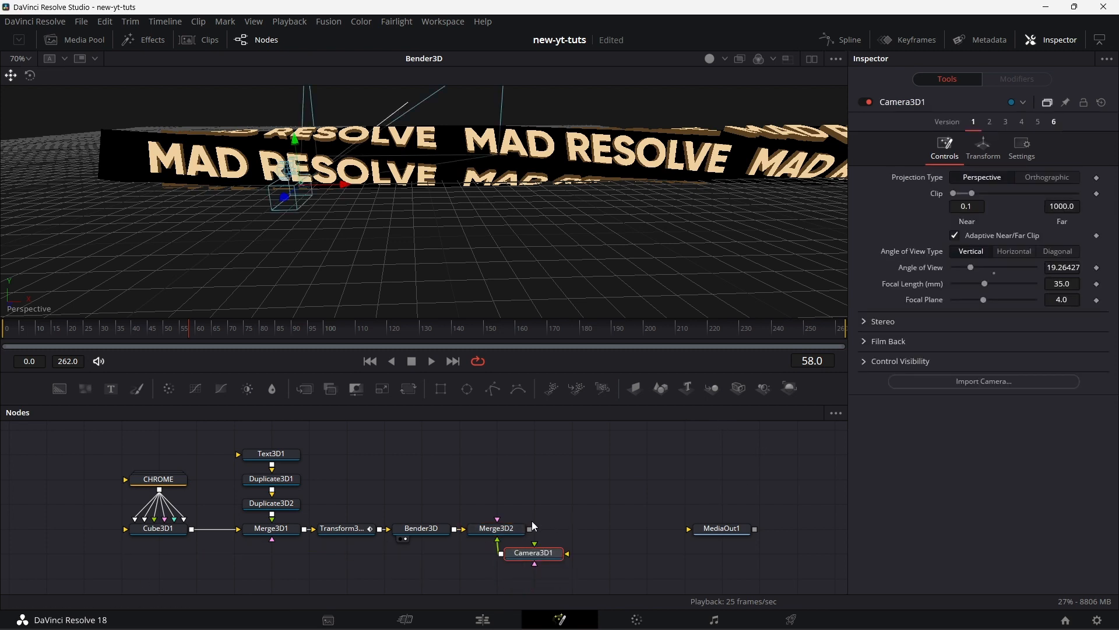
{"action": "mouse_move", "coordinate": [574, 497]}
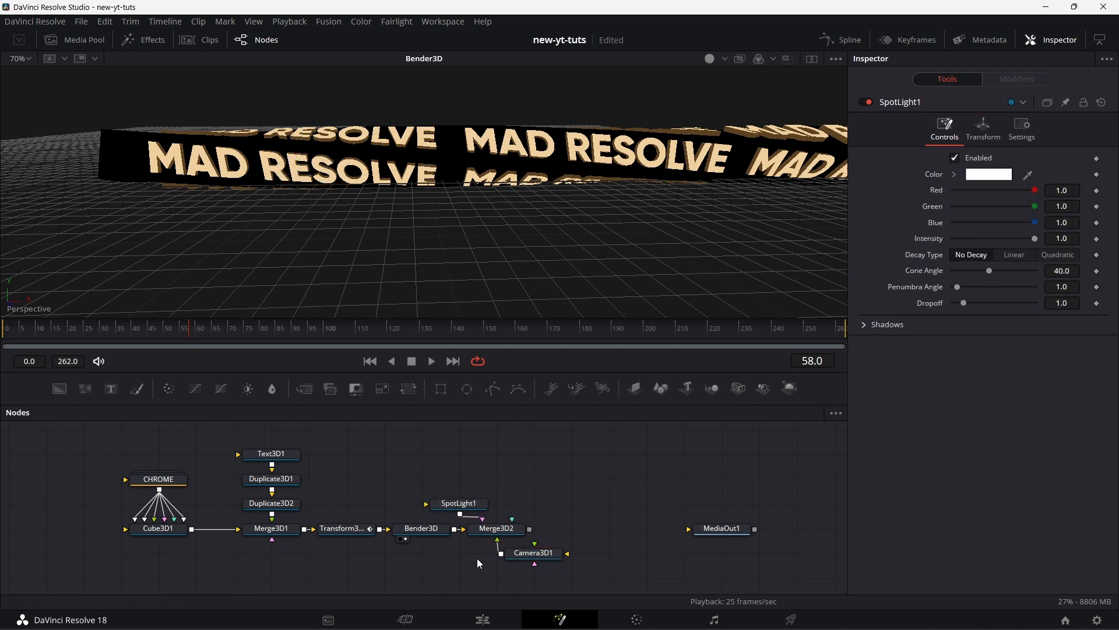
{"action": "key", "text": "ctrl+space"}
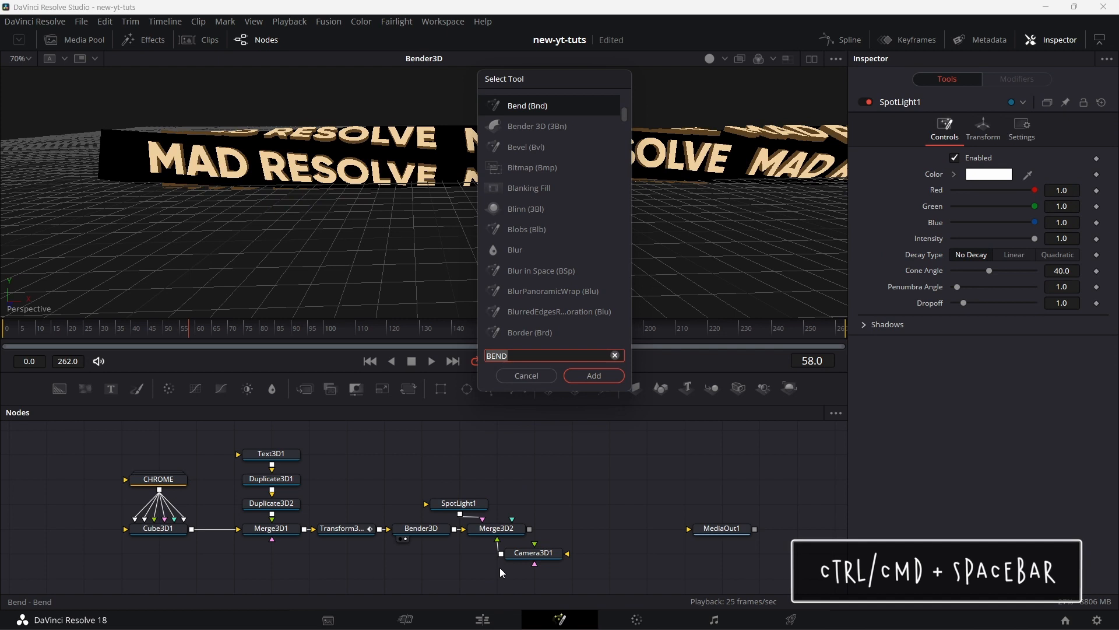
{"action": "type", "text": "AMBIE"}
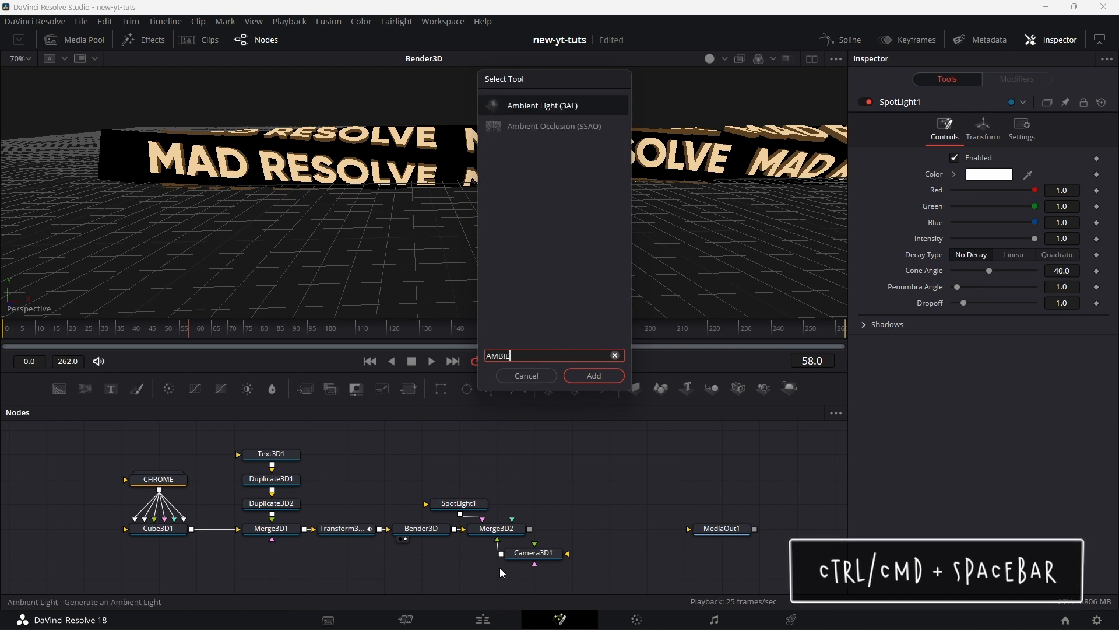
{"action": "left_click", "coordinate": [593, 375]}
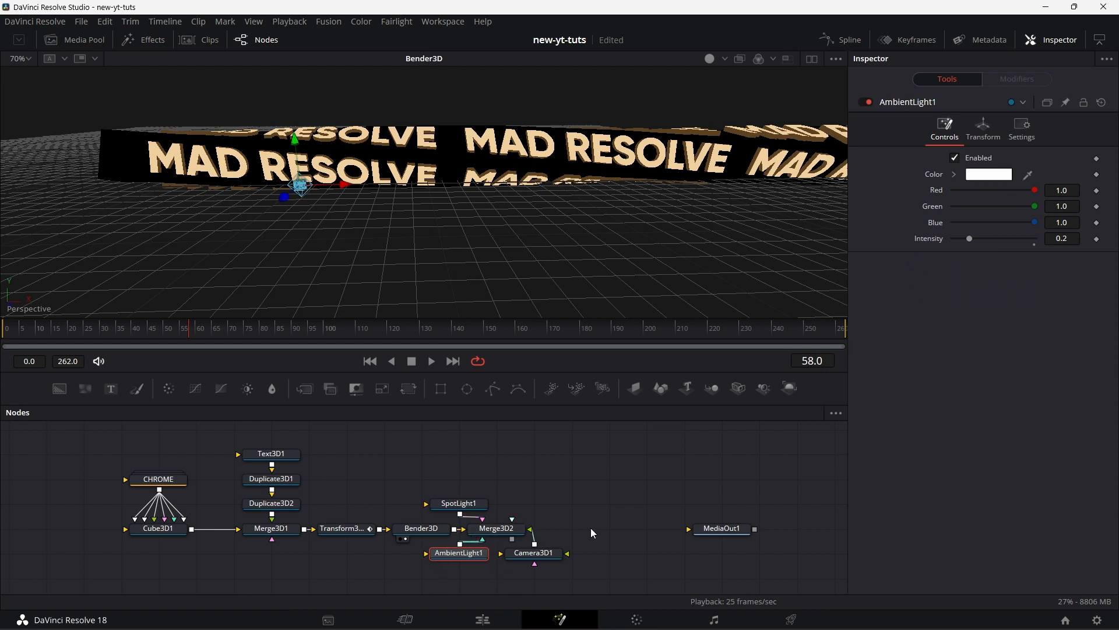
{"action": "left_click", "coordinate": [1061, 238]}
{"action": "type", "text": "0.65"}
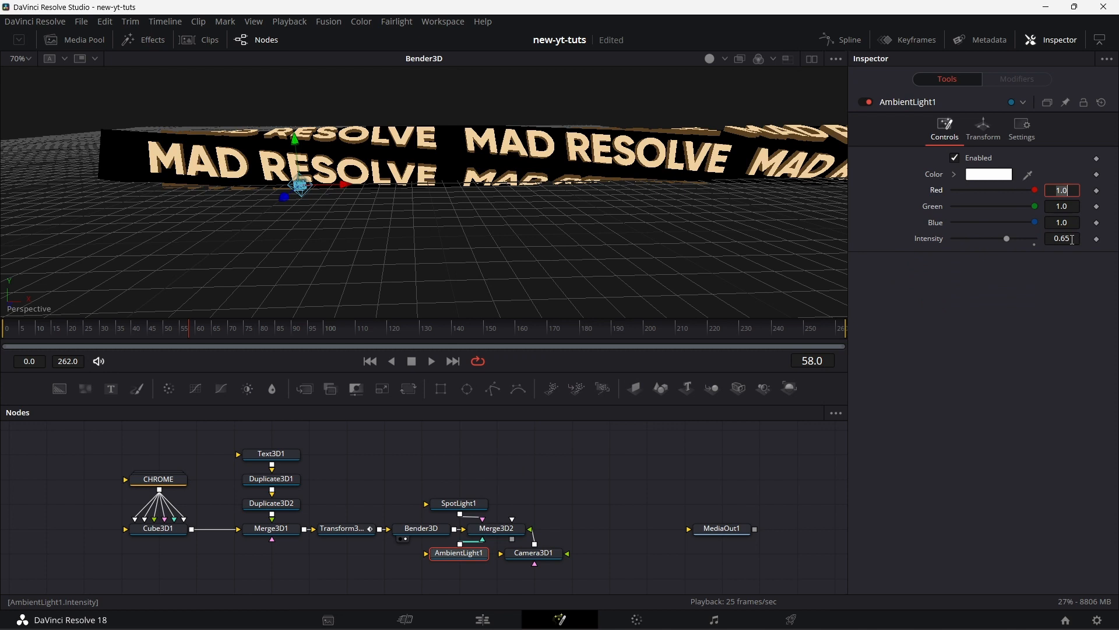
Give SpotLight1 linear decay and paste a linked instance of it into the merge
{"action": "left_click", "coordinate": [459, 503]}
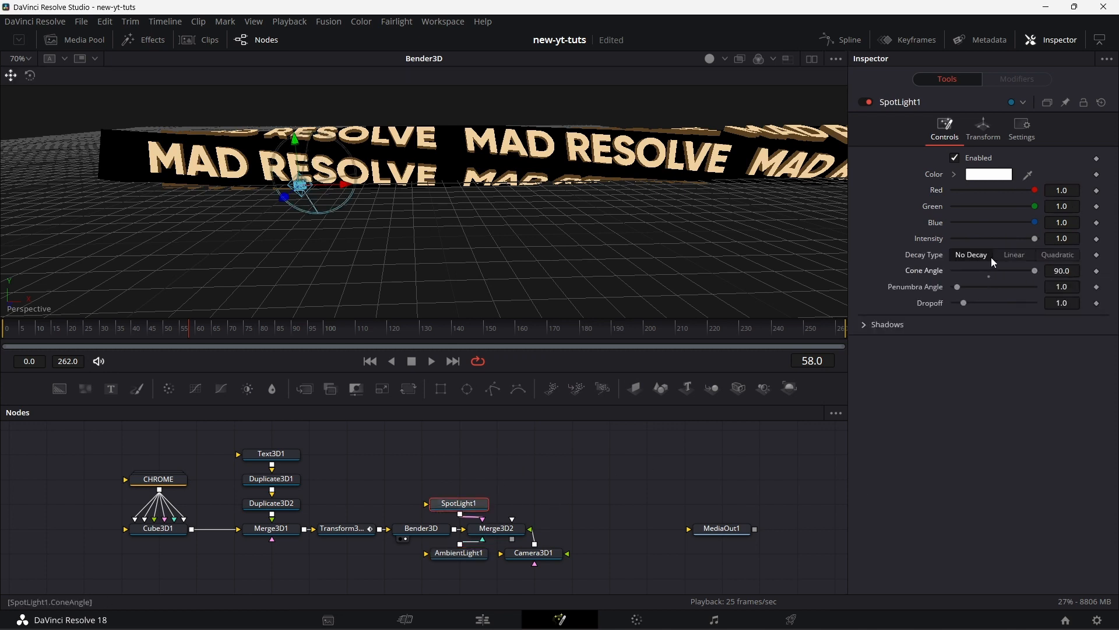
{"action": "left_click", "coordinate": [1014, 254]}
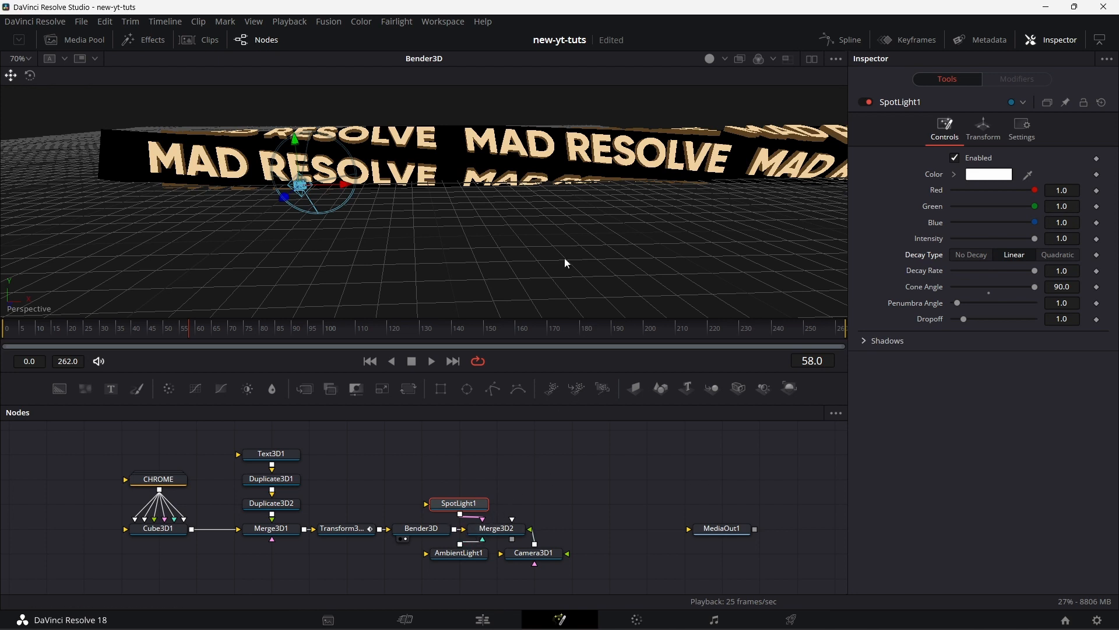
{"action": "mouse_move", "coordinate": [490, 533]}
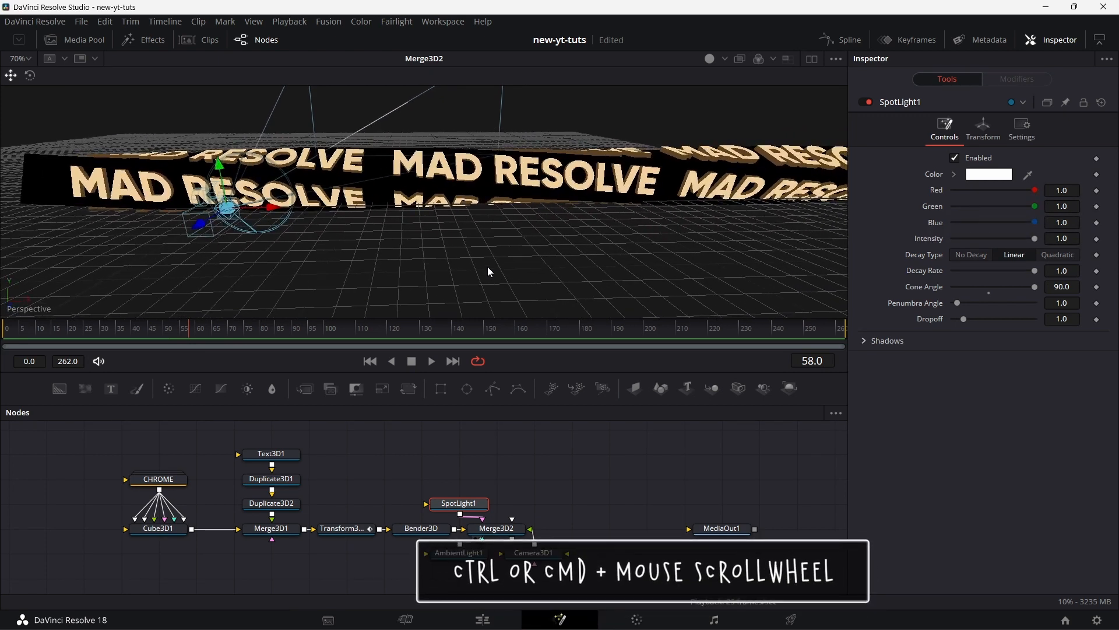
{"action": "scroll", "scroll_direction": "down", "scroll_amount": 3}
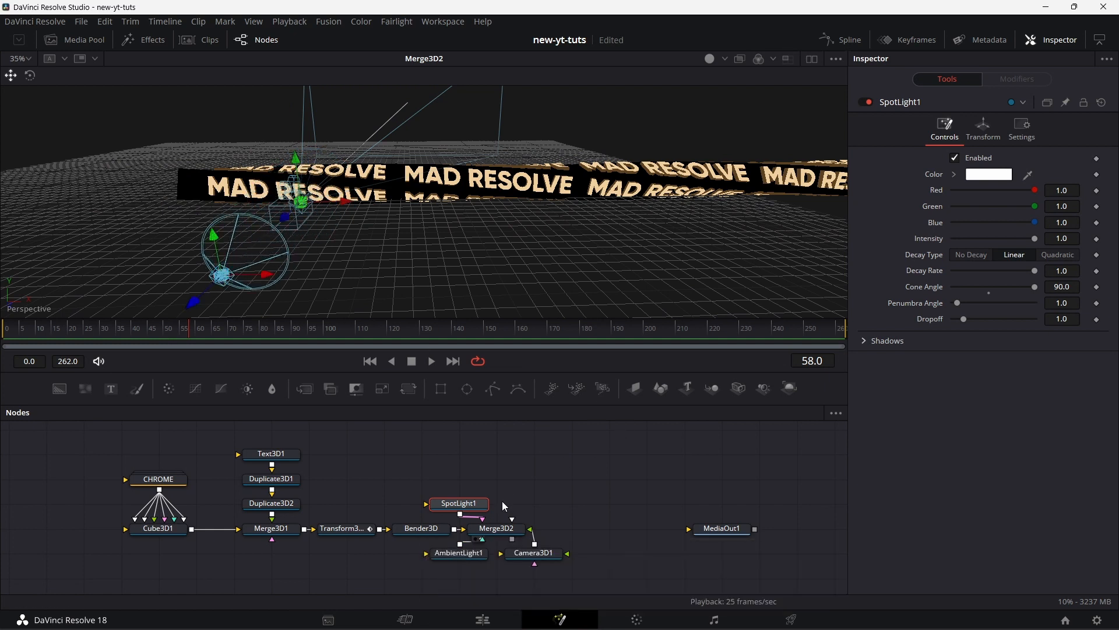
{"action": "mouse_move", "coordinate": [475, 509]}
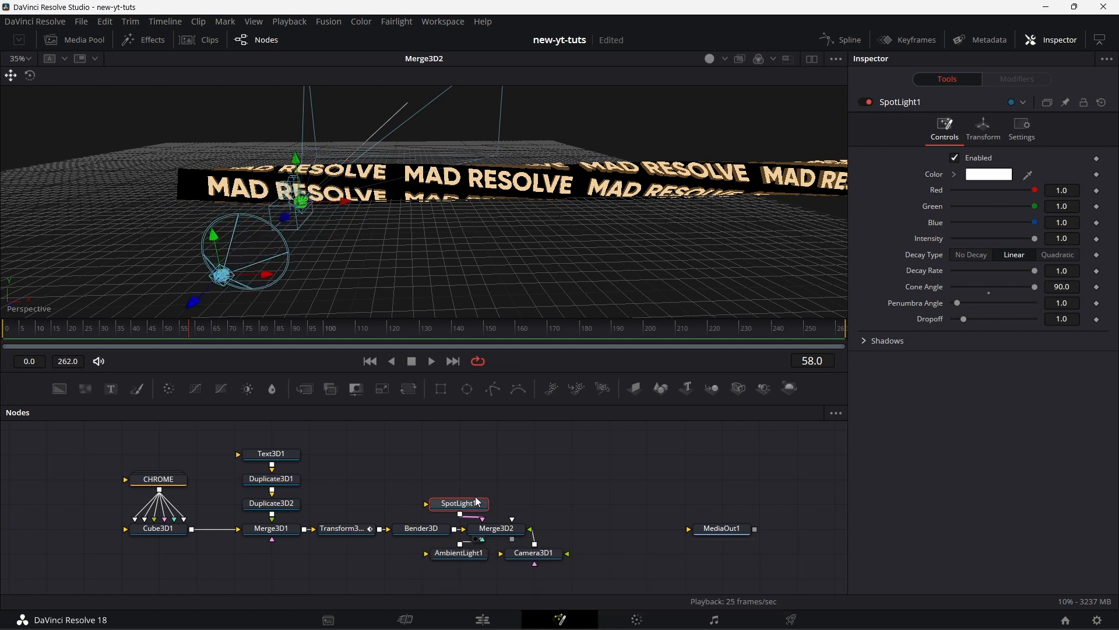
{"action": "right_click", "coordinate": [459, 503]}
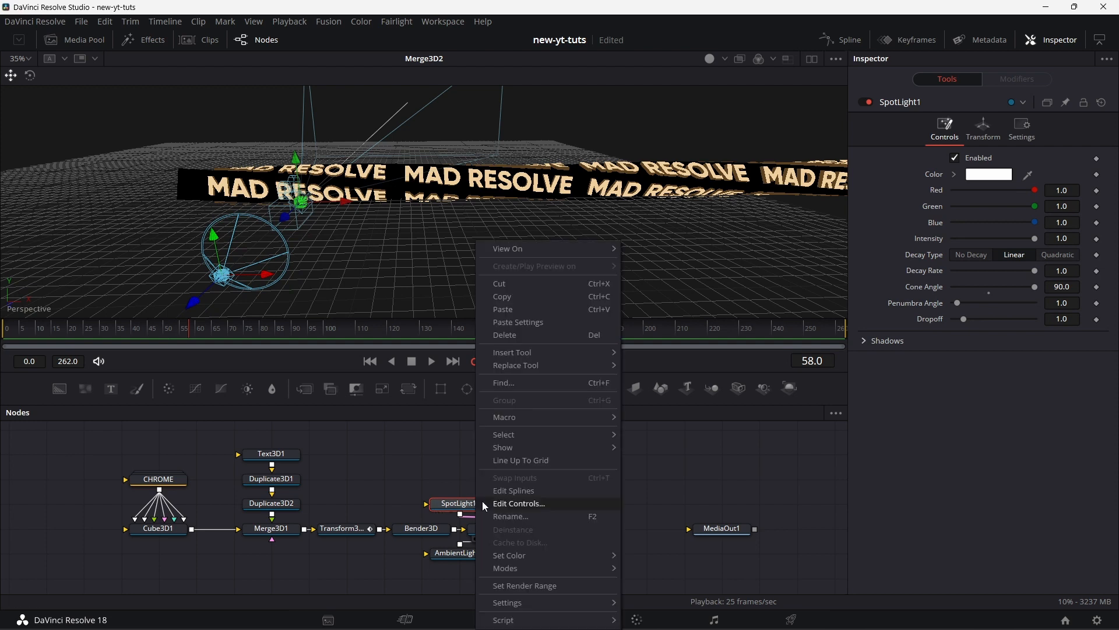
{"action": "mouse_move", "coordinate": [524, 301]}
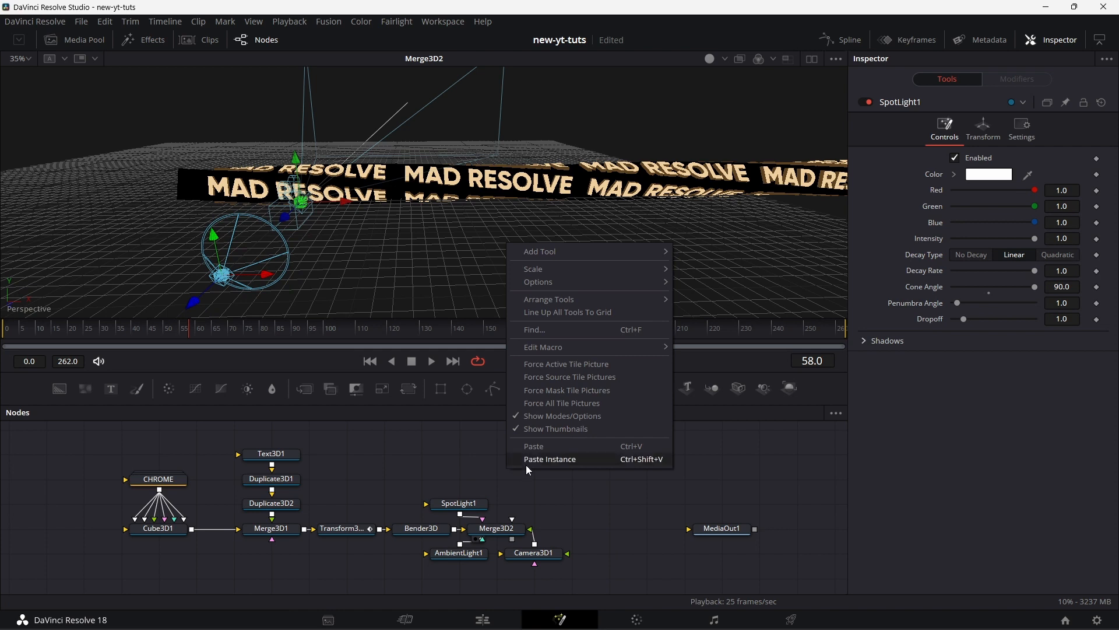
{"action": "left_click", "coordinate": [550, 459]}
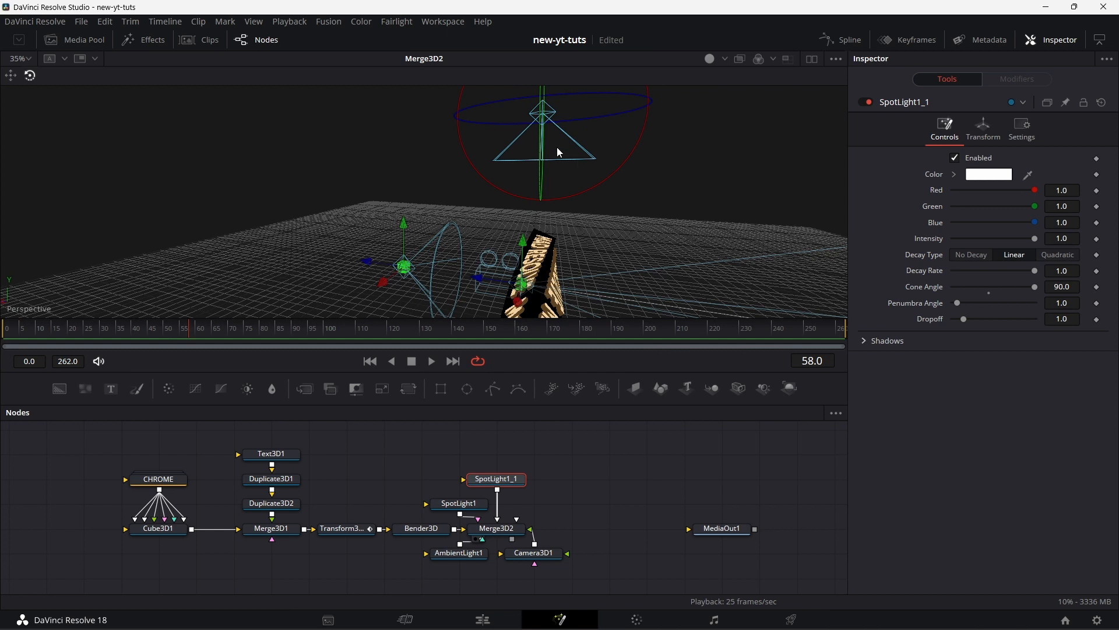
{"action": "mouse_move", "coordinate": [732, 248]}
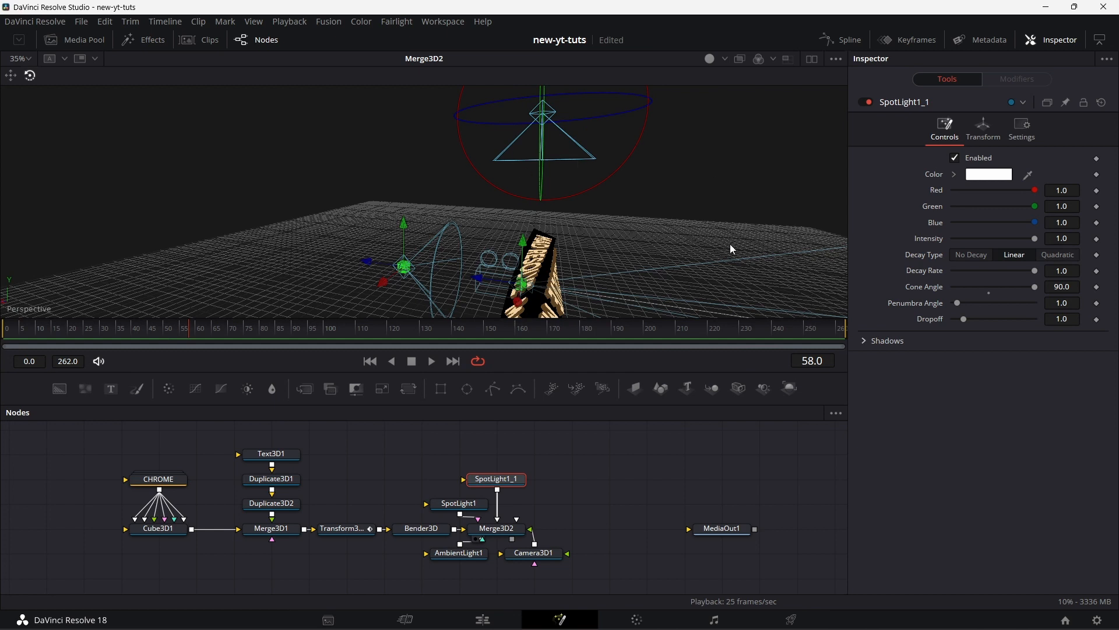
{"action": "mouse_move", "coordinate": [464, 184]}
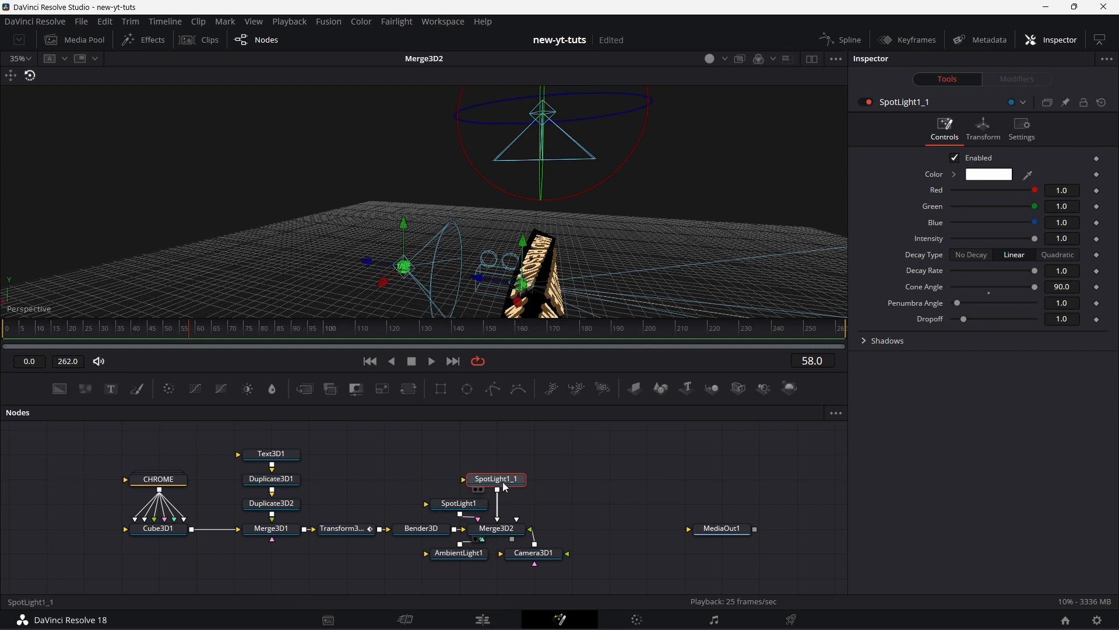
Paste two more spotlight instances into Merge3D2 and check the four lights from above
{"action": "right_click", "coordinate": [497, 478]}
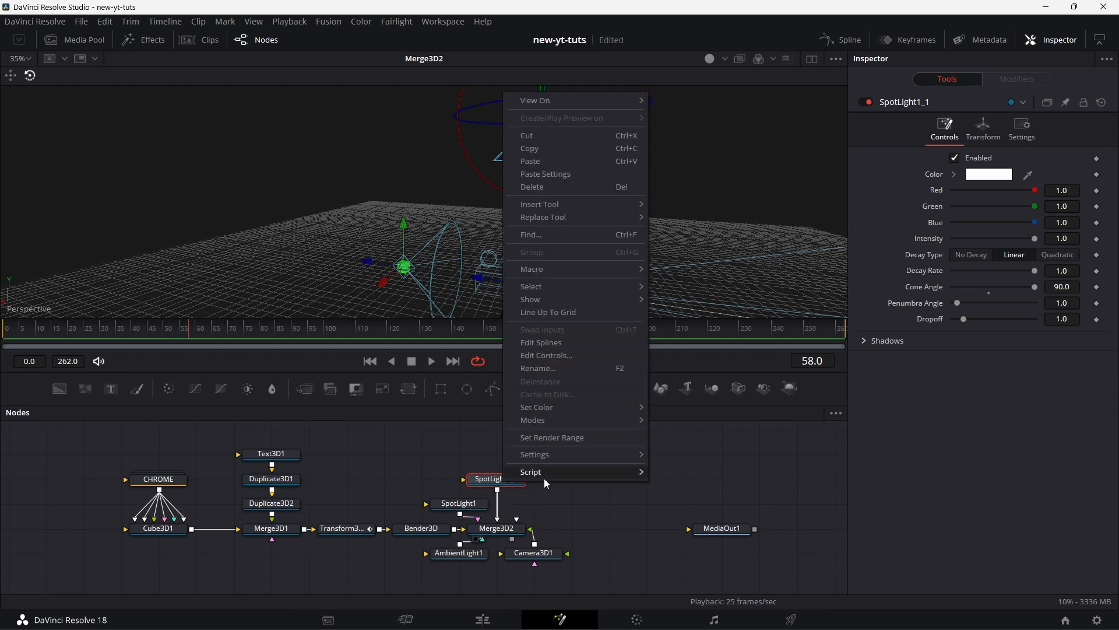
{"action": "left_click", "coordinate": [571, 489]}
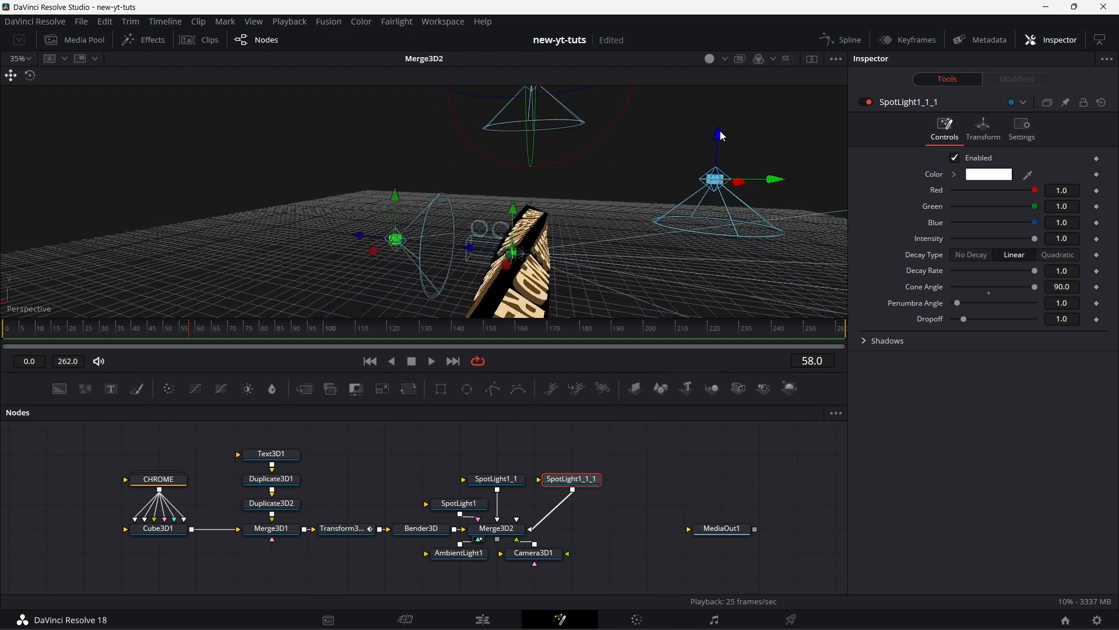
{"action": "left_click", "coordinate": [30, 76]}
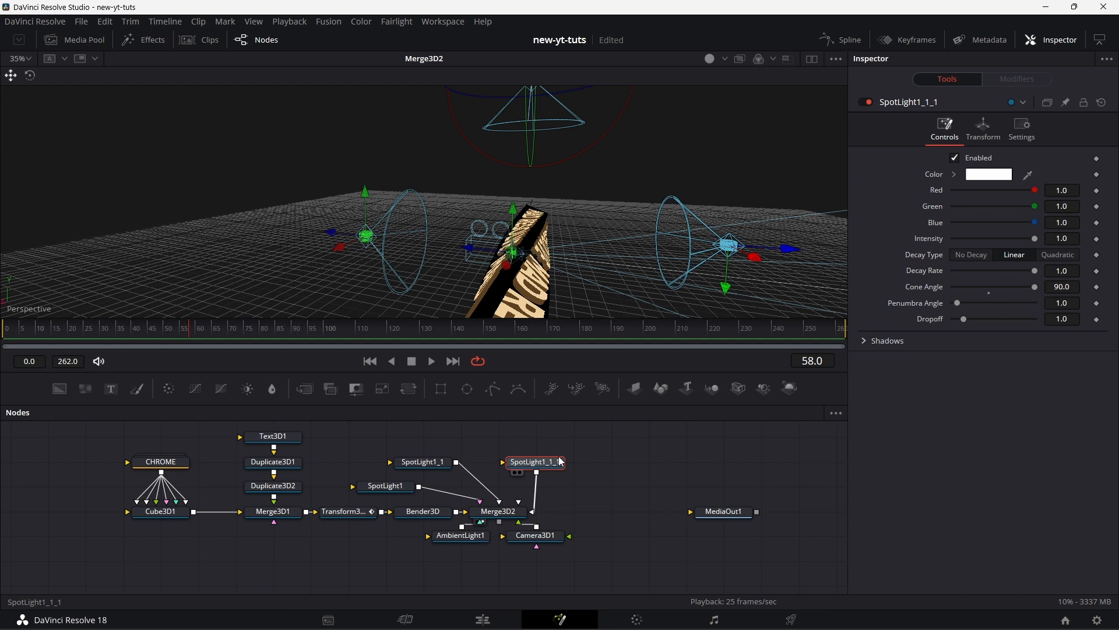
{"action": "right_click", "coordinate": [534, 461]}
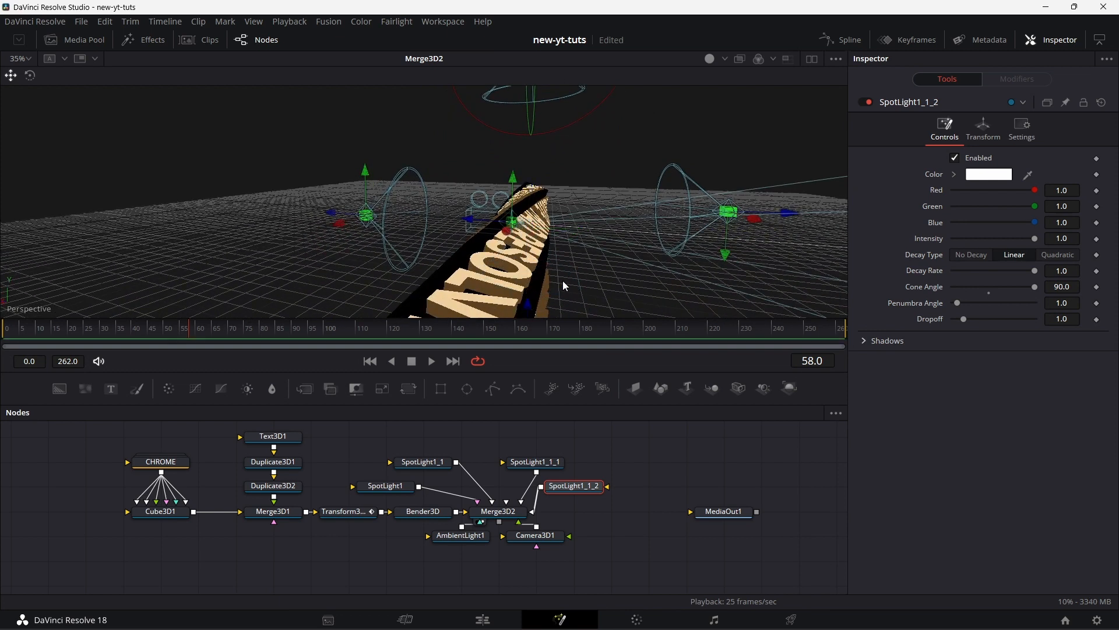
{"action": "left_click_drag", "start_coordinate": [564, 286], "coordinate": [549, 277]}
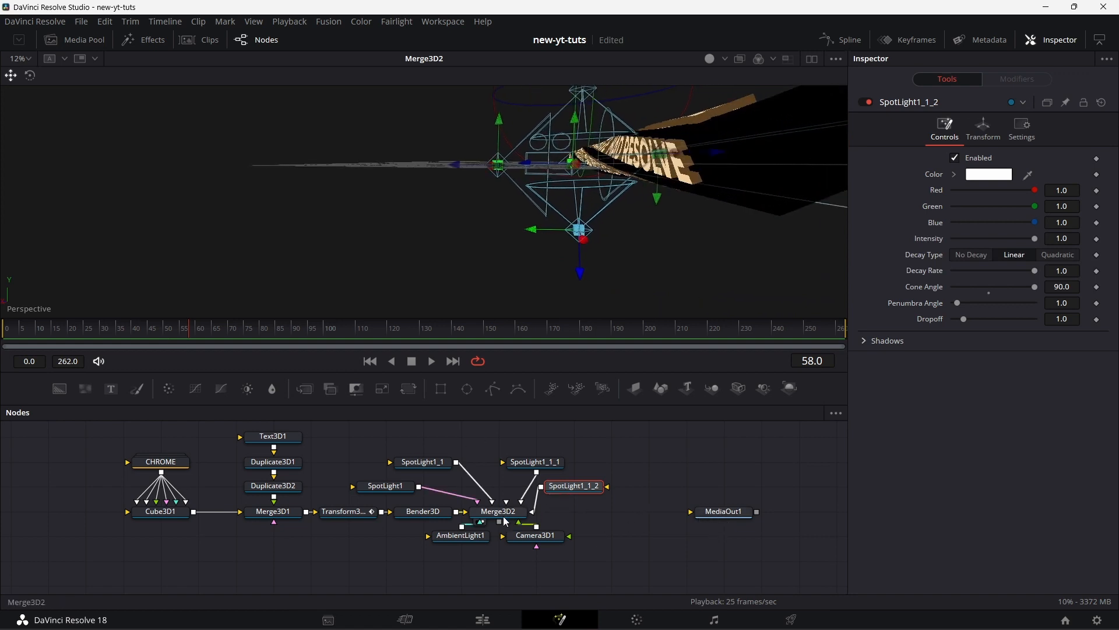
{"action": "mouse_move", "coordinate": [786, 394]}
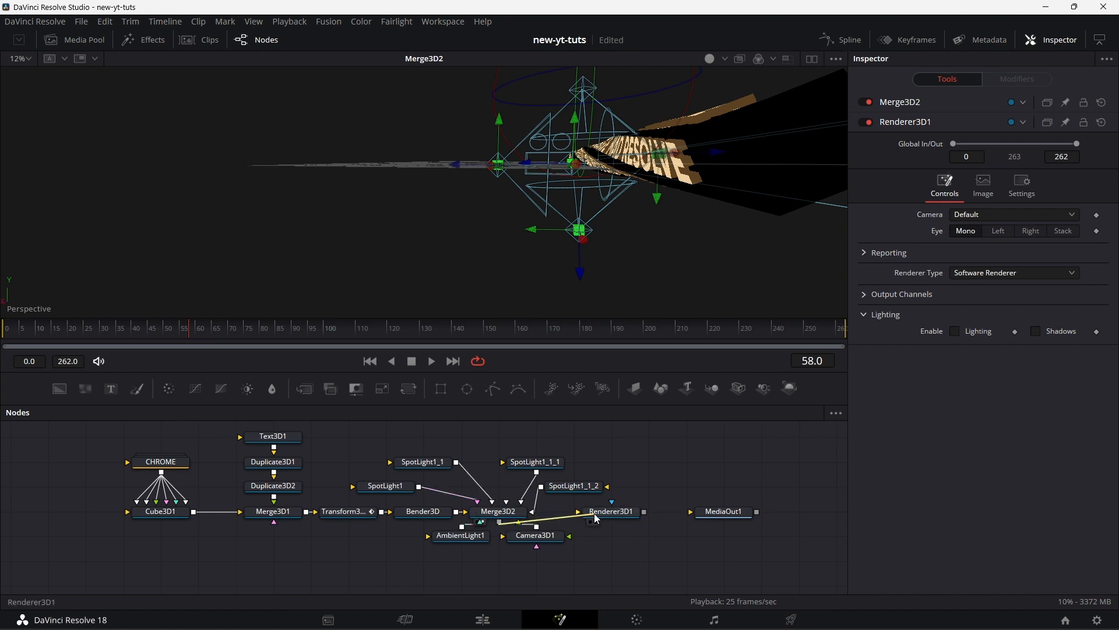
Set Renderer3D to OpenGL with lighting and shadows on and view its output
{"action": "left_click", "coordinate": [1014, 273]}
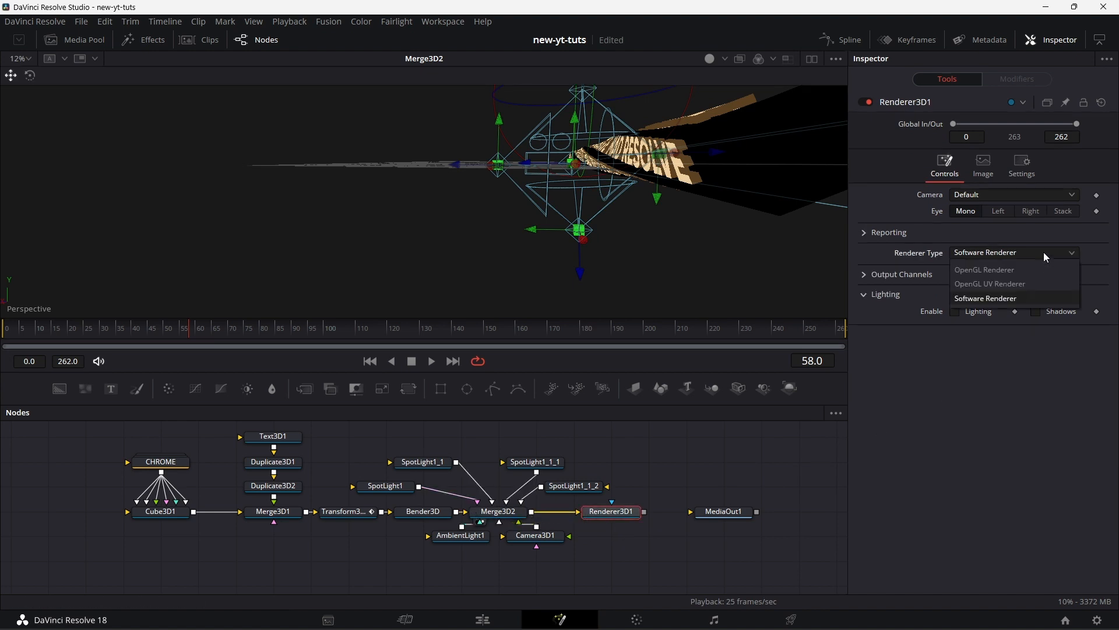
{"action": "left_click", "coordinate": [984, 270]}
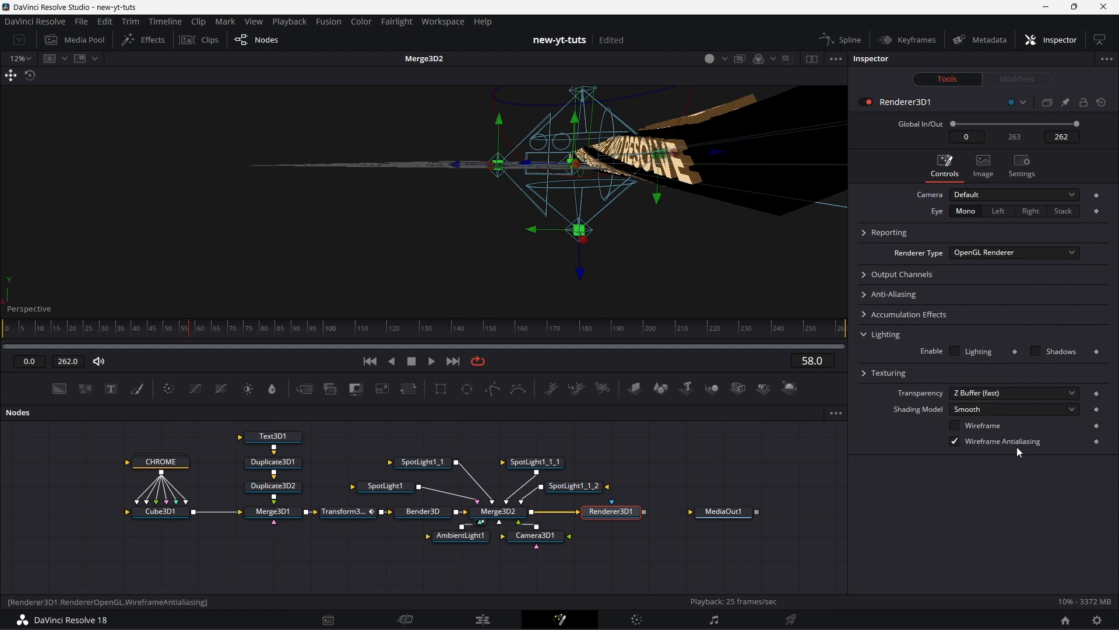
{"action": "left_click", "coordinate": [953, 351]}
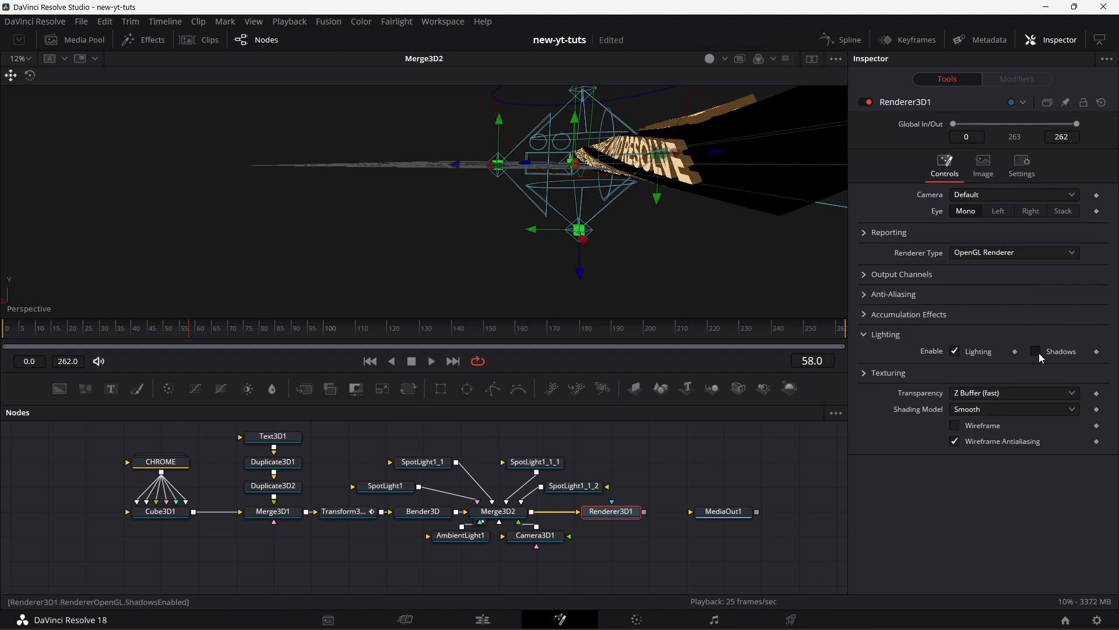
{"action": "left_click", "coordinate": [1036, 351]}
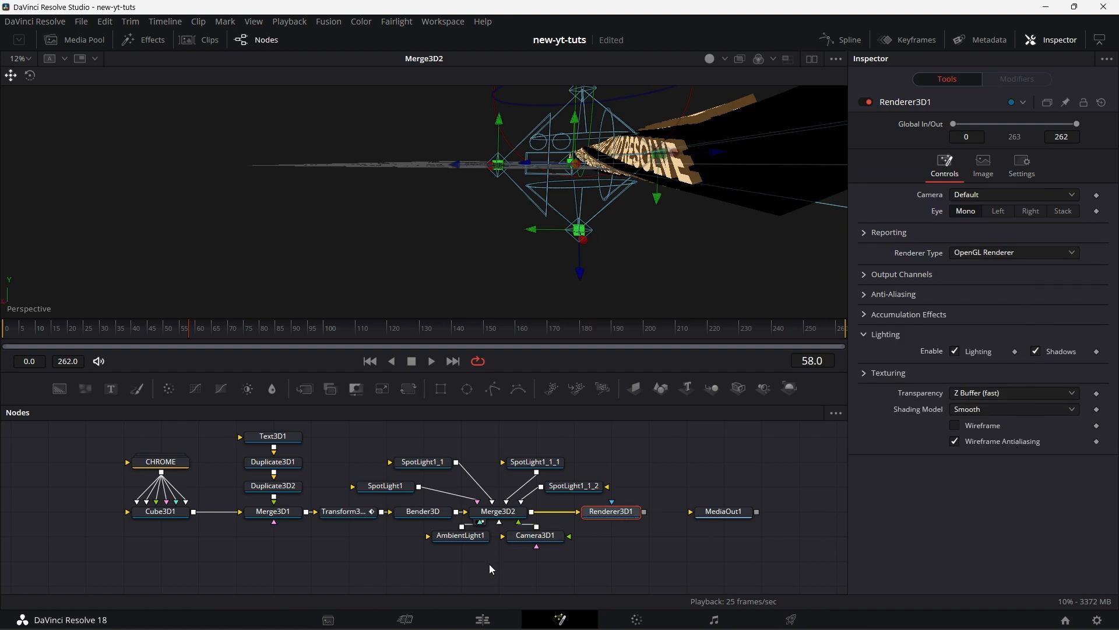
{"action": "left_click", "coordinate": [534, 535]}
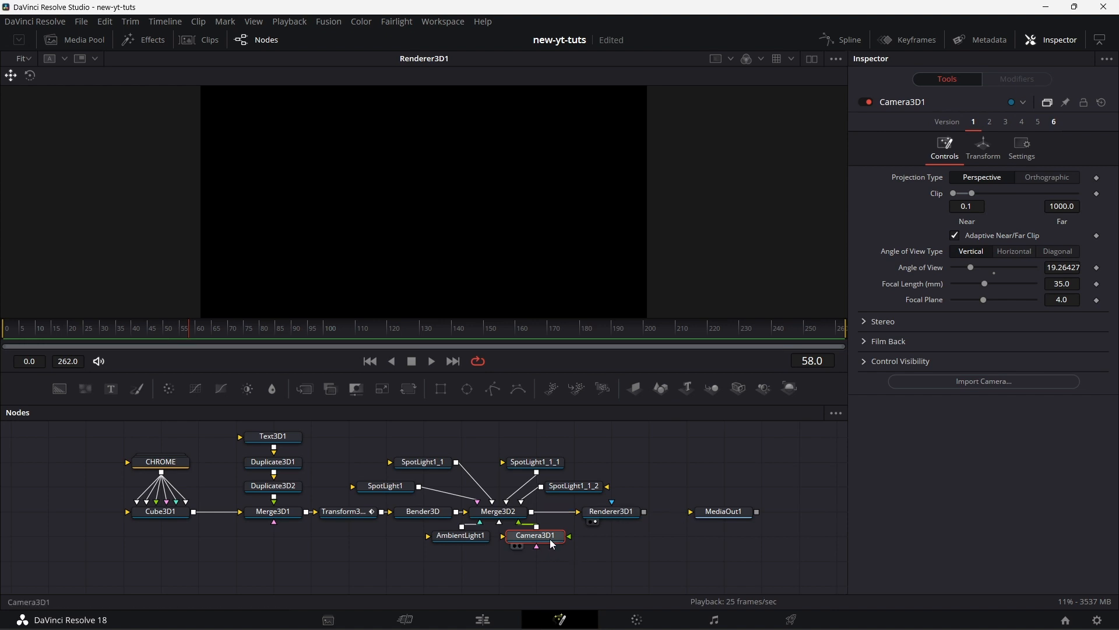
Move Camera3D1 to about Z 15.15, X 2.14, Y 0.63 so the bar fills the frame
{"action": "left_click", "coordinate": [983, 146]}
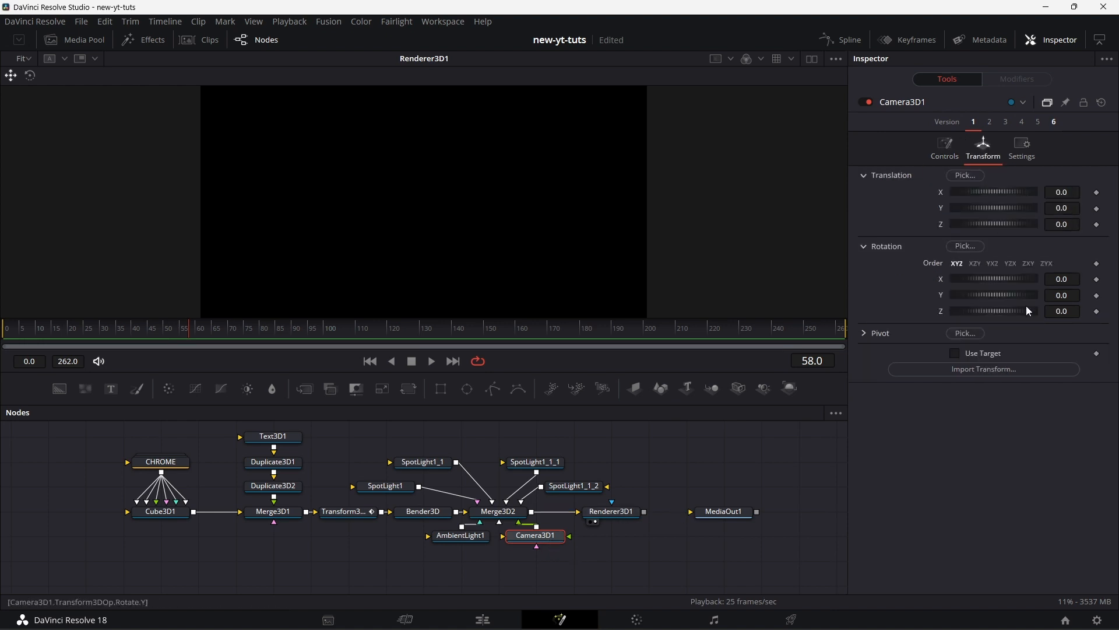
{"action": "left_click_drag", "start_coordinate": [955, 224], "coordinate": [995, 223]}
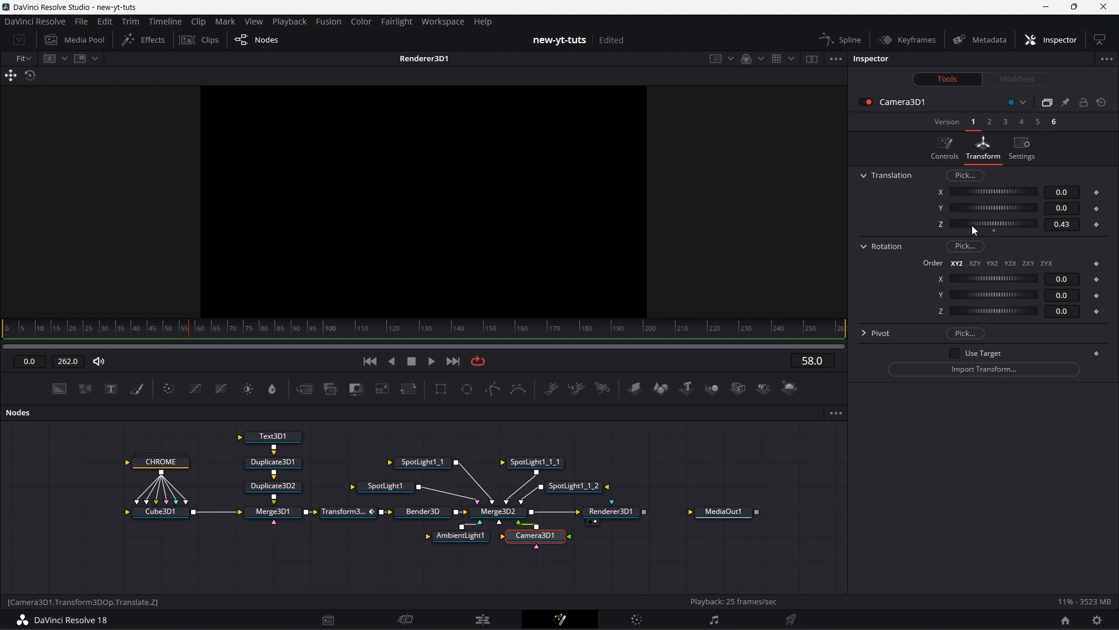
{"action": "left_click_drag", "start_coordinate": [992, 224], "coordinate": [1006, 224]}
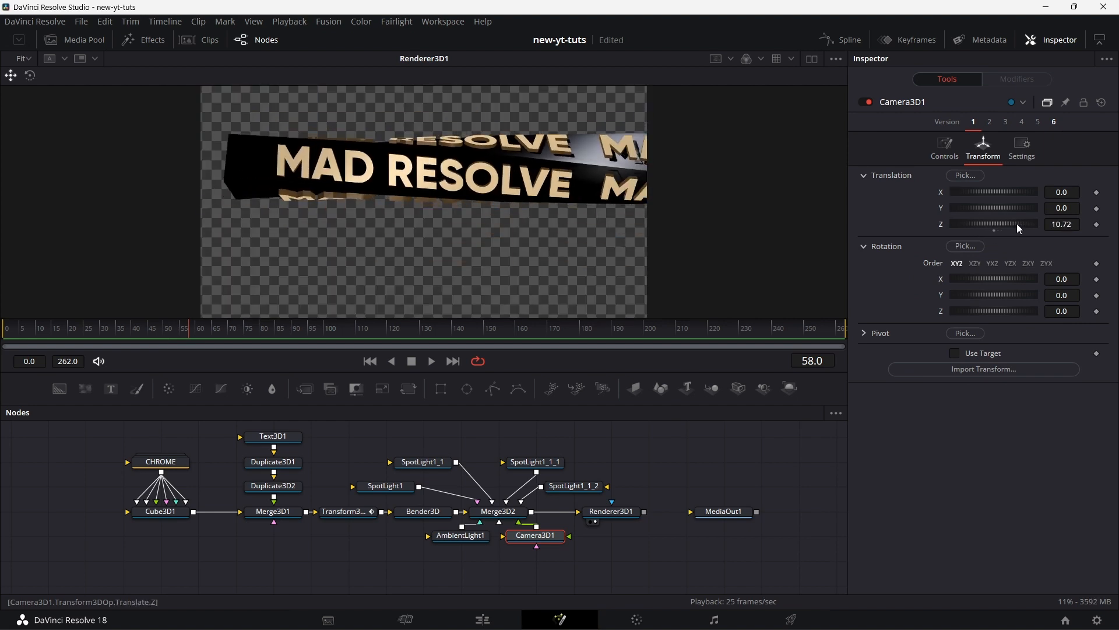
{"action": "left_click_drag", "start_coordinate": [999, 224], "coordinate": [1033, 224]}
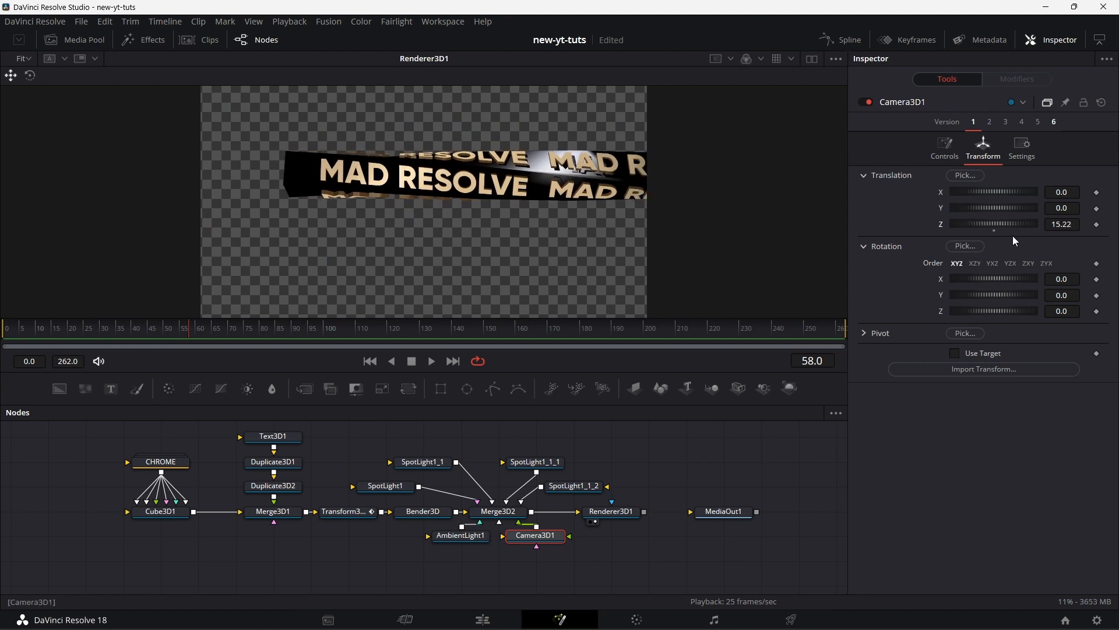
{"action": "left_click_drag", "start_coordinate": [999, 191], "coordinate": [989, 191]}
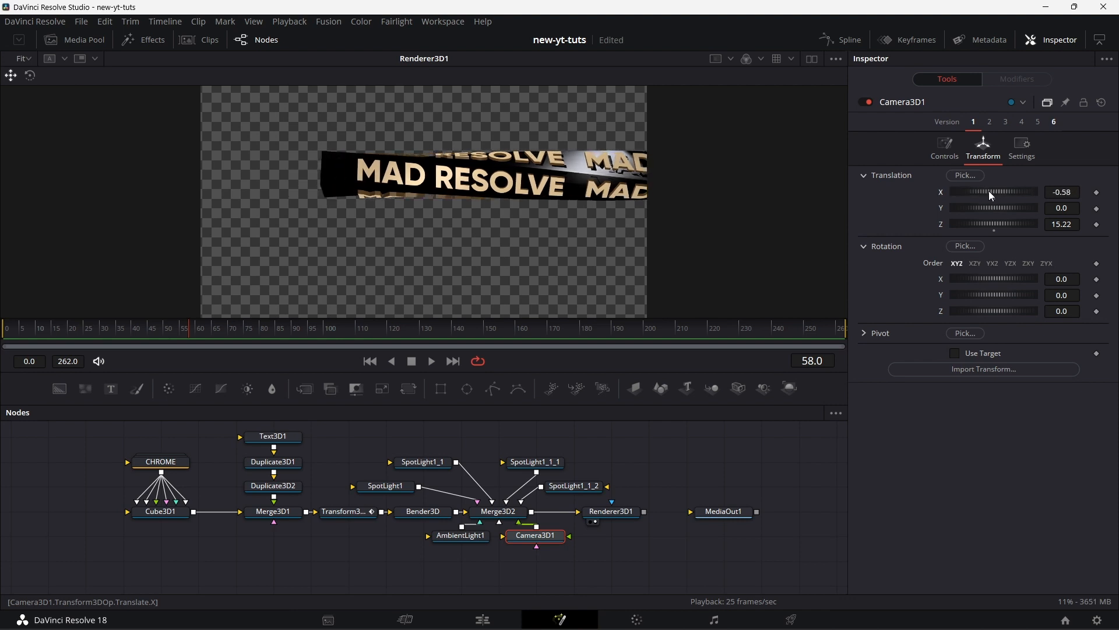
{"action": "left_click_drag", "start_coordinate": [992, 191], "coordinate": [1046, 191]}
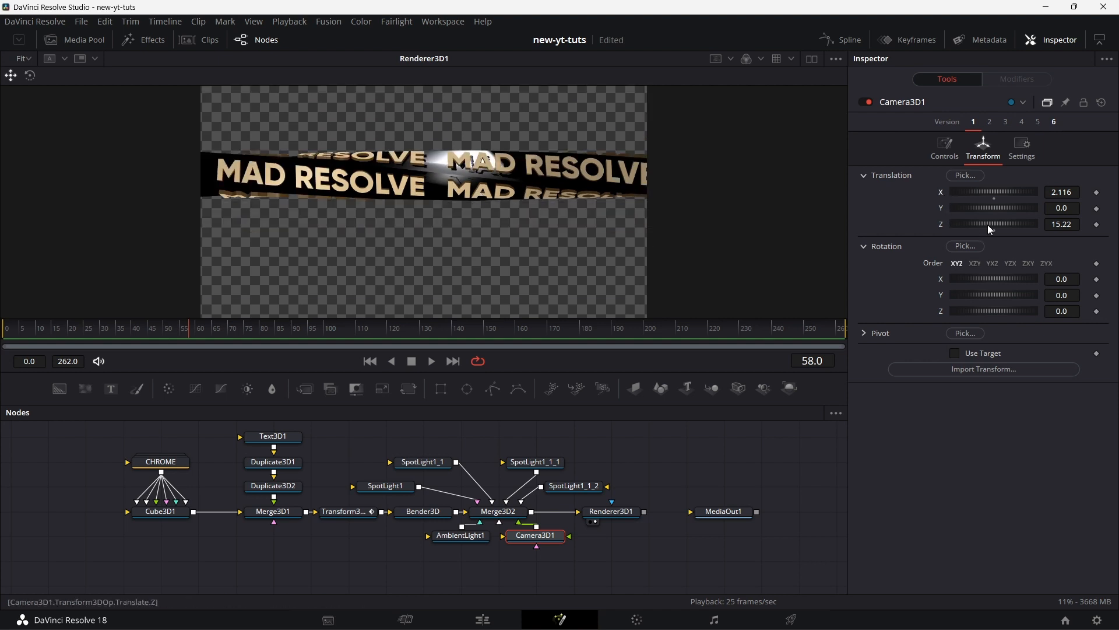
{"action": "left_click_drag", "start_coordinate": [1006, 224], "coordinate": [992, 224]}
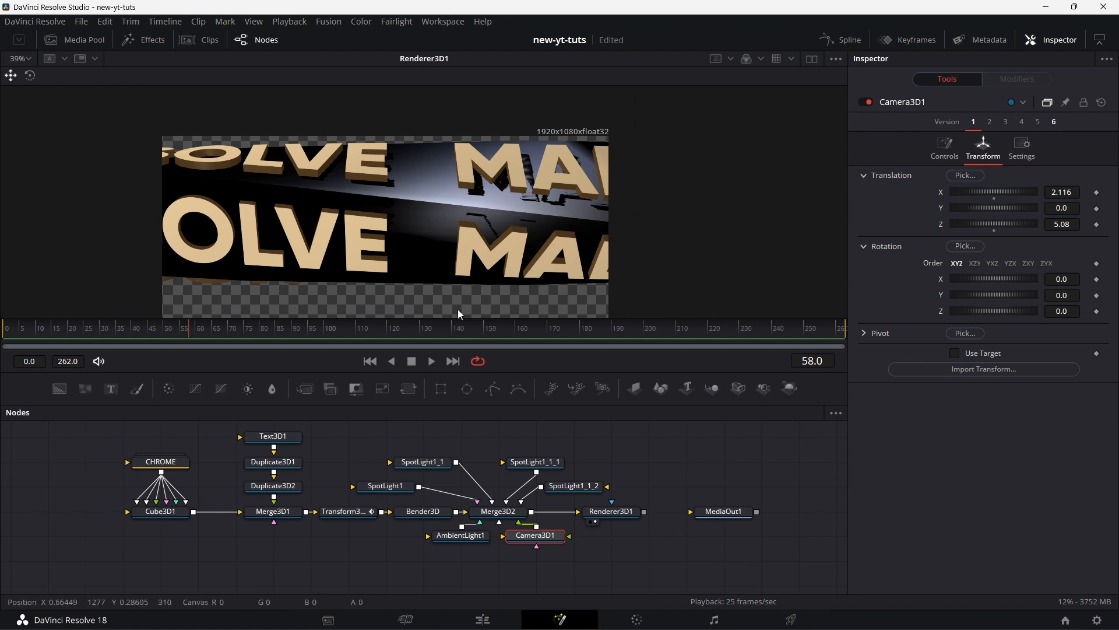
Check the text duplication settings and fit the rendered image to the viewer
{"action": "left_click", "coordinate": [273, 462]}
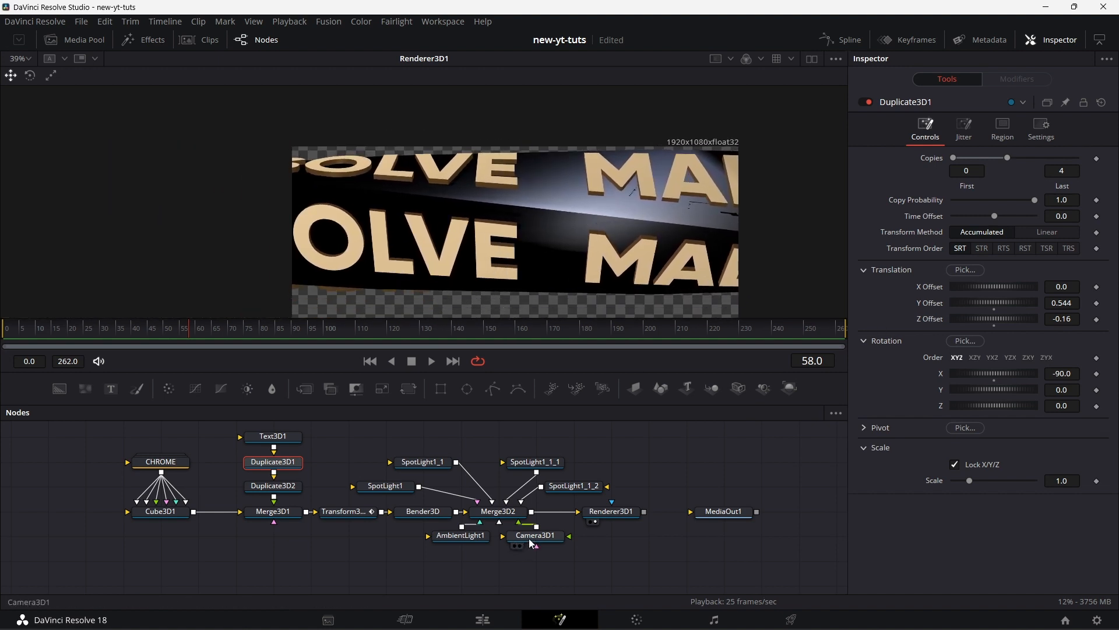
{"action": "left_click", "coordinate": [535, 536]}
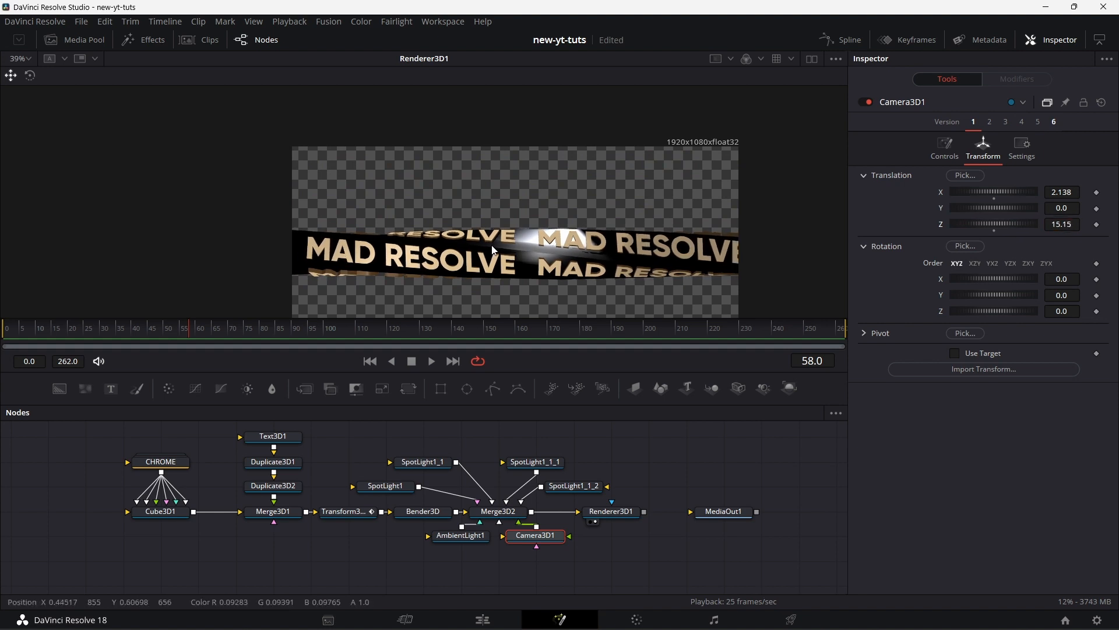
{"action": "left_click", "coordinate": [18, 58]}
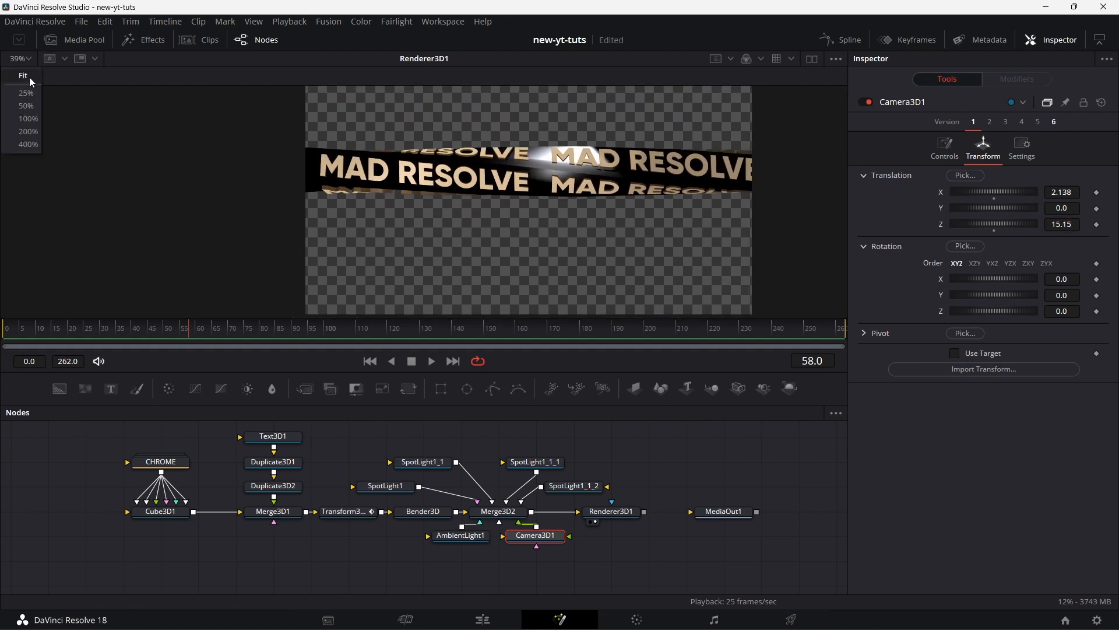
{"action": "left_click", "coordinate": [24, 75]}
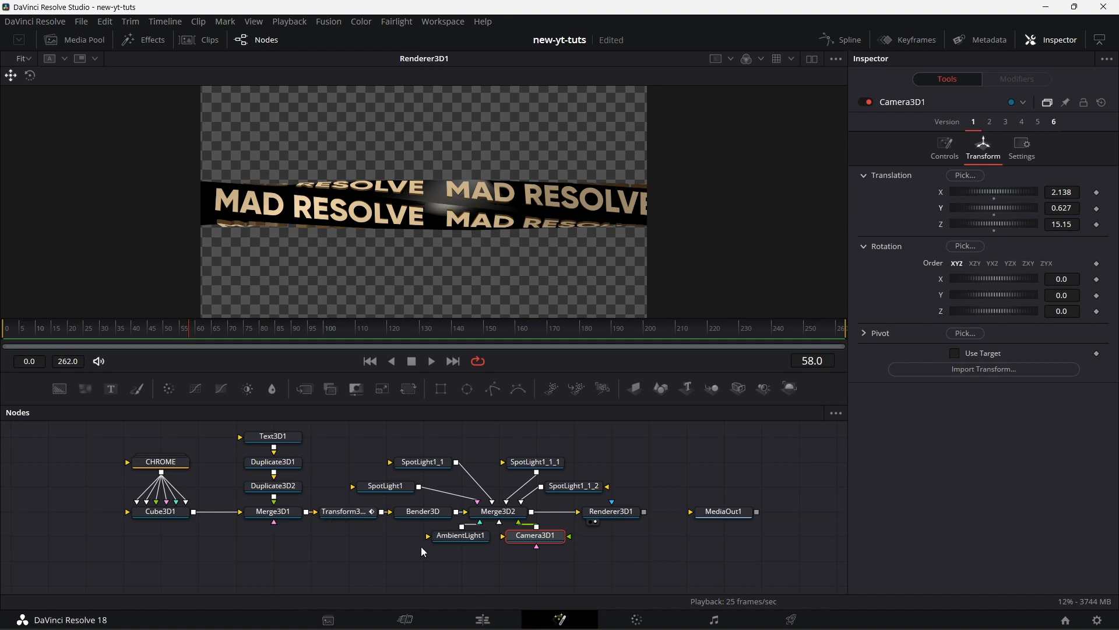
Keyframe Transform3D1's X rotation and X translation from 0 at frame 0, decreasing over time
{"action": "left_click", "coordinate": [345, 510]}
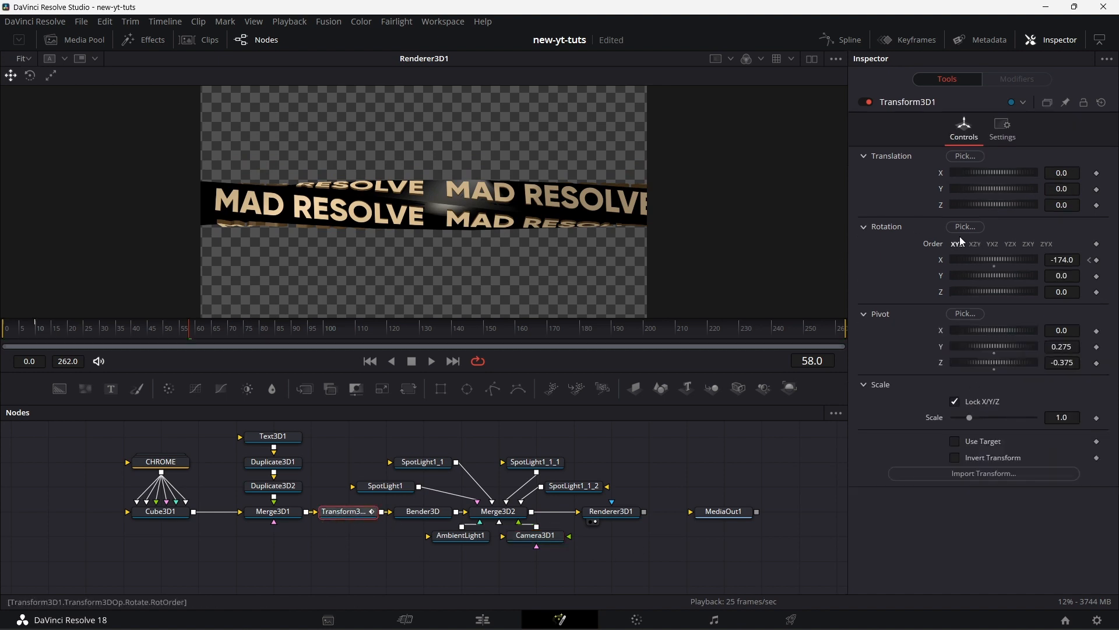
{"action": "mouse_move", "coordinate": [320, 226]}
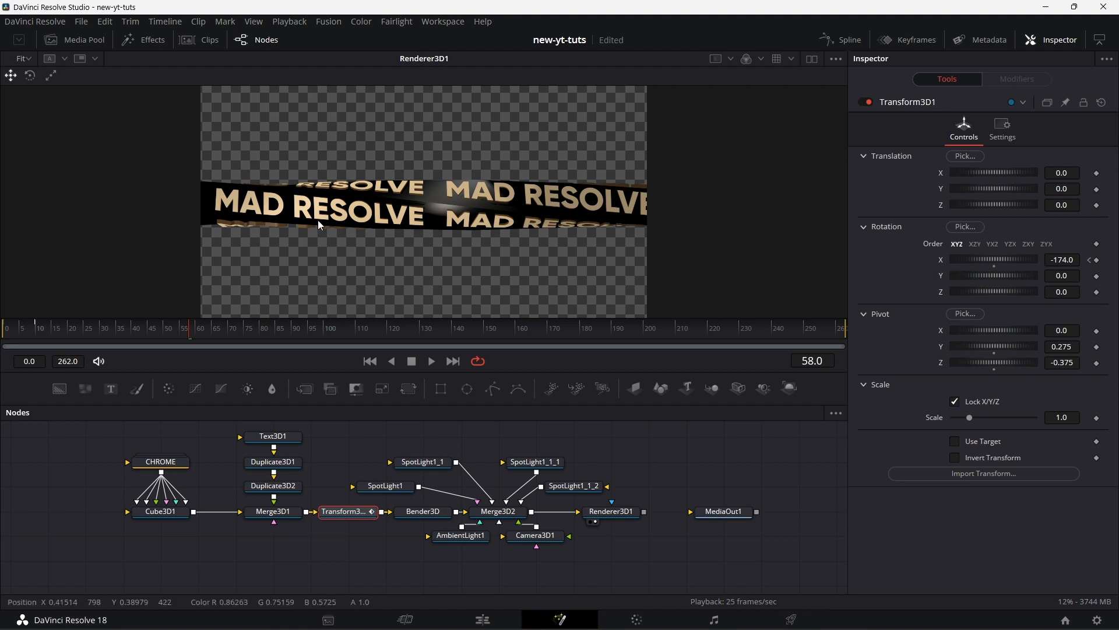
{"action": "mouse_move", "coordinate": [1009, 240]}
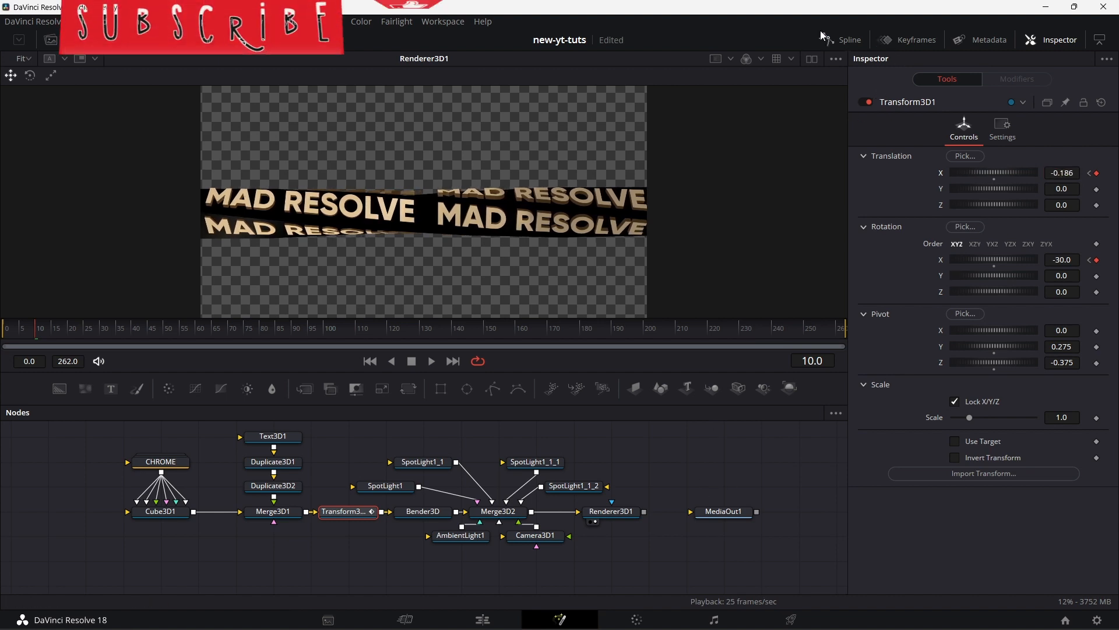
{"action": "left_click", "coordinate": [828, 40]}
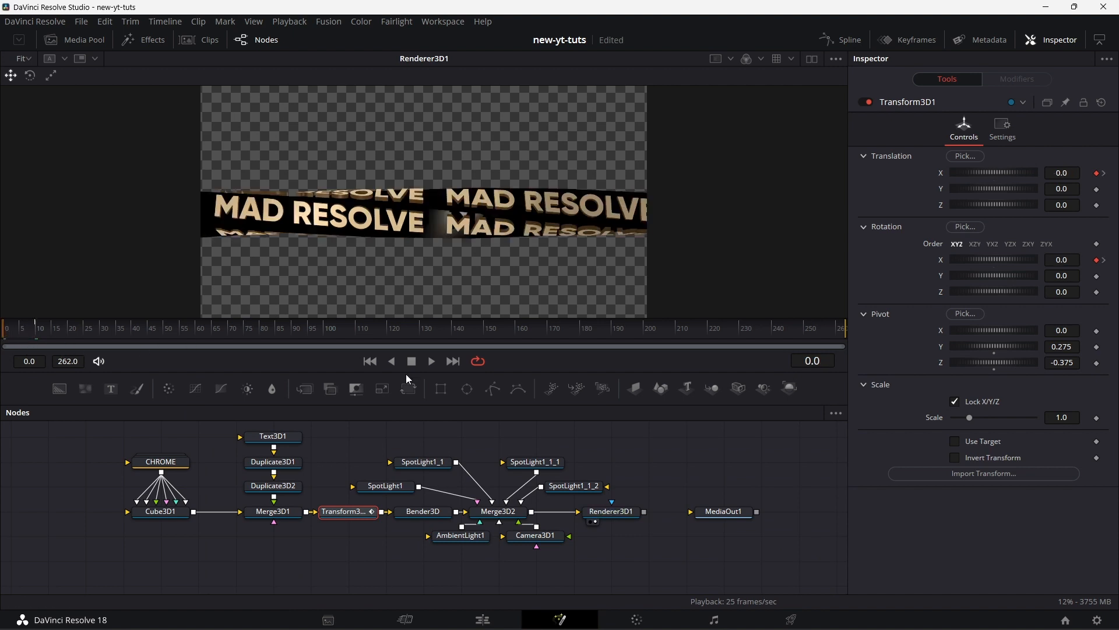
Play back the rendered rotating, drifting bar through MediaOut1 to about frame 85
{"action": "left_click", "coordinate": [431, 361]}
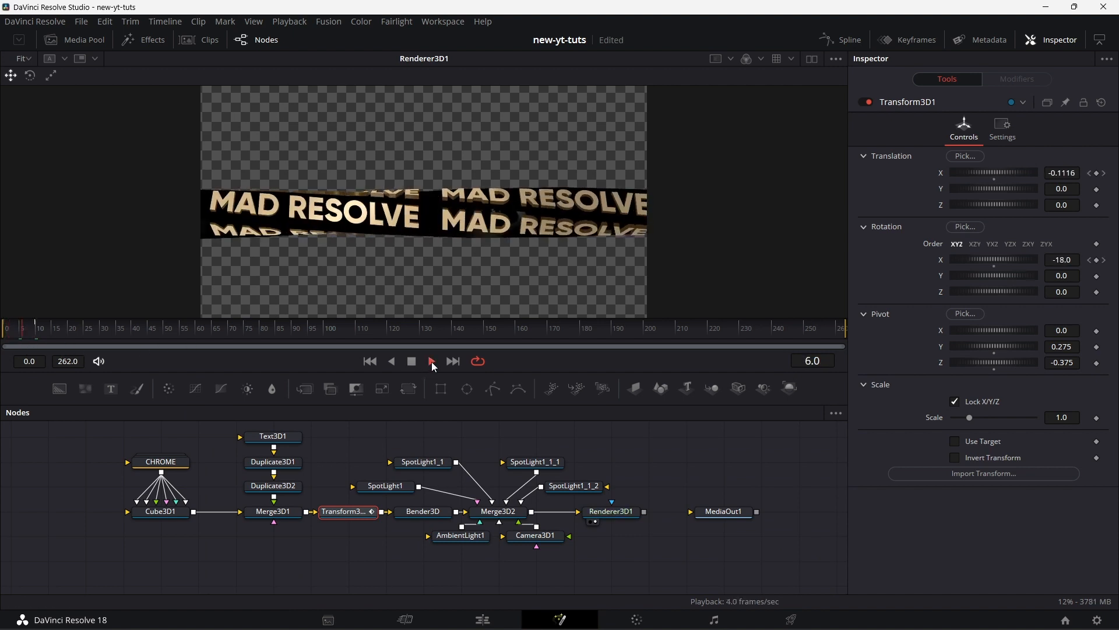
{"action": "left_click", "coordinate": [432, 362]}
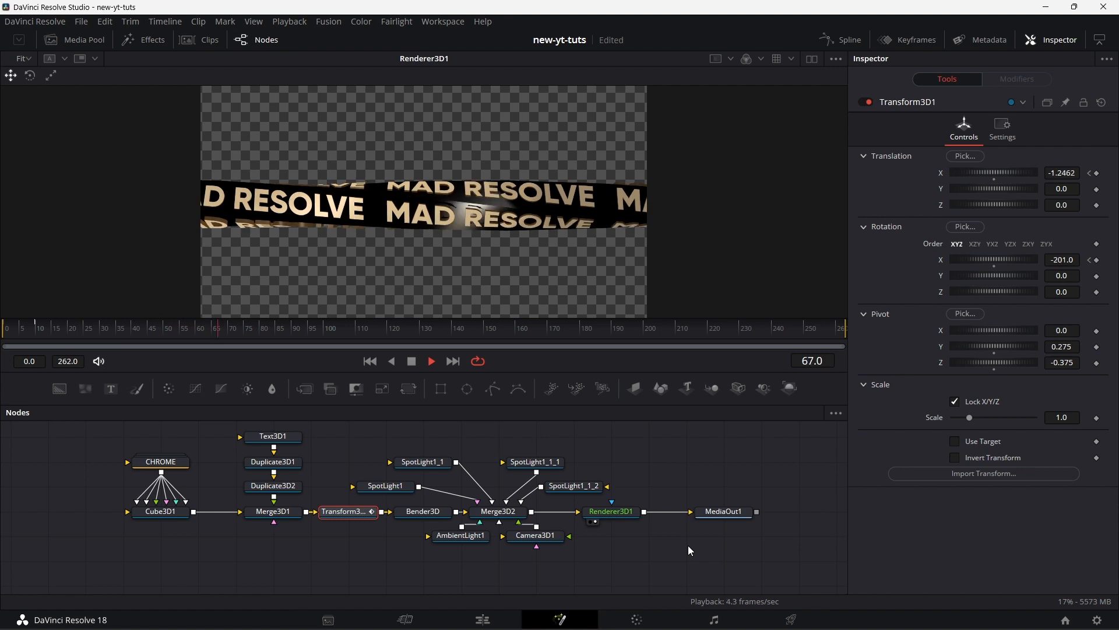
{"action": "left_click", "coordinate": [432, 362]}
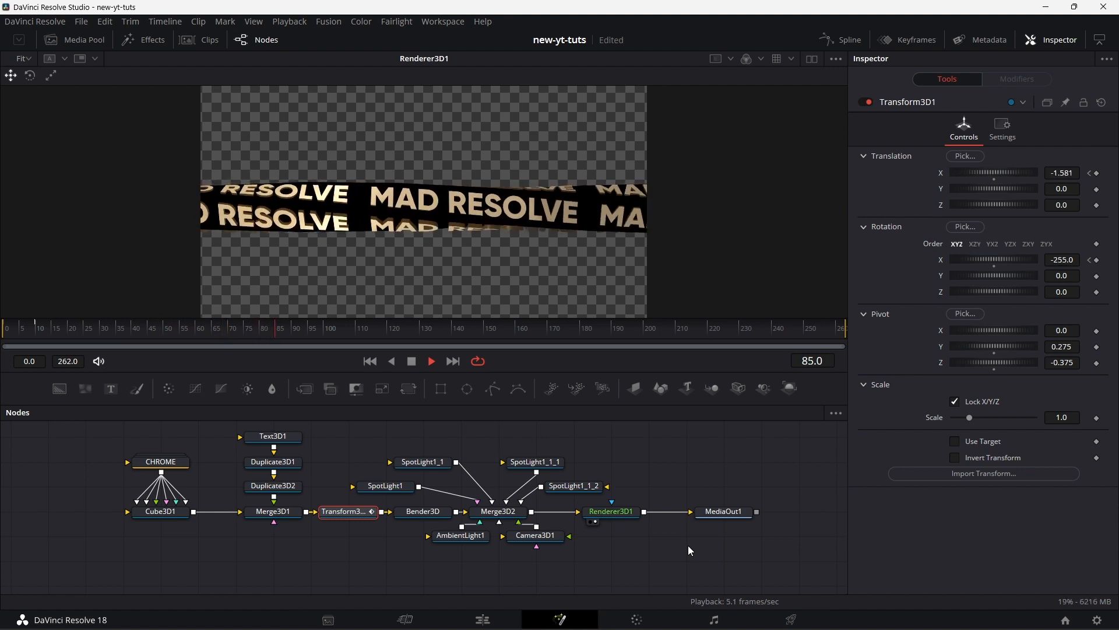